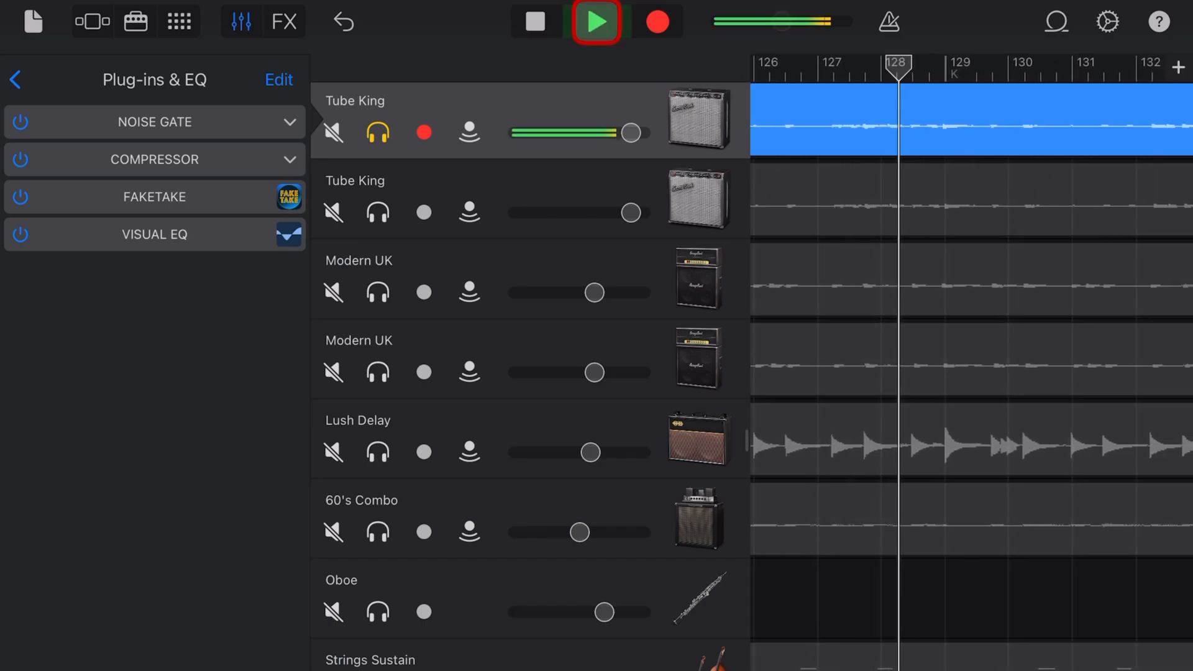
# Leave the FakeTake plug-in settings and return to GarageBand's track list
pyautogui.click(595, 22)
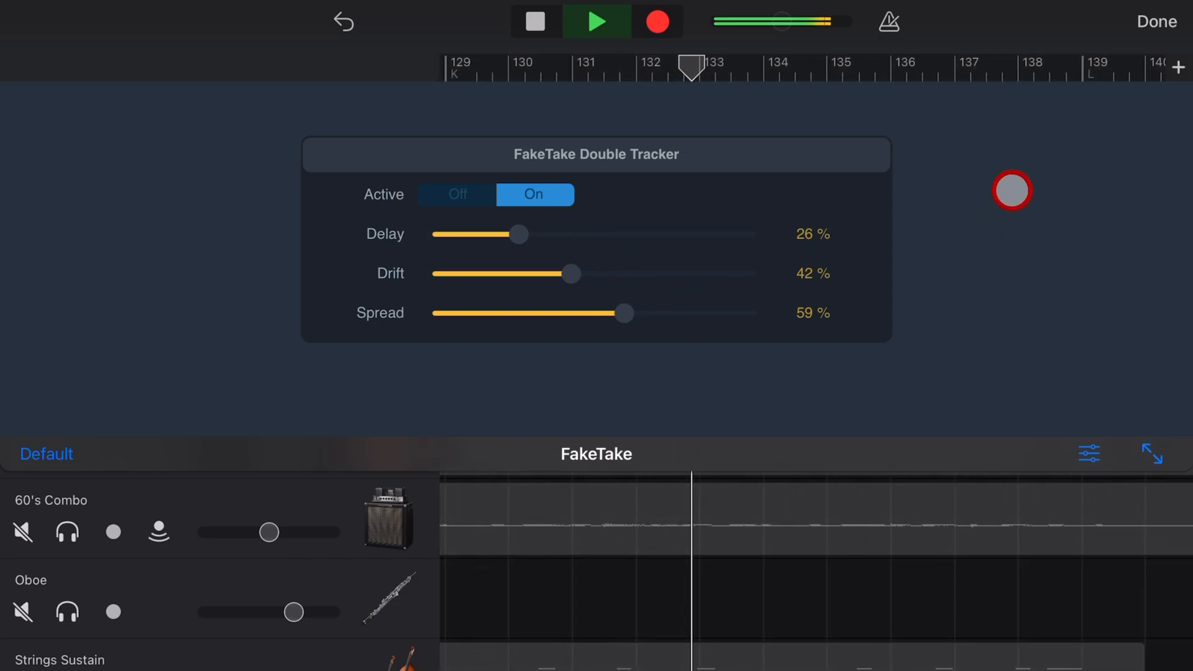
pyautogui.click(1156, 21)
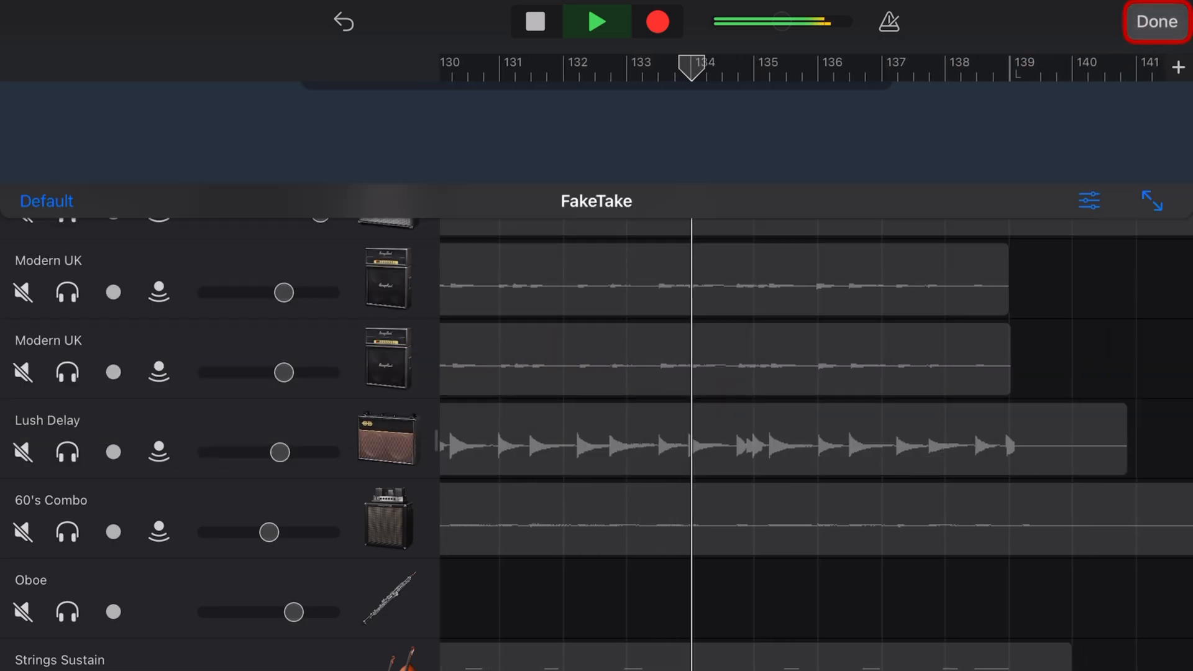
pyautogui.click(1155, 21)
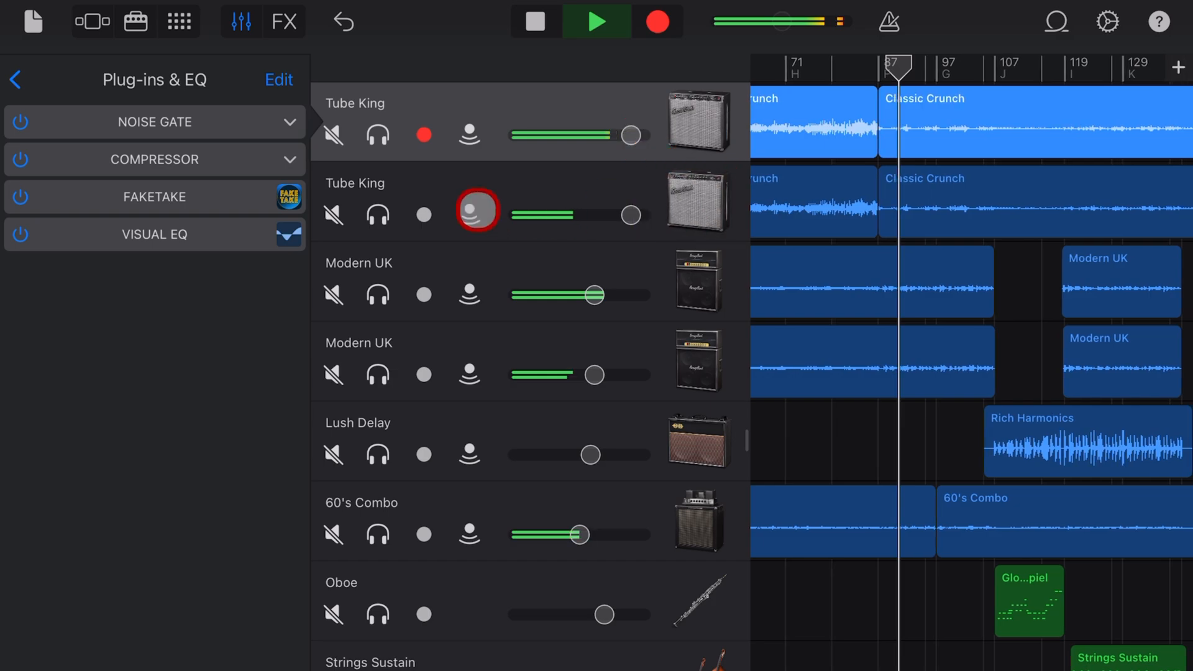
# Find Rob Jackson's already-installed FakeTake in the App Store search and launch it via Open
pyautogui.click(154, 196)
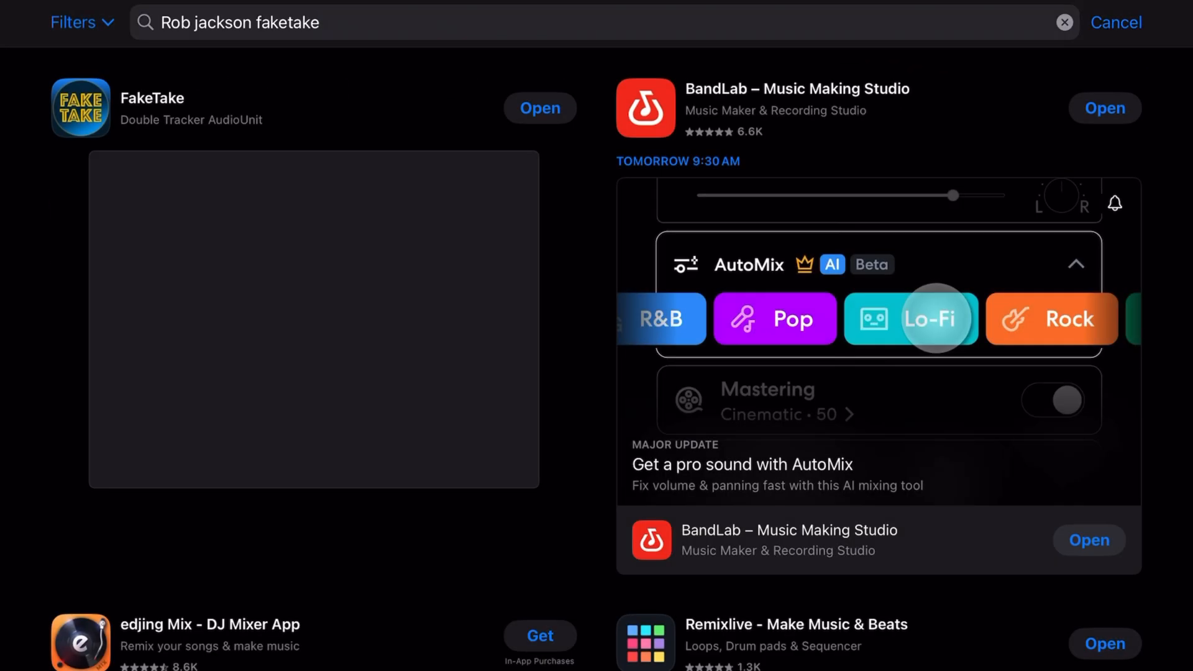
pyautogui.click(150, 97)
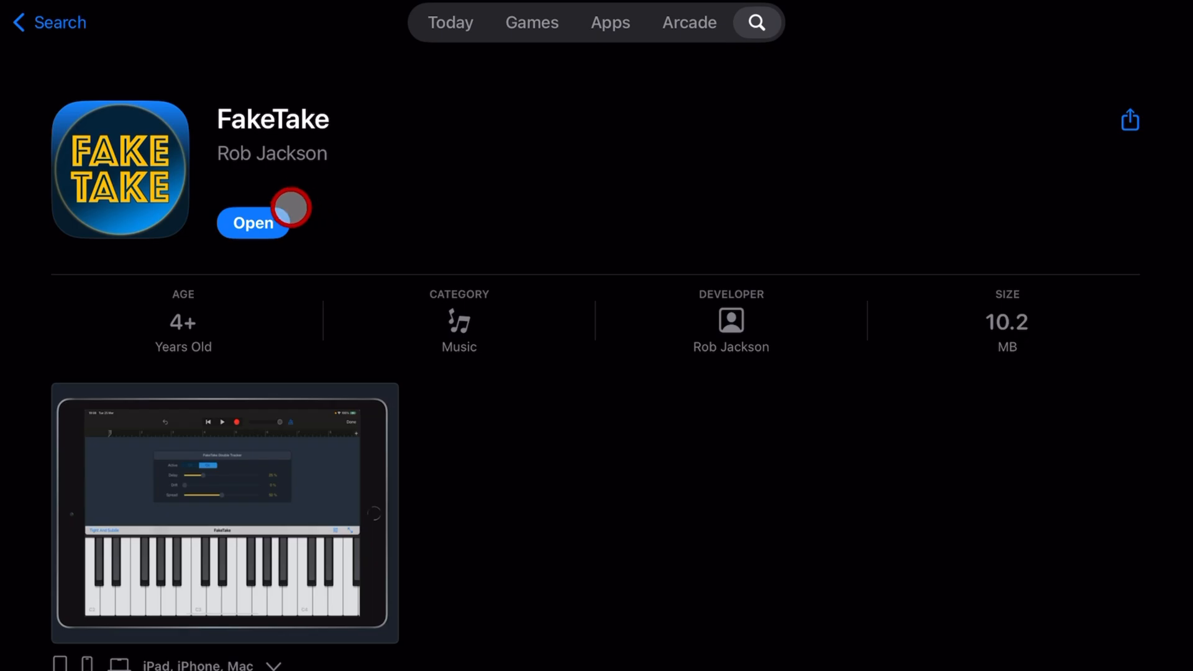
pyautogui.click(253, 222)
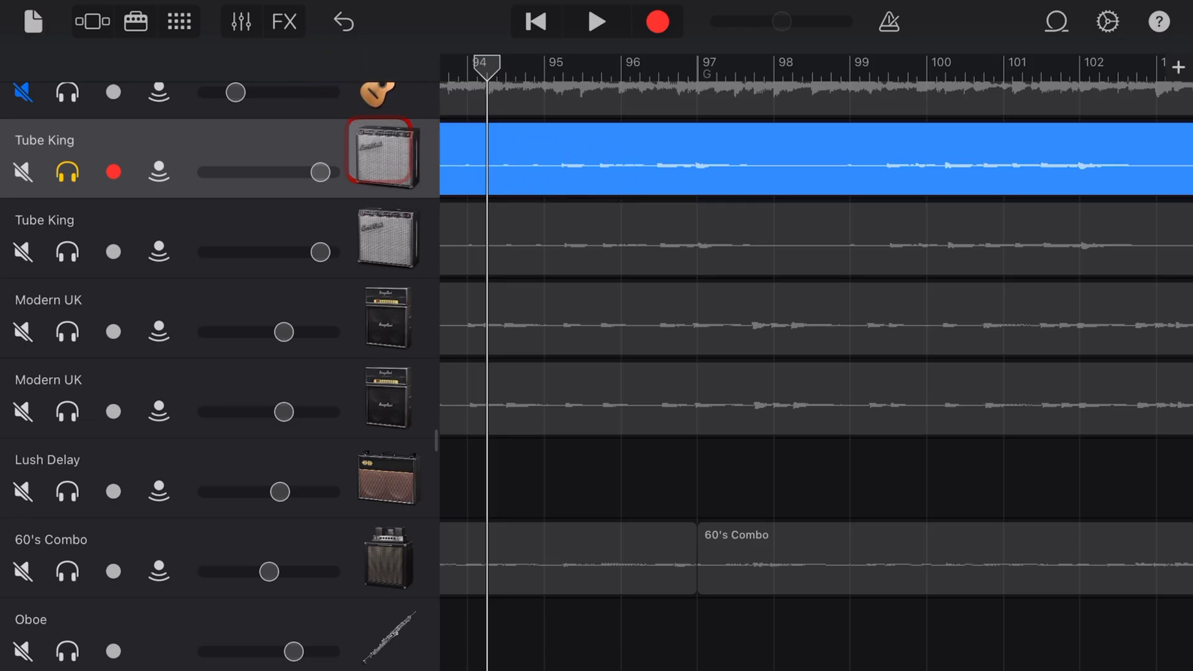
# Insert FakeTake from Audio Unit Extensions into the Tube King track's plug-in chain, showing Active On with Delay, Drift and Spread at 50%
pyautogui.click(239, 21)
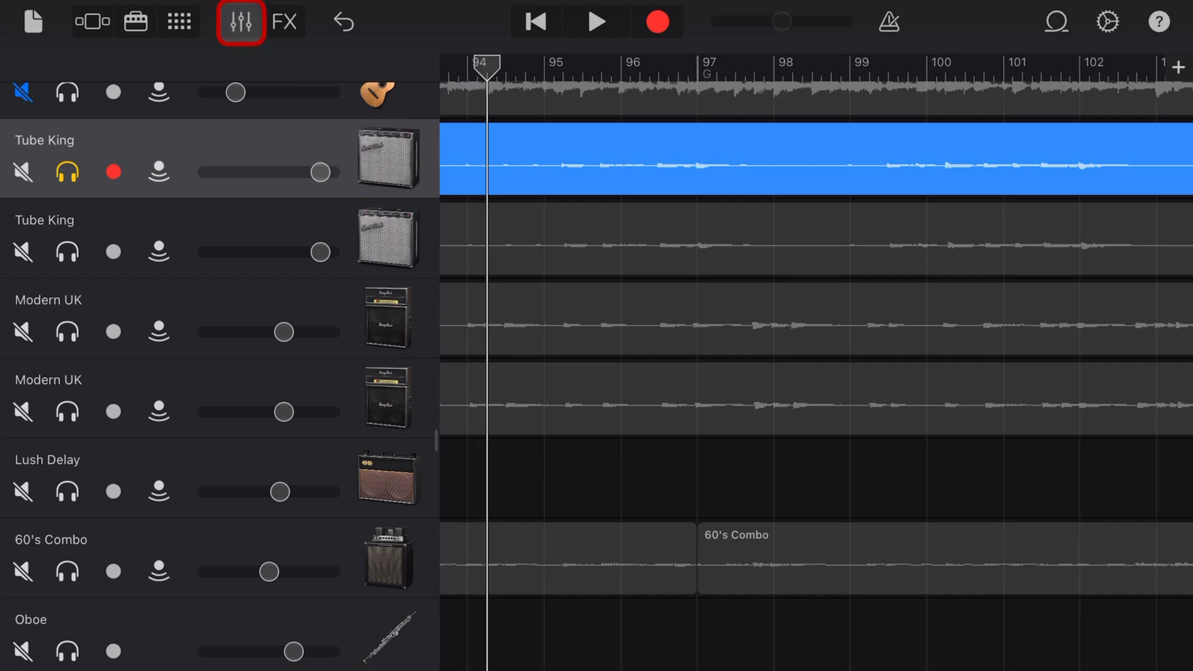
pyautogui.click(239, 21)
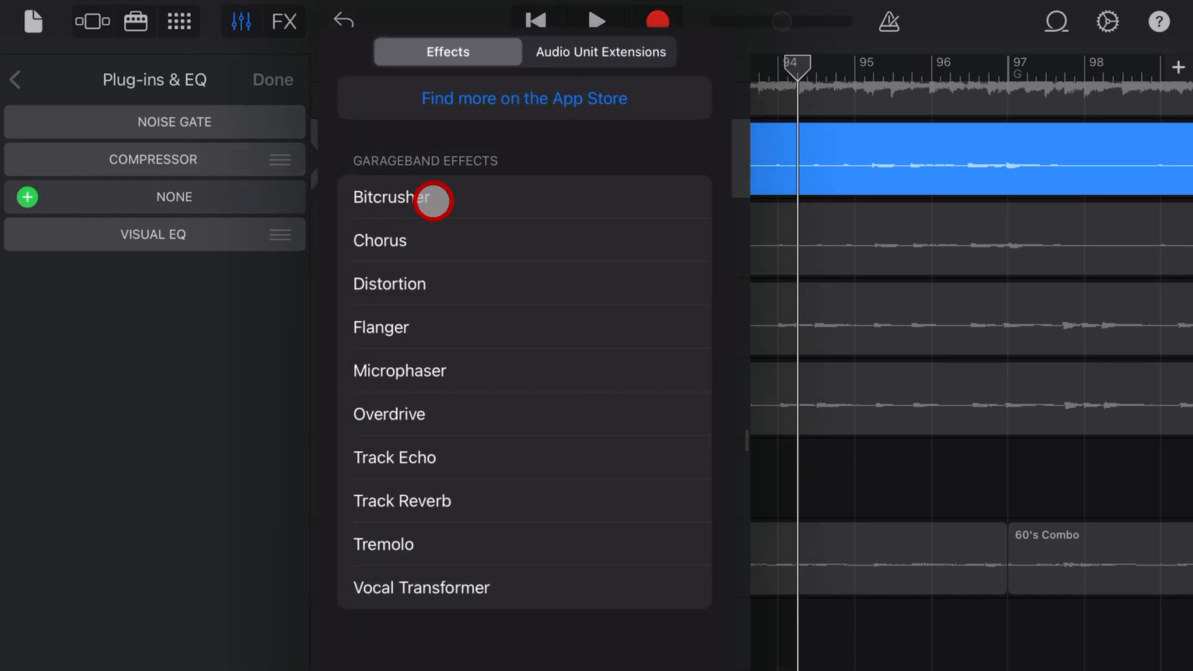
pyautogui.click(600, 52)
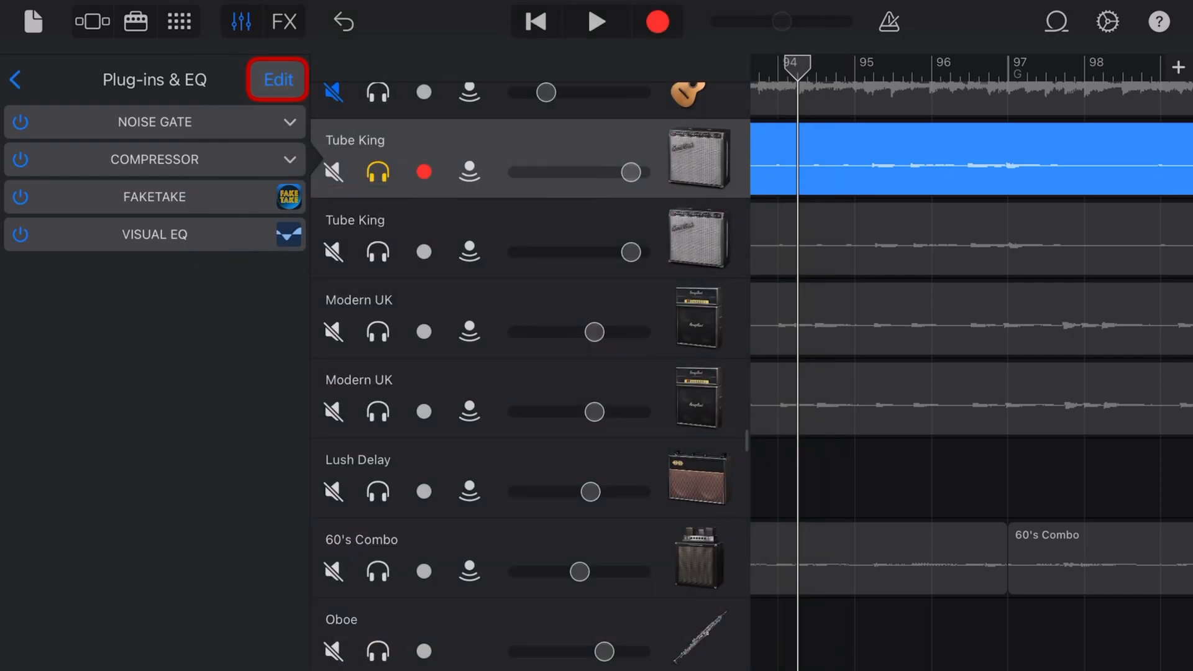
pyautogui.click(287, 197)
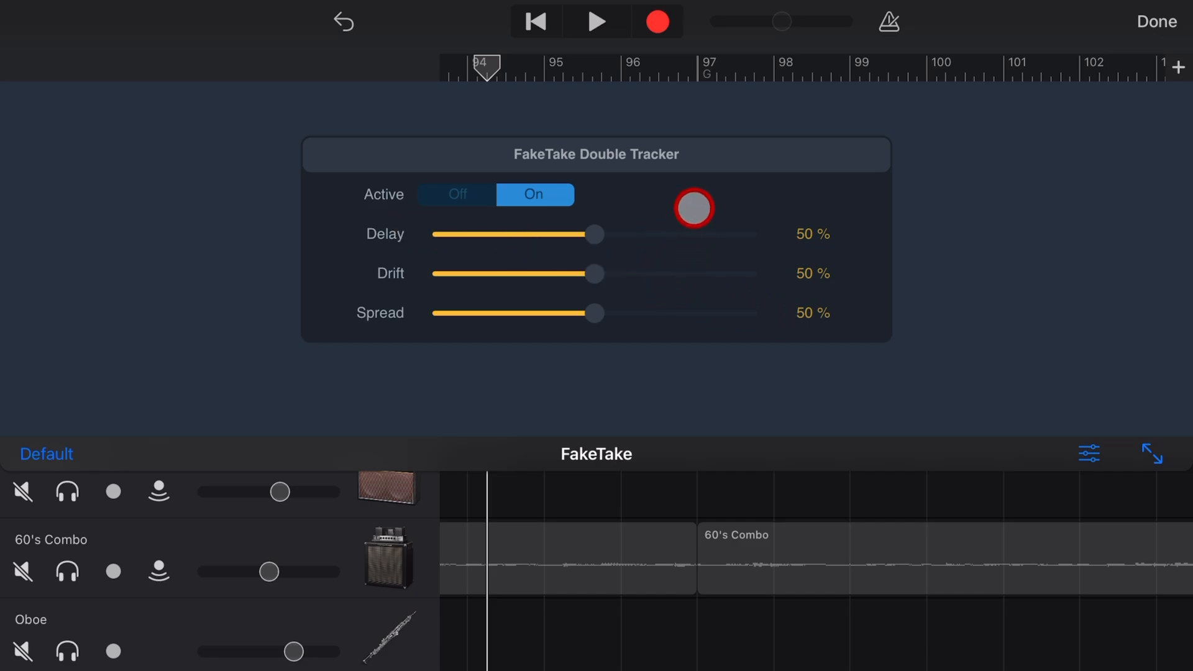
# Play the song from the Tube King region, then stop and rewind to the start
pyautogui.moveTo(692, 208); pyautogui.dragTo(750, 207)
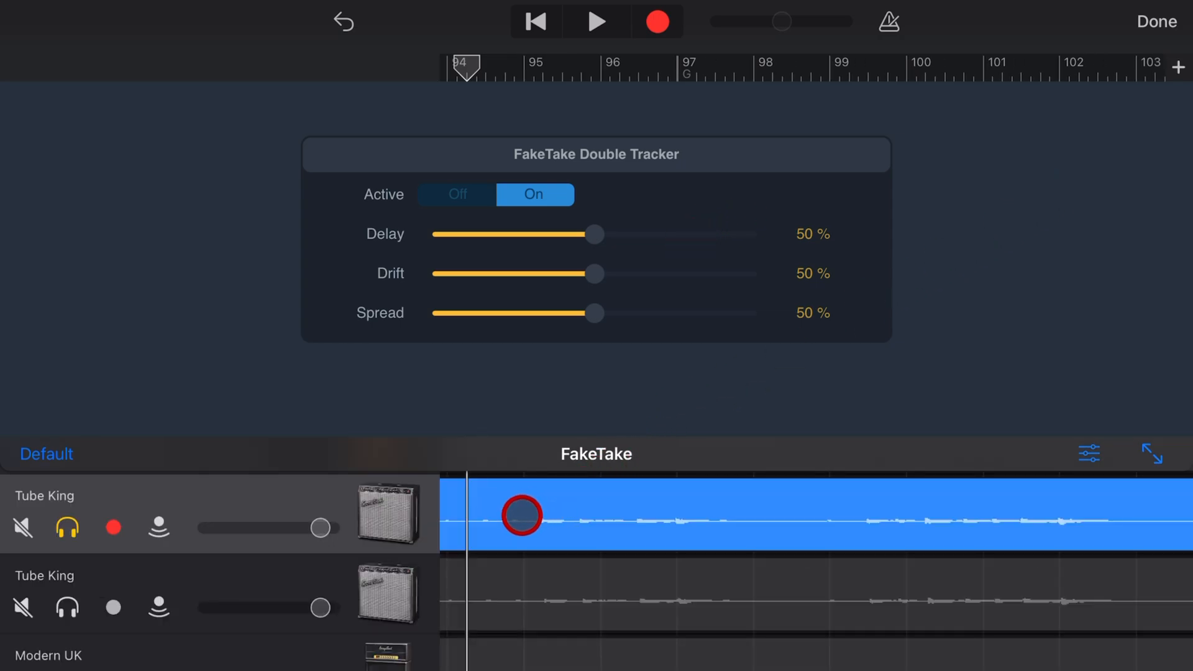
pyautogui.click(595, 234)
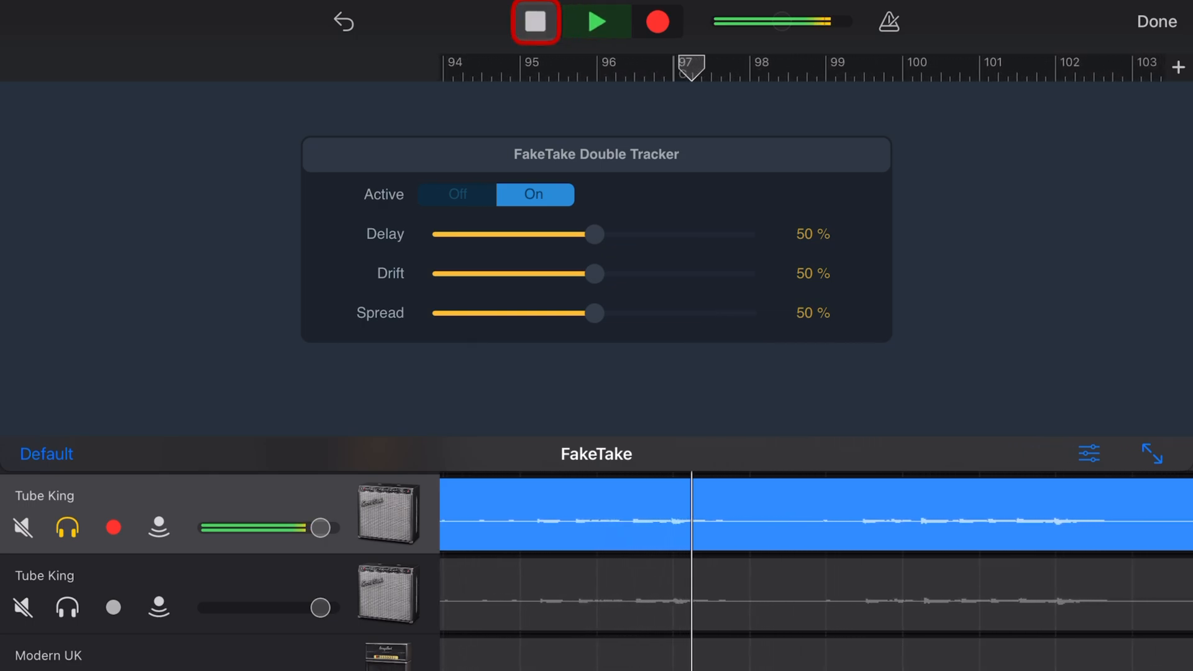
pyautogui.click(534, 21)
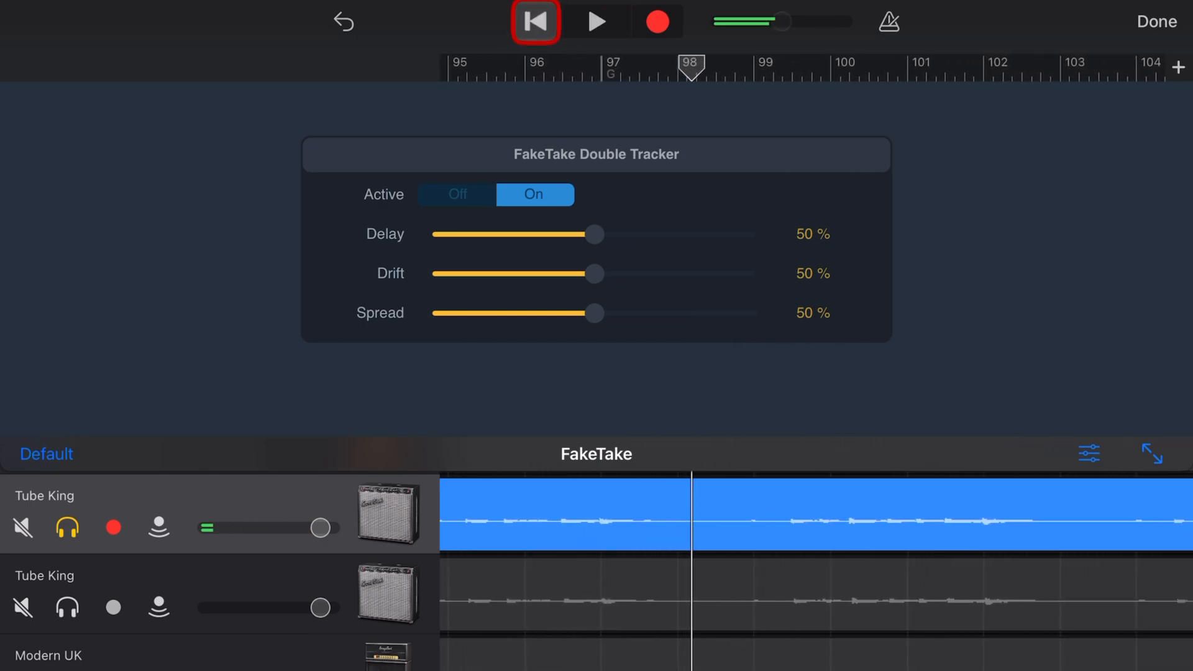
pyautogui.click(67, 527)
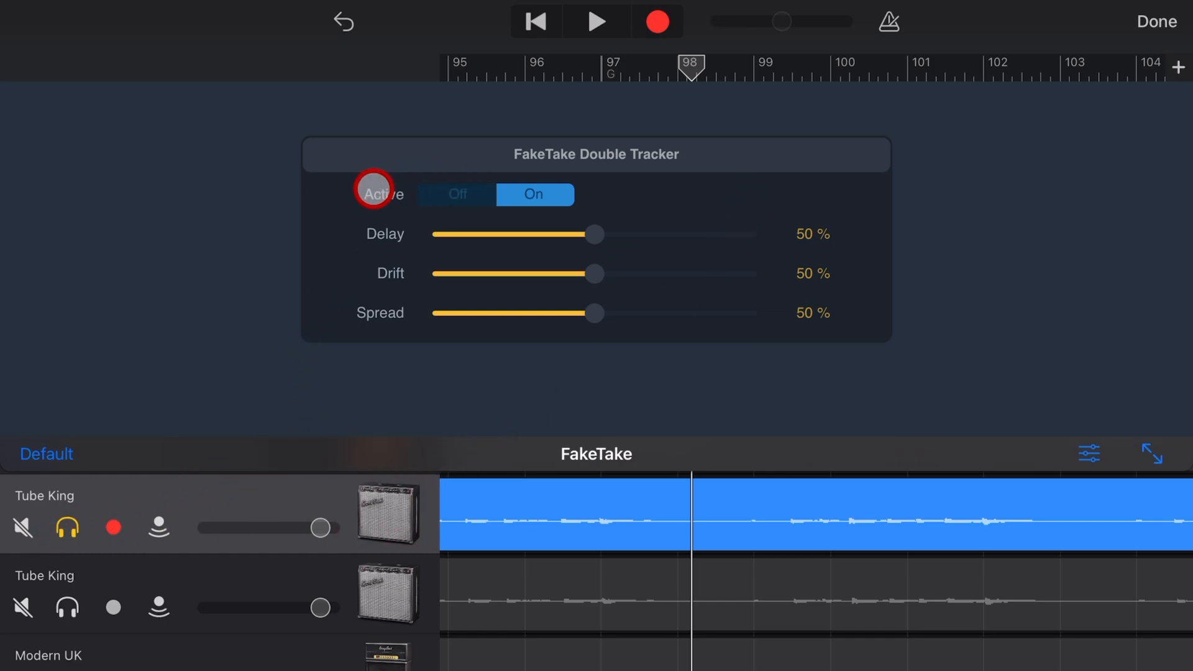
# Toggle FakeTake's Active switch Off and On to compare, leaving the double tracker Off
pyautogui.click(456, 194)
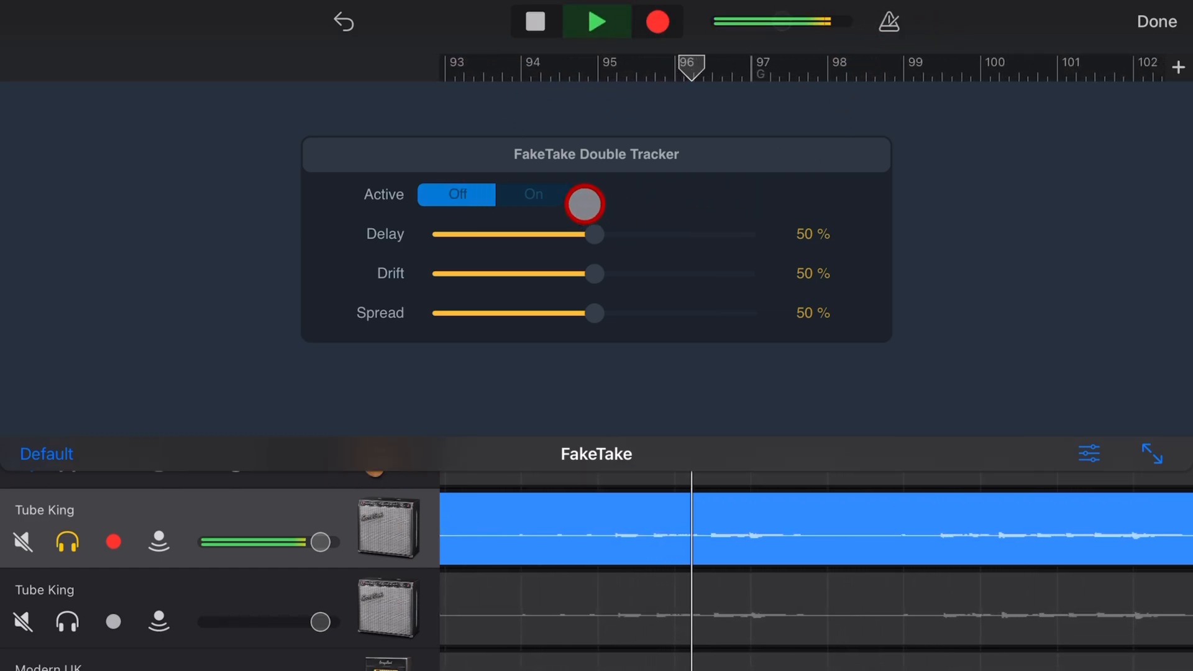
pyautogui.click(533, 194)
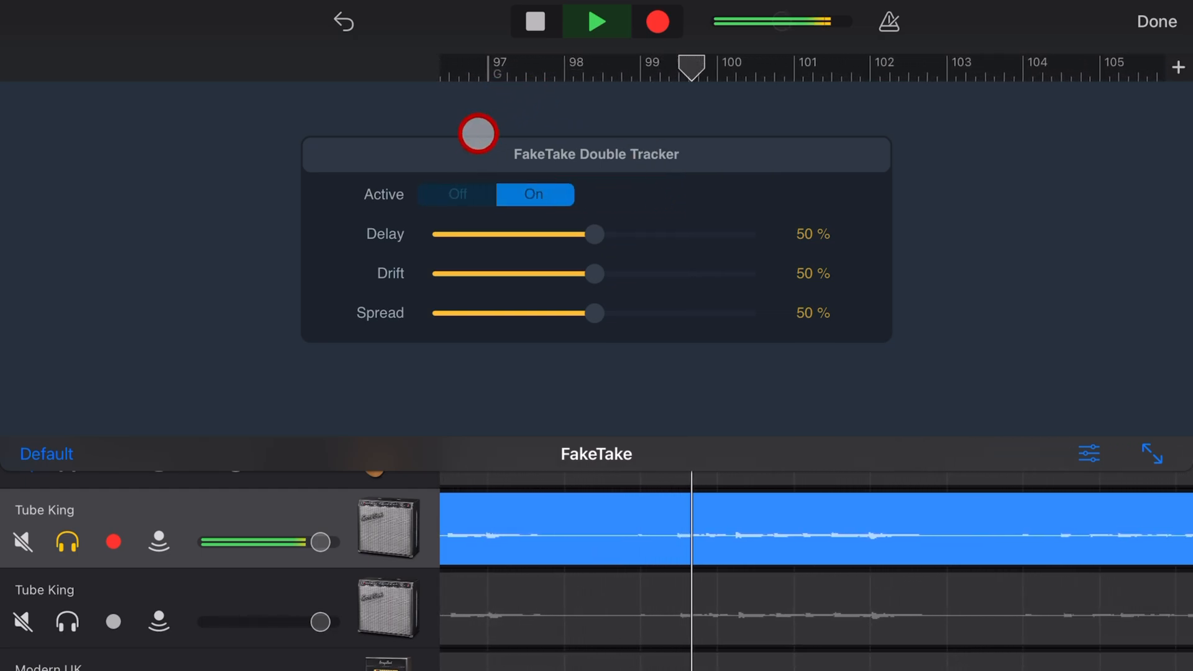
pyautogui.click(456, 194)
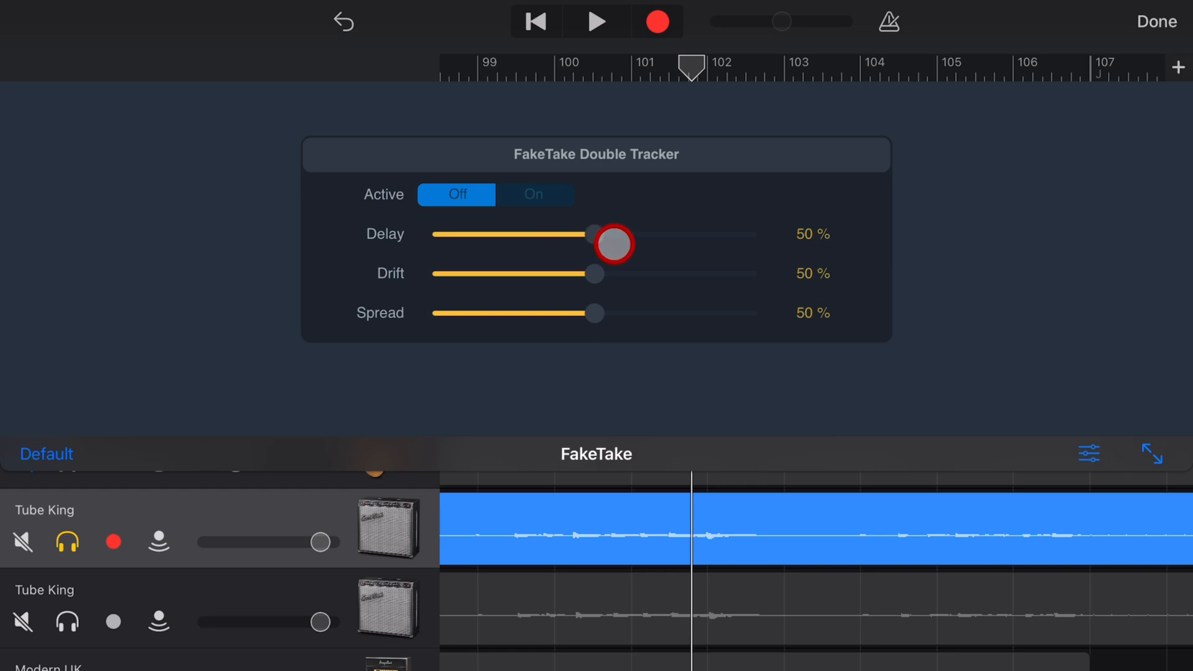
pyautogui.click(594, 315)
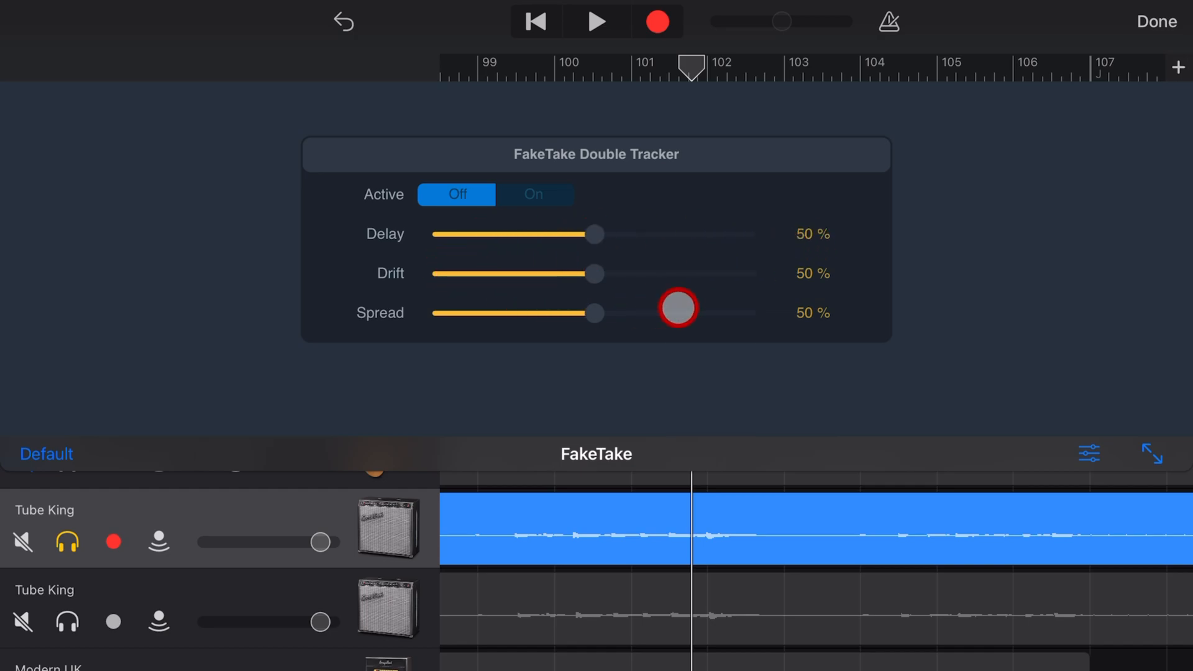
# Switch the double tracker back on and sweep Delay between about 6% and 97% to audition it
pyautogui.click(533, 195)
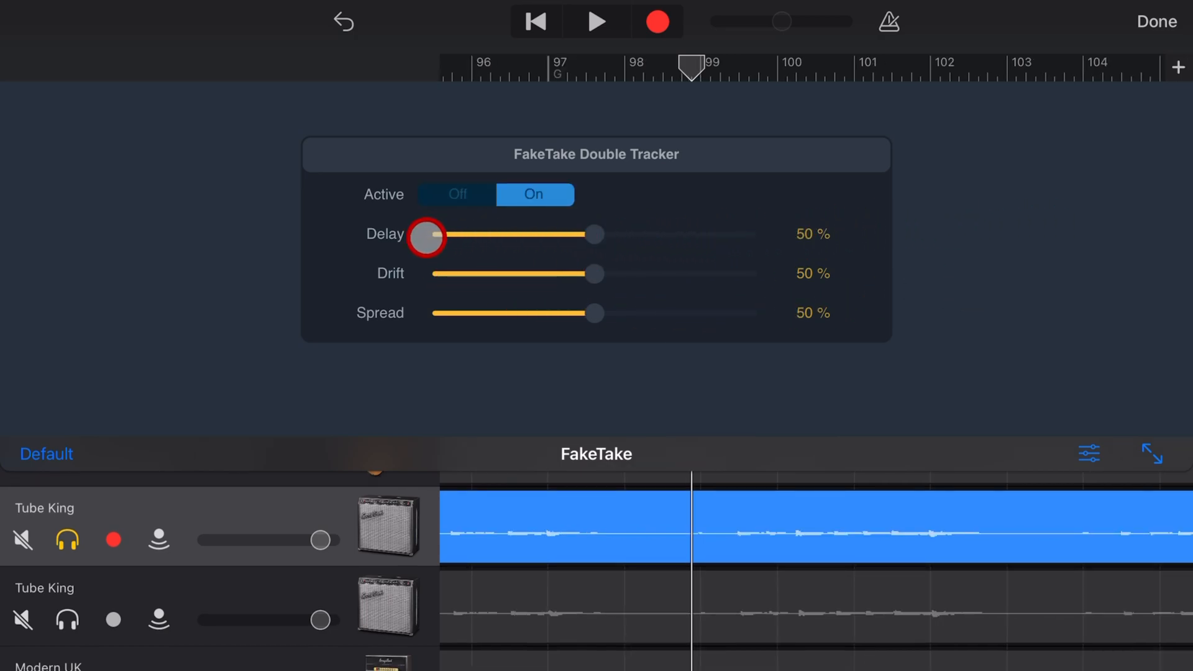
pyautogui.moveTo(425, 236); pyautogui.dragTo(570, 249)
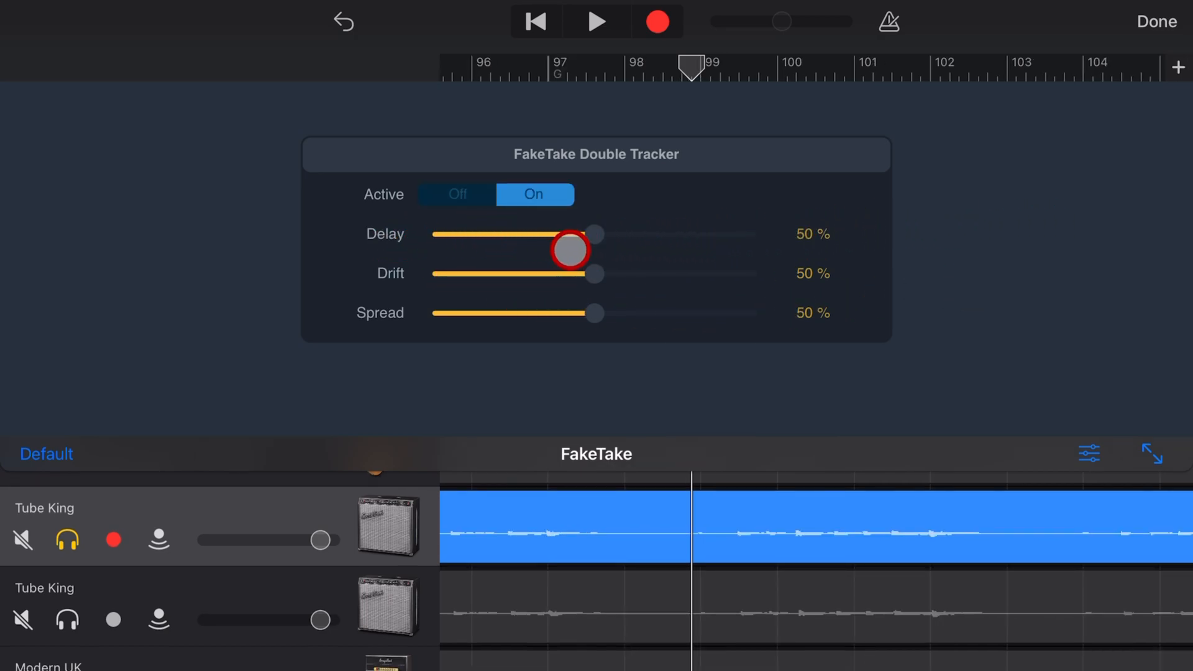
pyautogui.moveTo(572, 250); pyautogui.dragTo(600, 236)
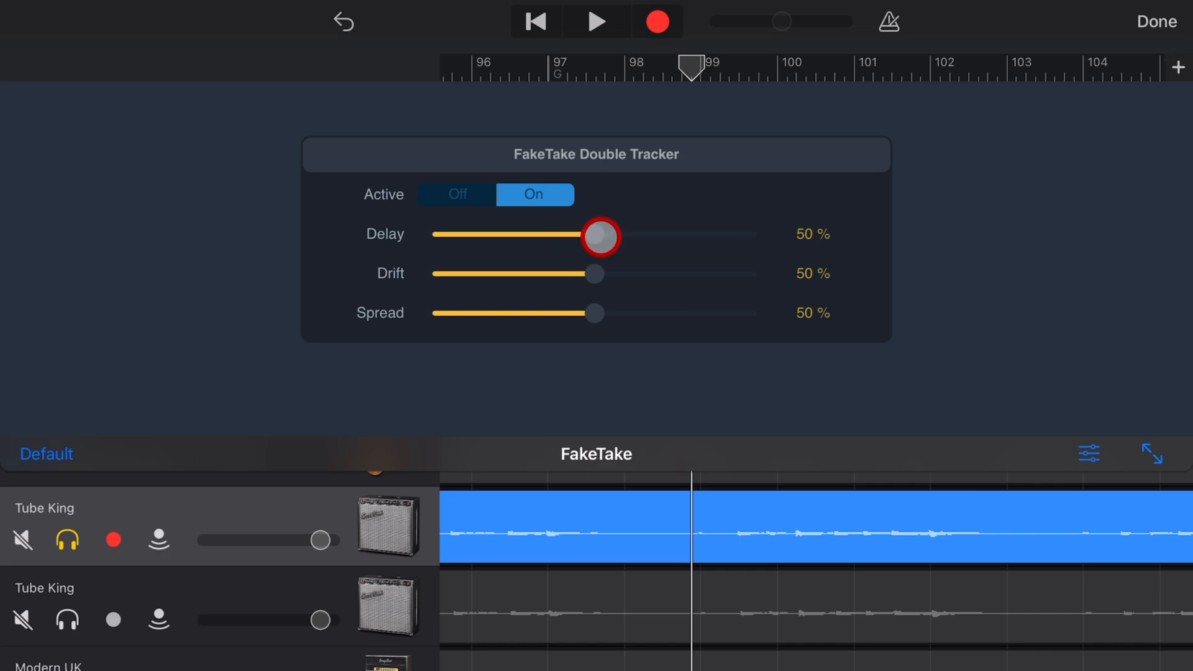
pyautogui.moveTo(598, 236); pyautogui.dragTo(468, 236)
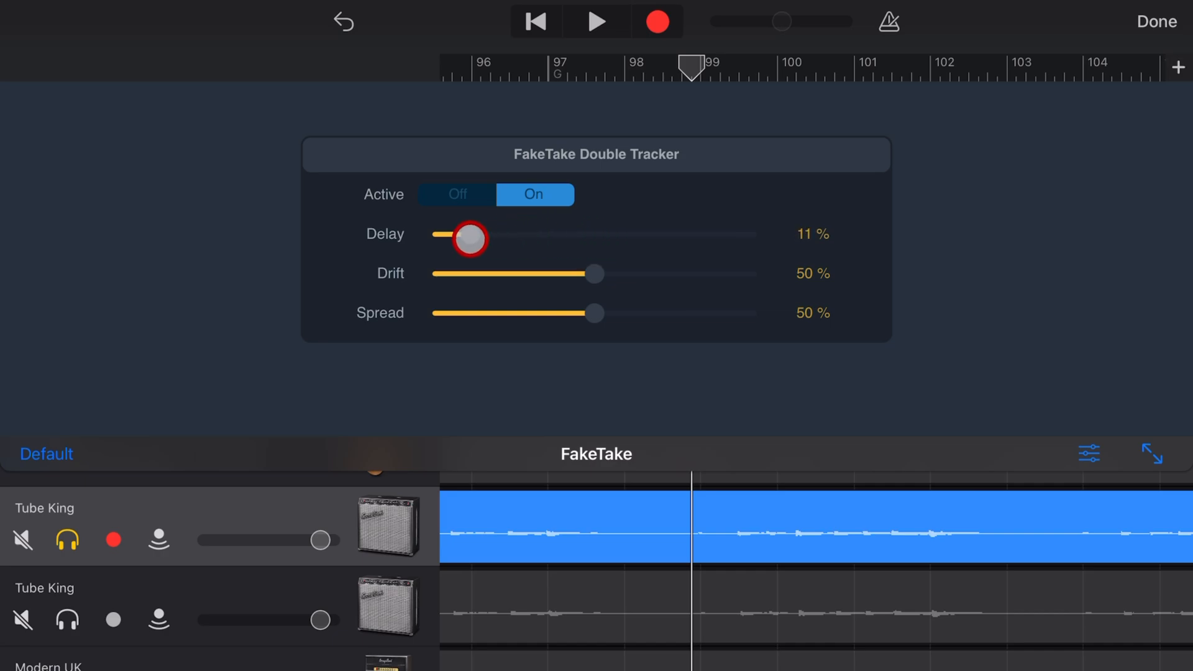
pyautogui.moveTo(470, 238); pyautogui.dragTo(547, 239)
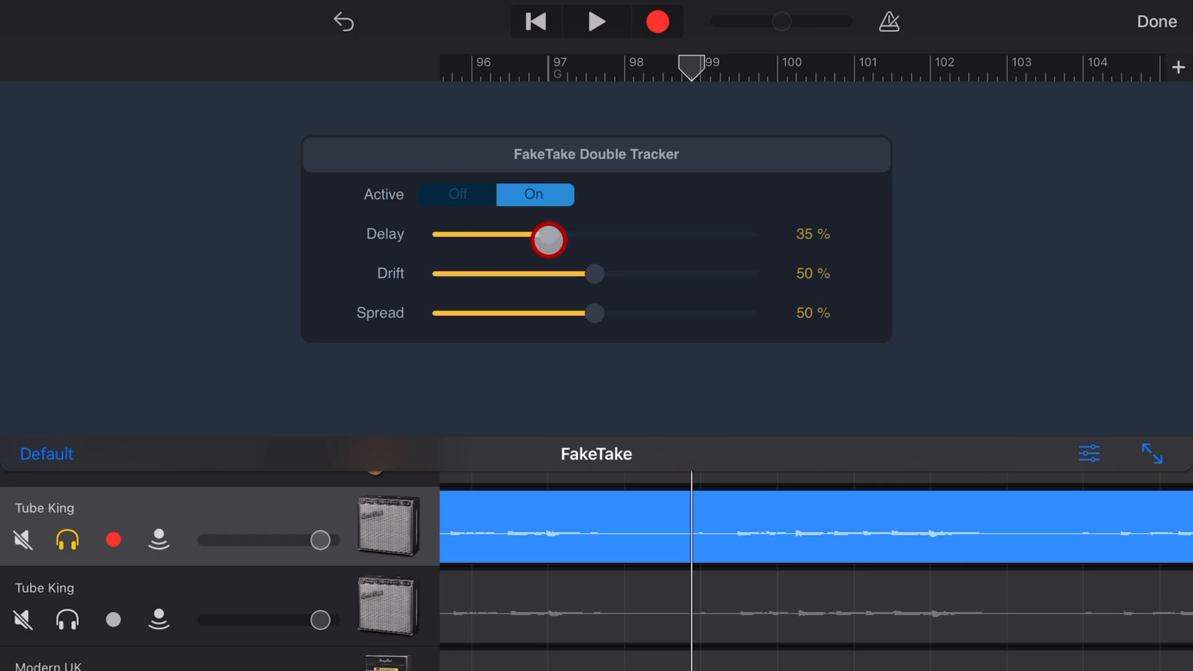
pyautogui.moveTo(547, 239); pyautogui.dragTo(734, 234)
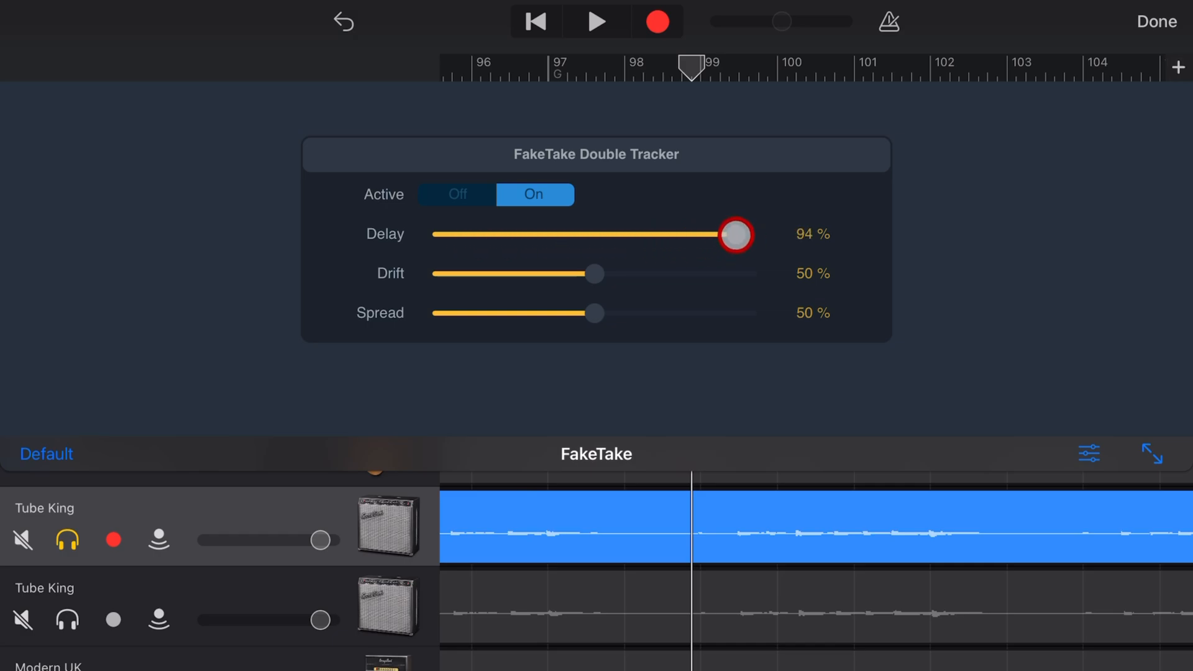
pyautogui.moveTo(733, 235); pyautogui.dragTo(456, 239)
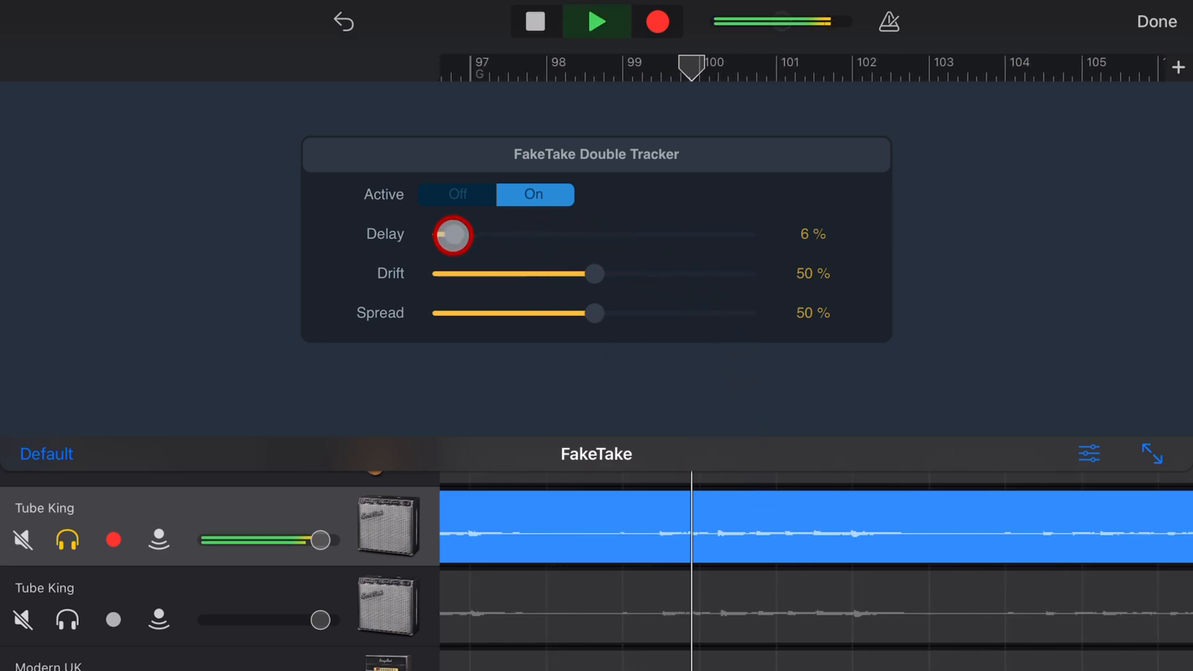
pyautogui.moveTo(452, 235); pyautogui.dragTo(550, 245)
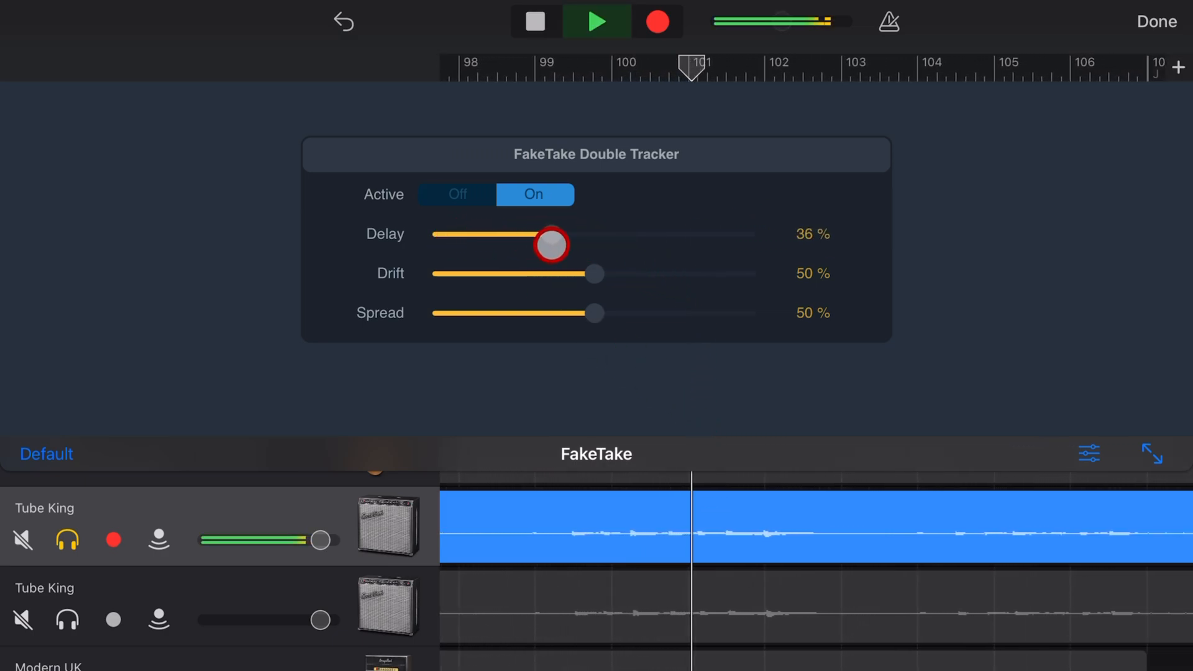
pyautogui.moveTo(549, 245); pyautogui.dragTo(615, 238)
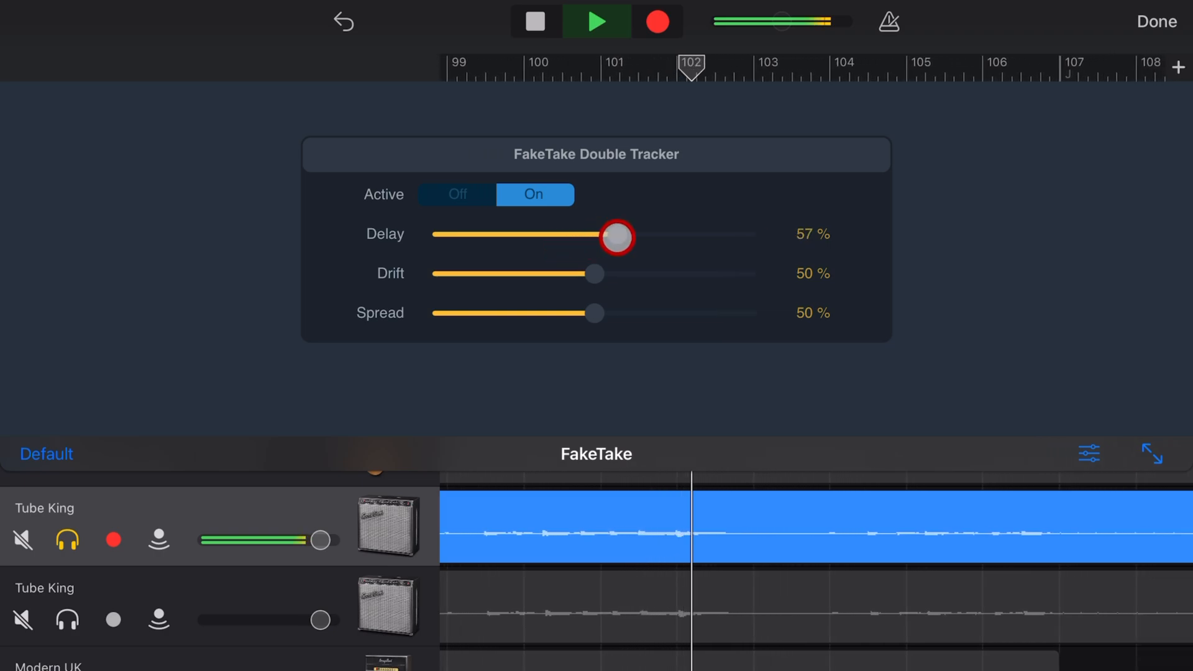
pyautogui.moveTo(616, 236); pyautogui.dragTo(745, 236)
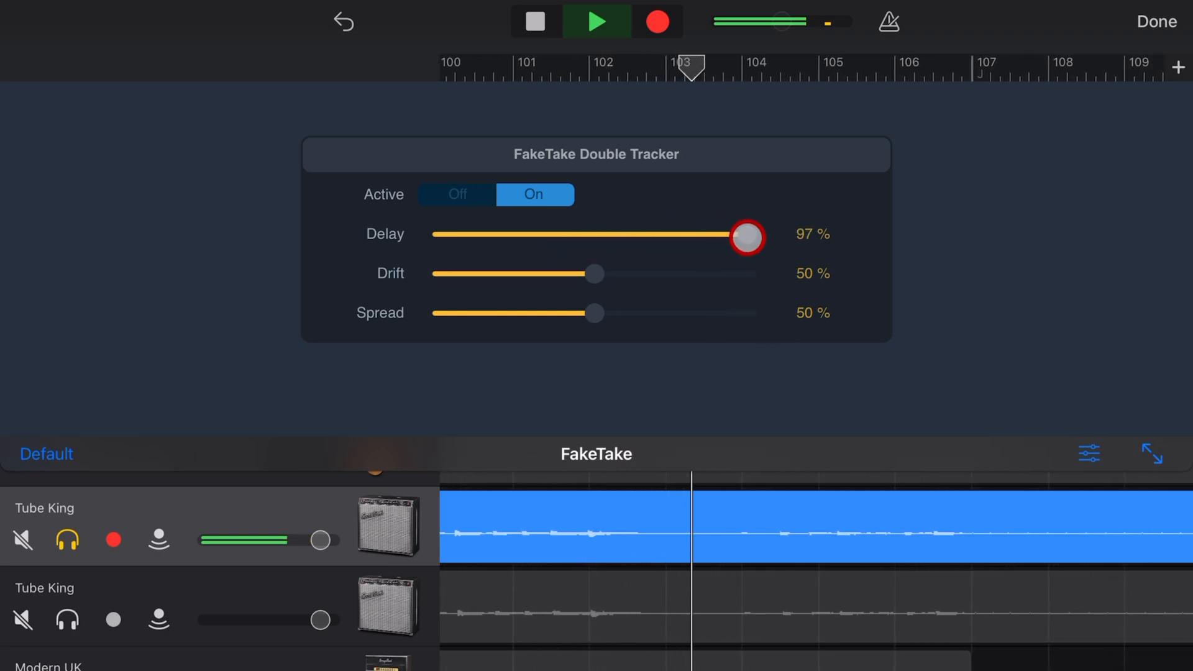
pyautogui.moveTo(746, 236); pyautogui.dragTo(776, 211)
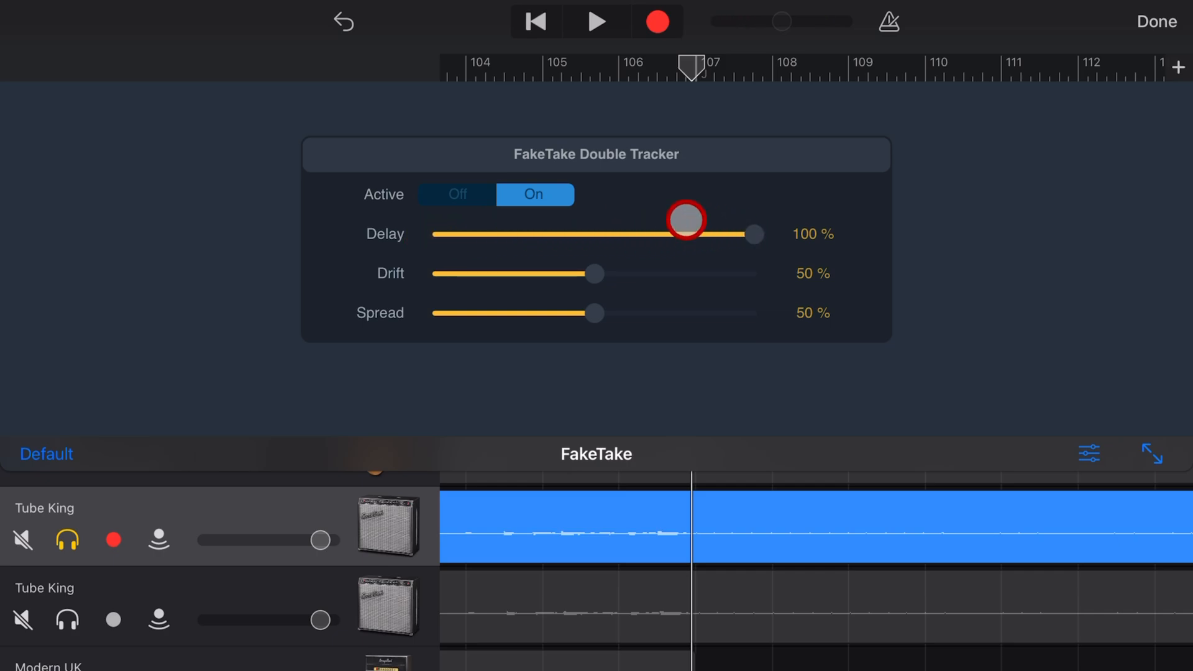
# Sweep Delay once more up to 100% and settle it at about 20%
pyautogui.moveTo(684, 219); pyautogui.dragTo(489, 248)
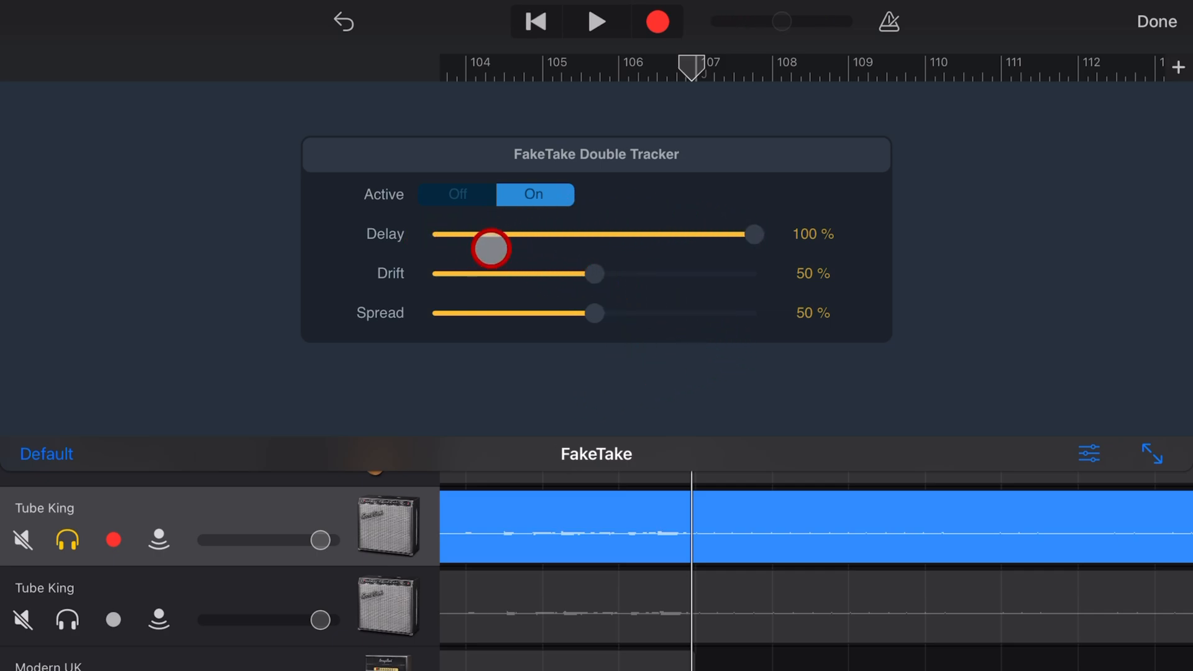
pyautogui.moveTo(487, 249); pyautogui.dragTo(638, 234)
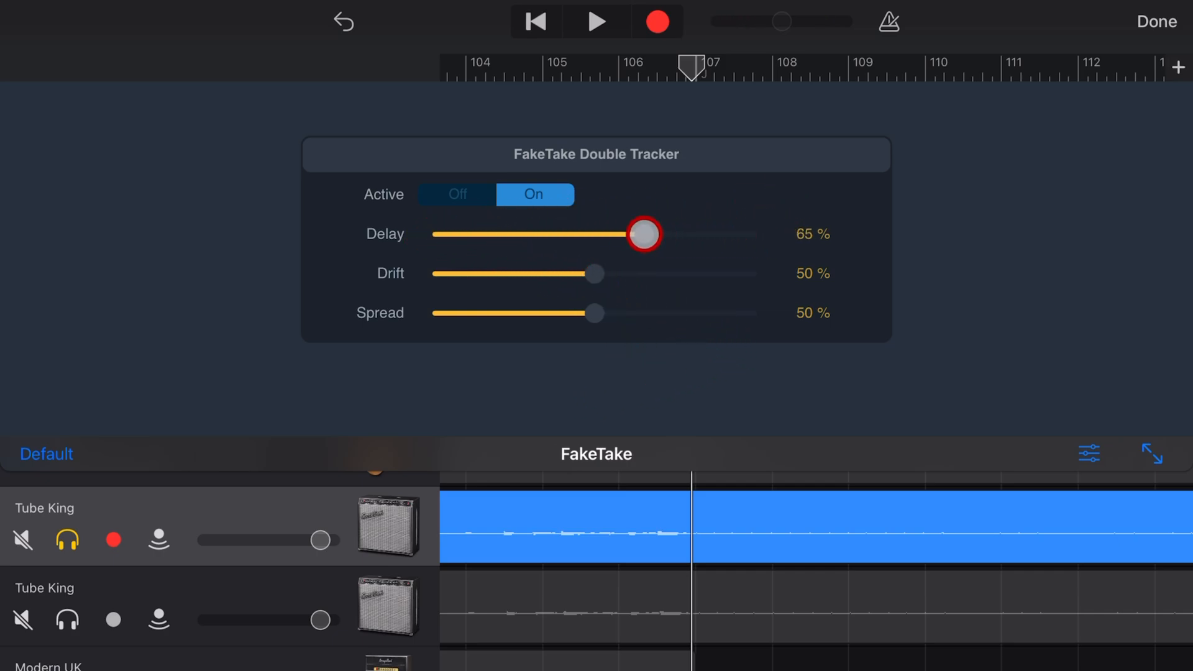
pyautogui.moveTo(642, 235); pyautogui.dragTo(768, 235)
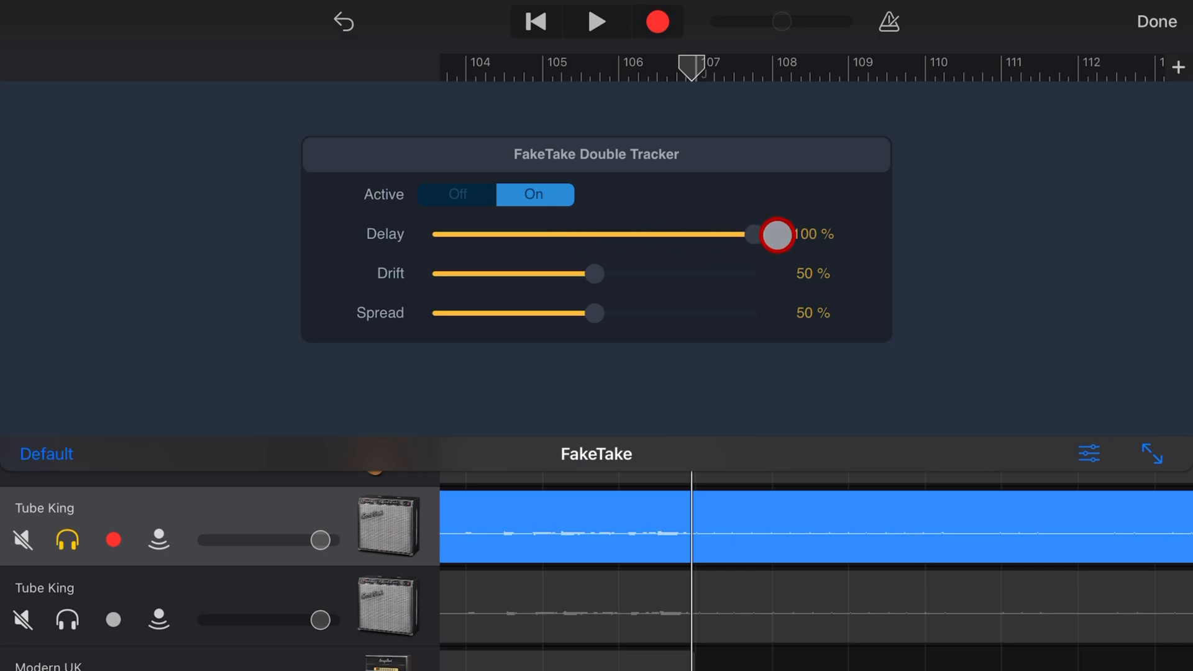
pyautogui.moveTo(771, 235); pyautogui.dragTo(585, 237)
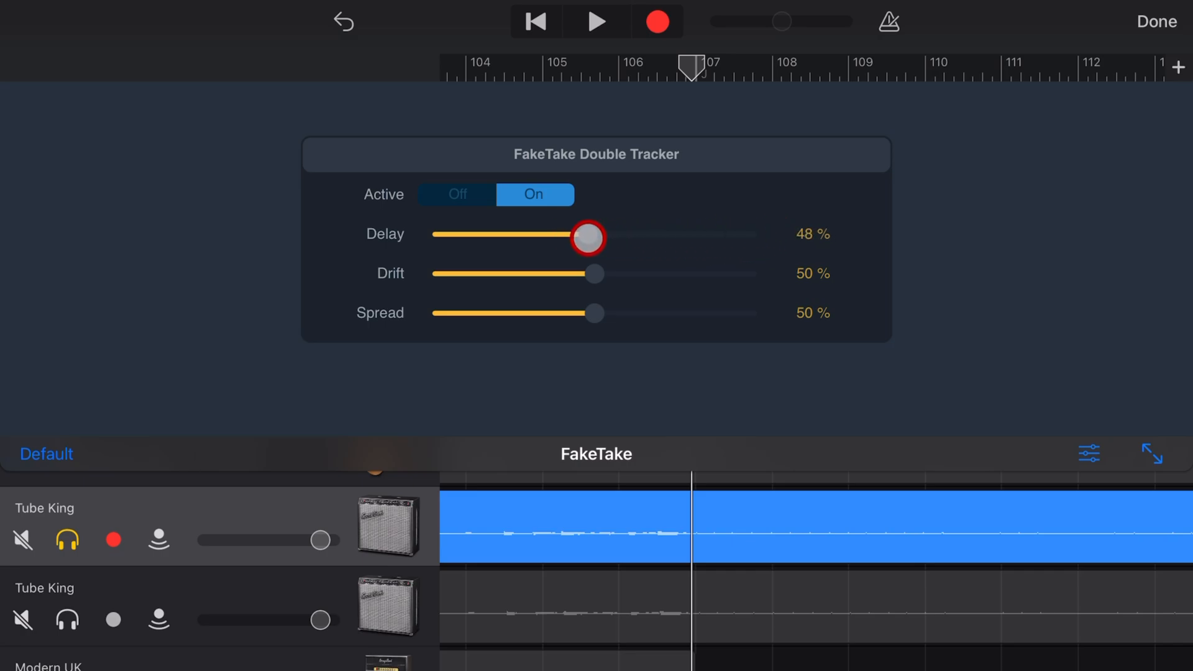
pyautogui.moveTo(588, 239); pyautogui.dragTo(487, 242)
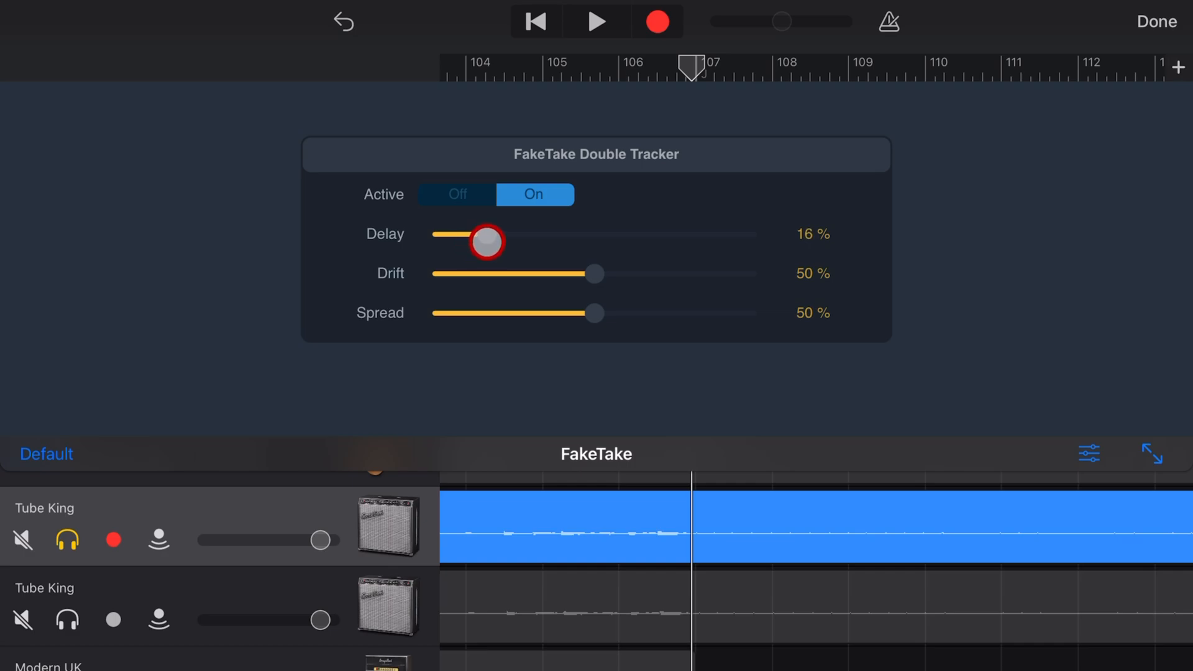
pyautogui.moveTo(486, 242); pyautogui.dragTo(499, 240)
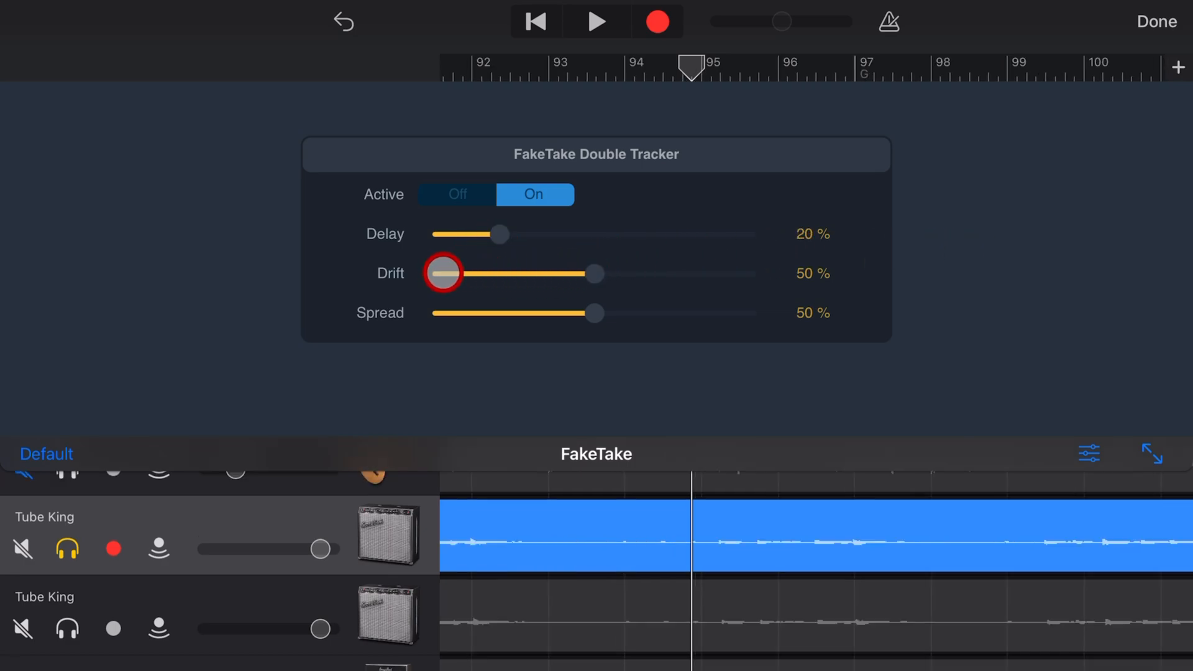
# Sweep Drift down to 0%, up to 100% and back to 0%
pyautogui.moveTo(442, 272); pyautogui.dragTo(605, 269)
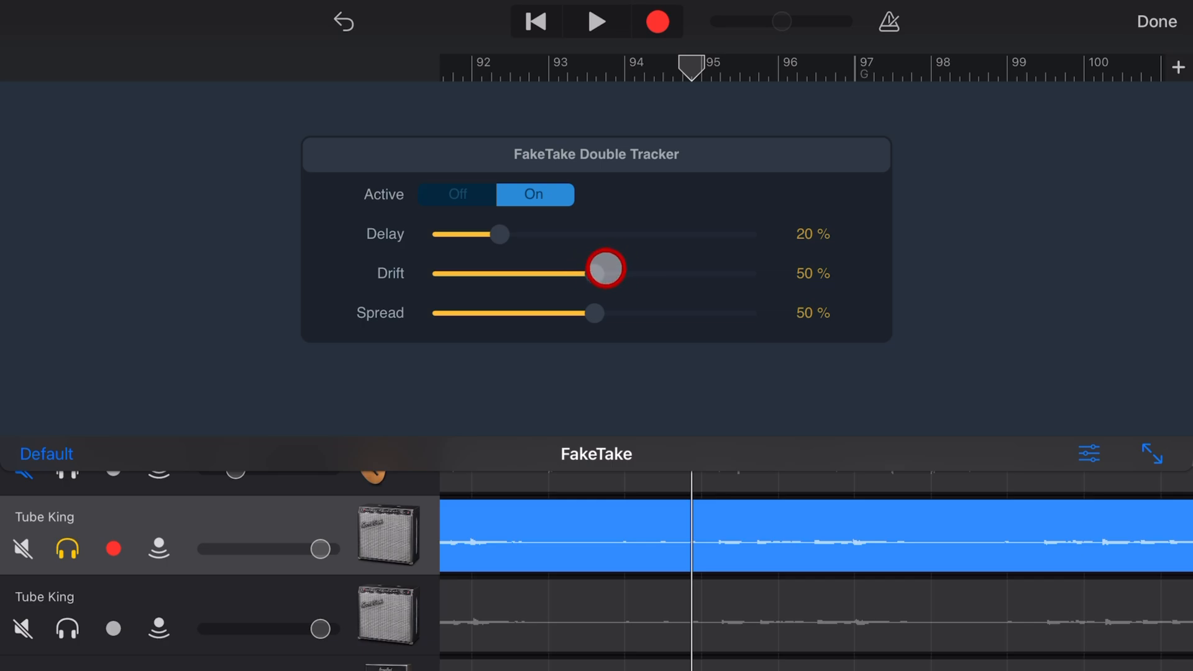
pyautogui.moveTo(605, 268); pyautogui.dragTo(567, 283)
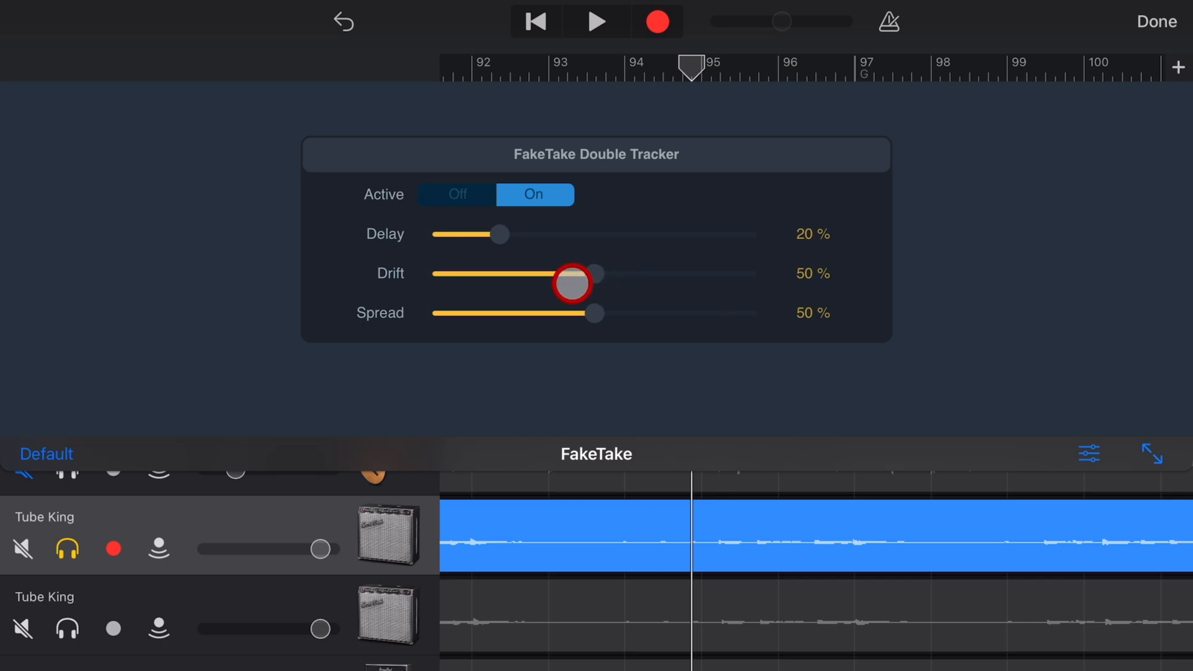
pyautogui.moveTo(569, 283); pyautogui.dragTo(426, 276)
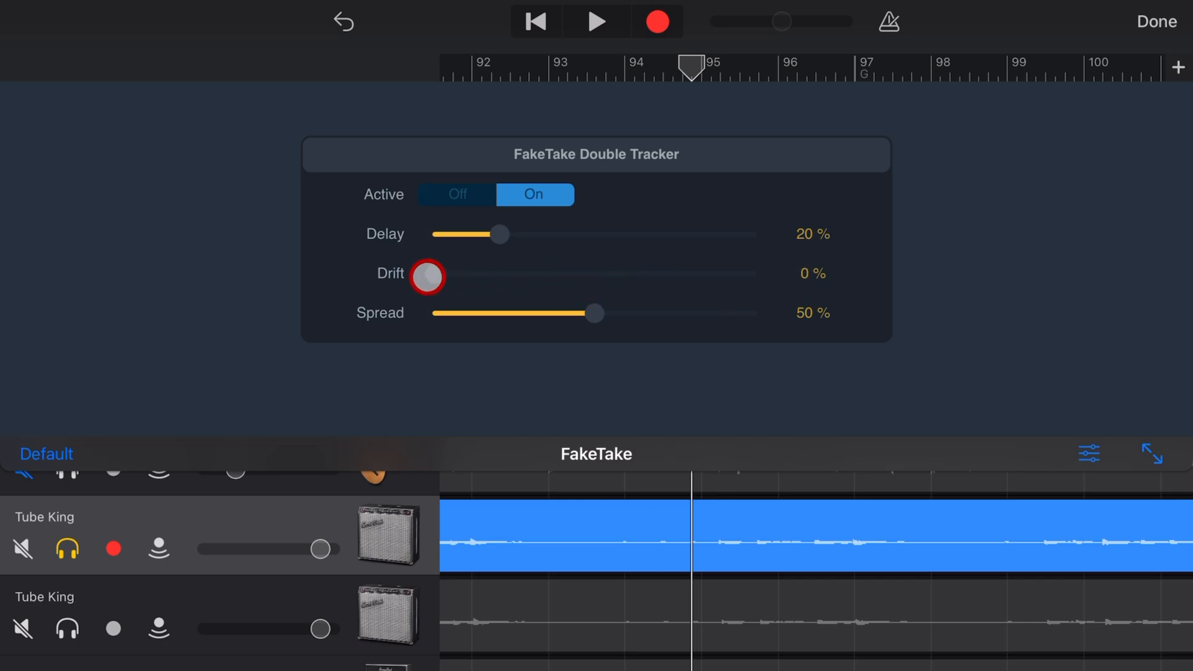
pyautogui.moveTo(426, 276); pyautogui.dragTo(399, 295)
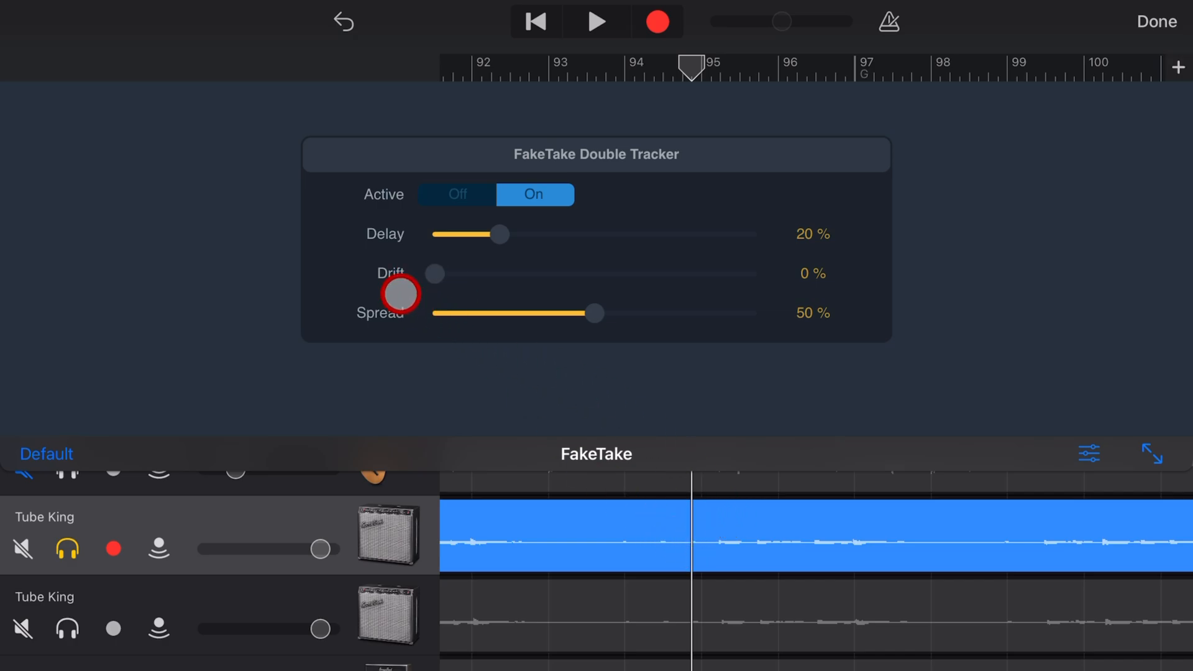
pyautogui.moveTo(399, 294); pyautogui.dragTo(767, 273)
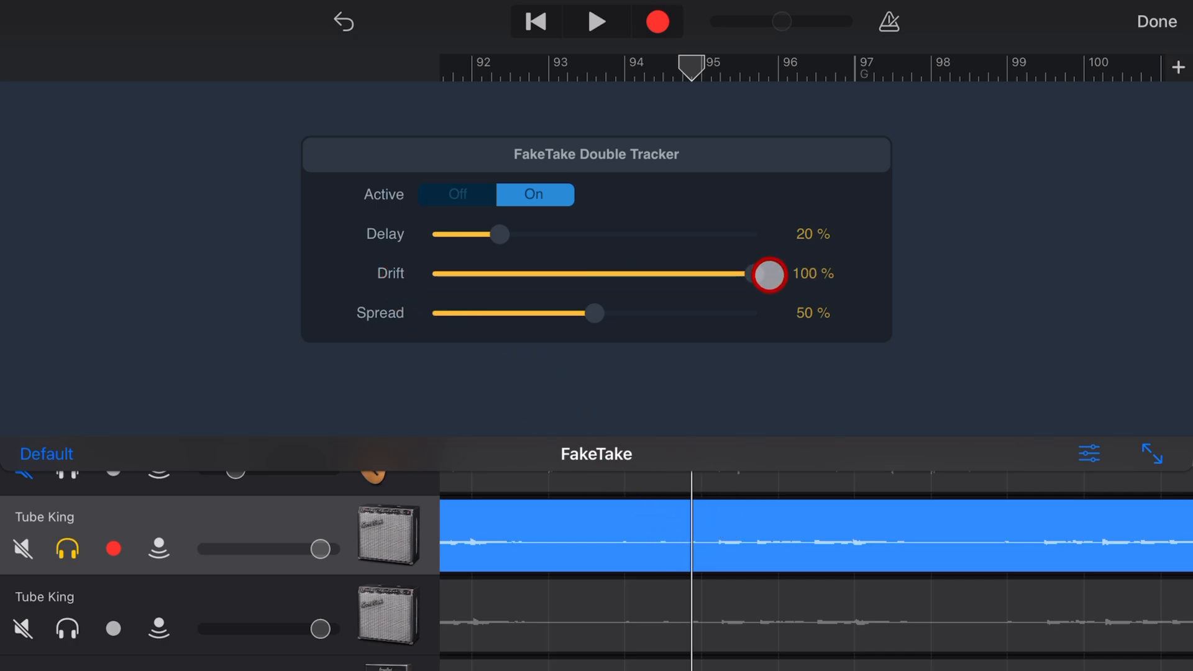
pyautogui.moveTo(767, 274); pyautogui.dragTo(425, 282)
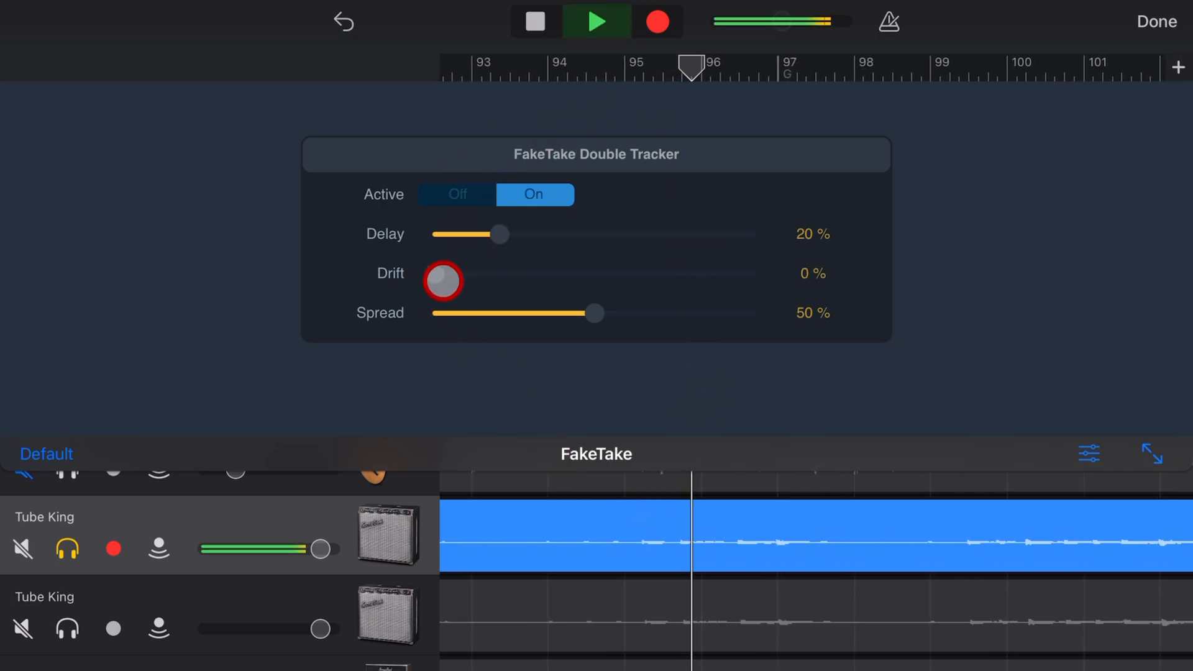
# During playback raise Drift stepwise to 100%, stop playback, then set Drift to about 61%
pyautogui.moveTo(441, 279); pyautogui.dragTo(489, 276)
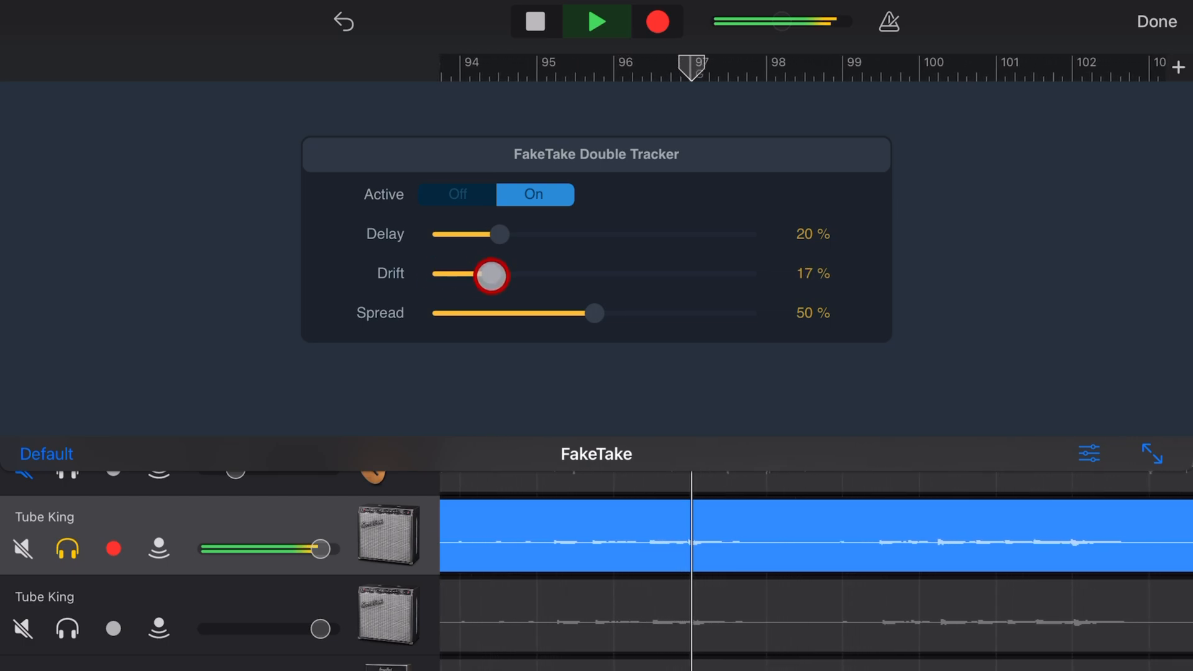
pyautogui.moveTo(487, 276); pyautogui.dragTo(589, 276)
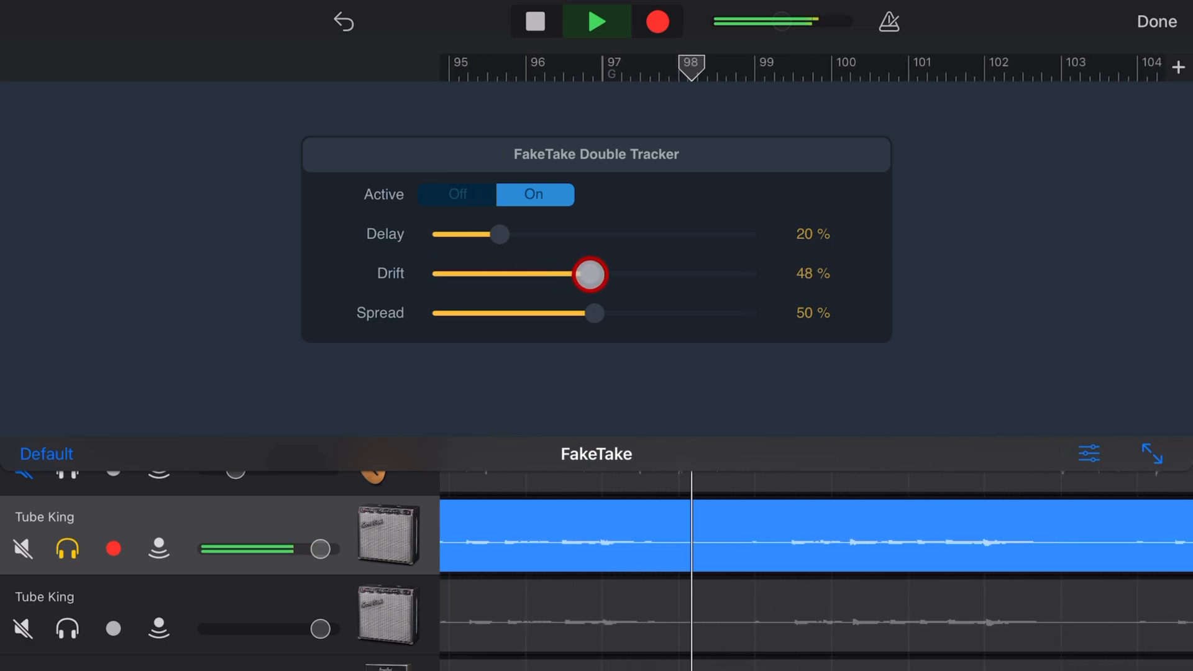
pyautogui.moveTo(587, 275); pyautogui.dragTo(616, 275)
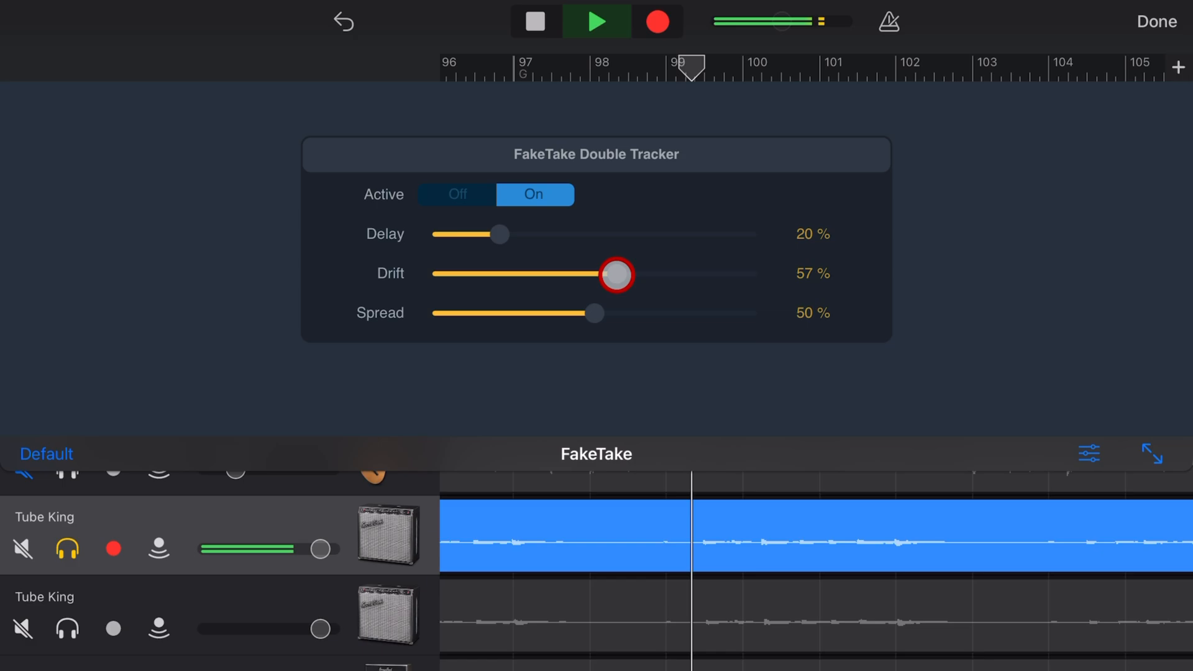
pyautogui.moveTo(617, 274); pyautogui.dragTo(737, 275)
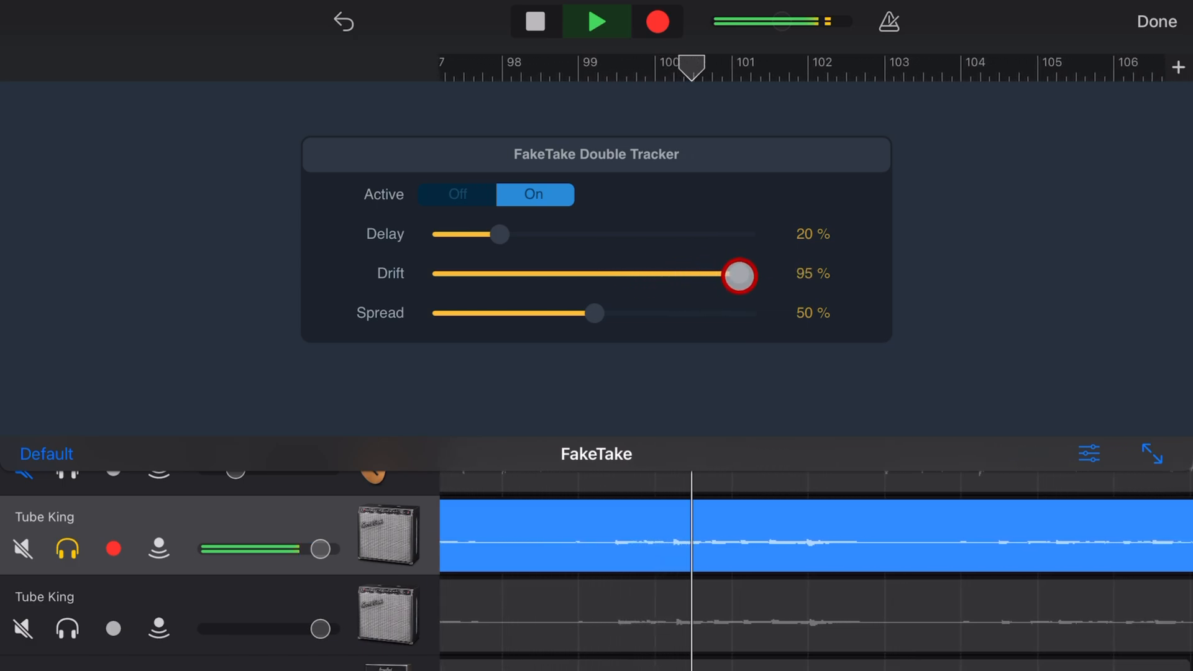
pyautogui.moveTo(737, 273); pyautogui.dragTo(755, 273)
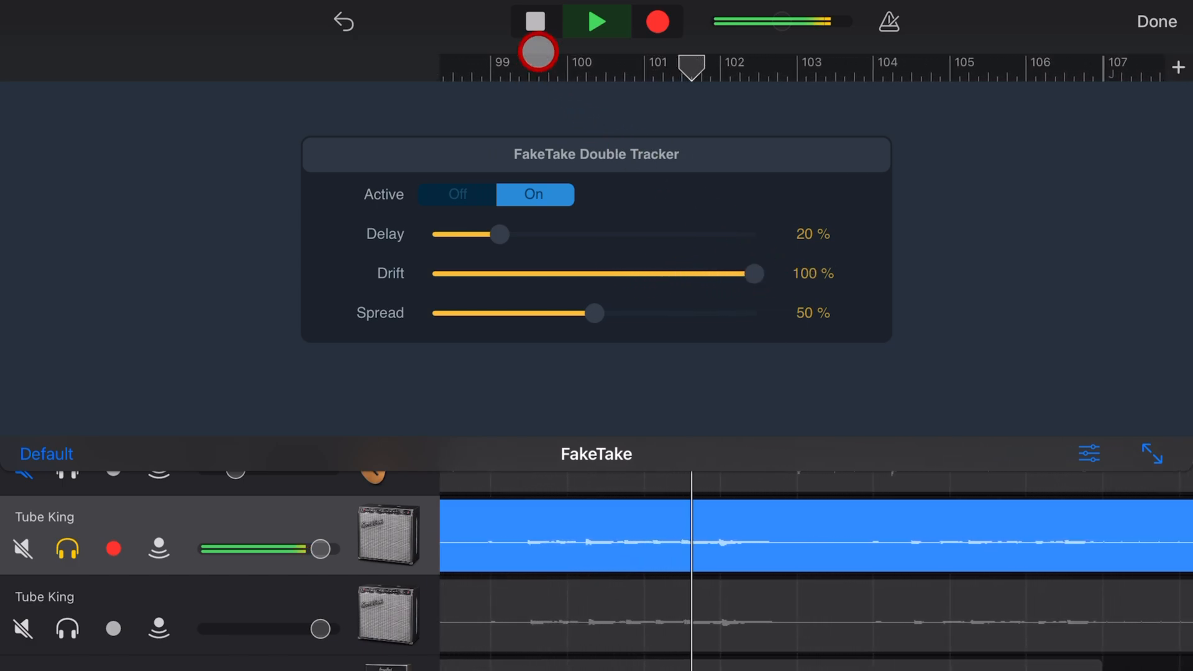
pyautogui.click(534, 21)
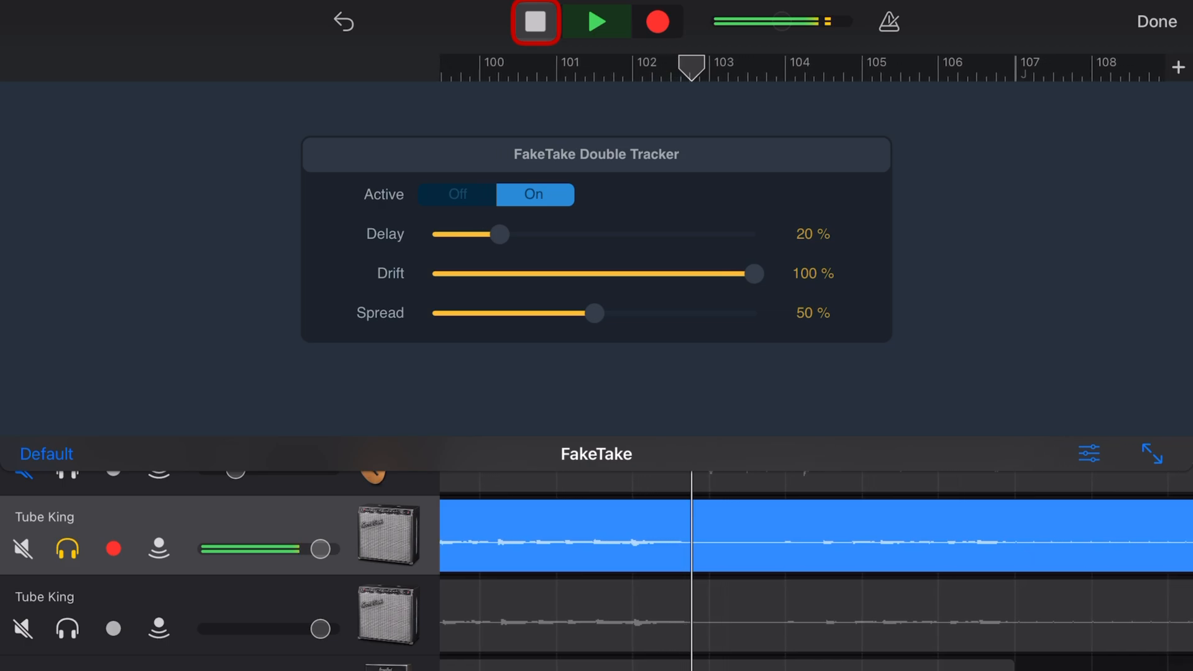
pyautogui.click(533, 21)
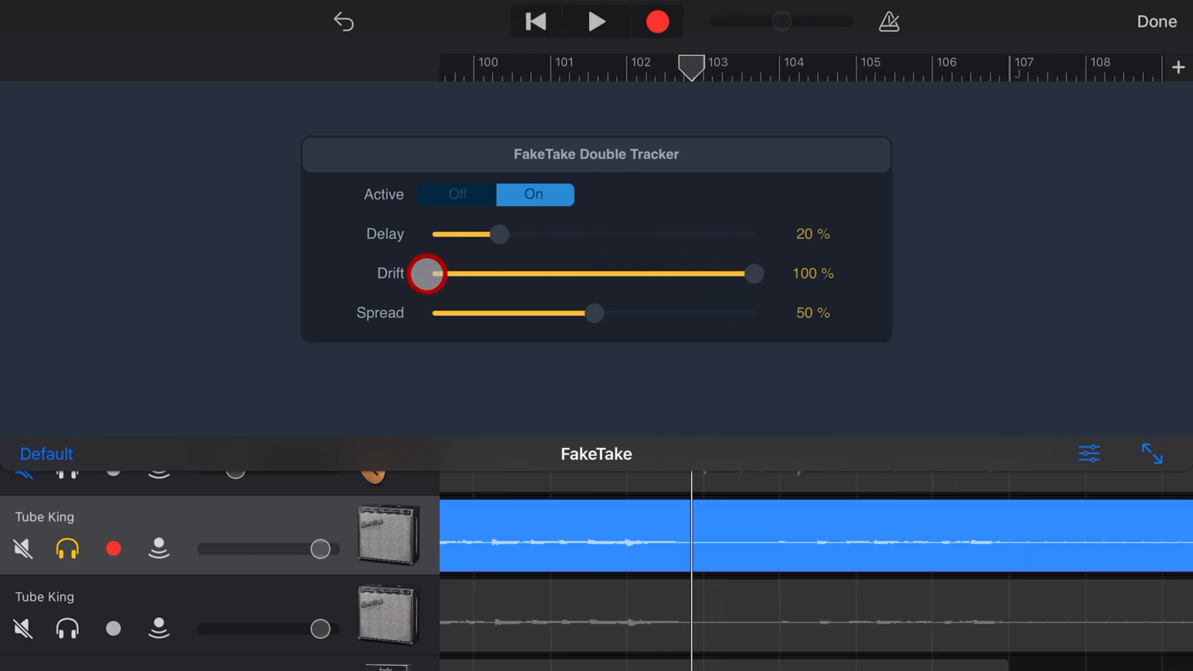
pyautogui.moveTo(430, 274); pyautogui.dragTo(638, 274)
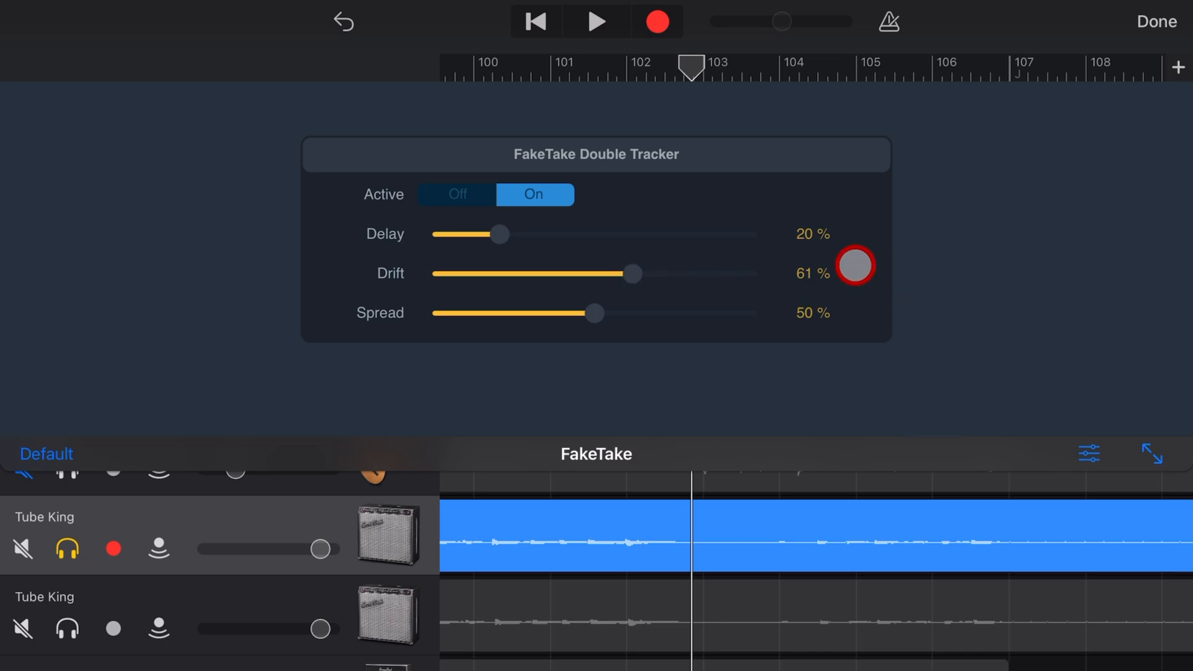
# Lower Drift to 40% and pull Spread down to 0%
pyautogui.moveTo(853, 266); pyautogui.dragTo(970, 270)
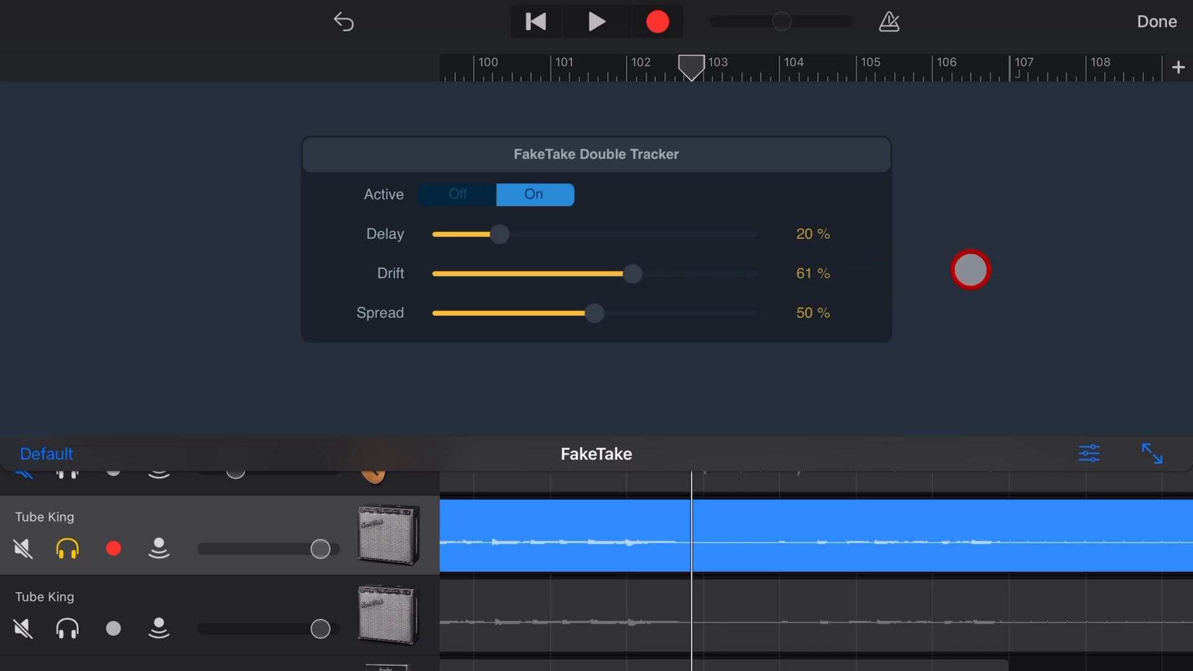
pyautogui.moveTo(631, 273); pyautogui.dragTo(566, 273)
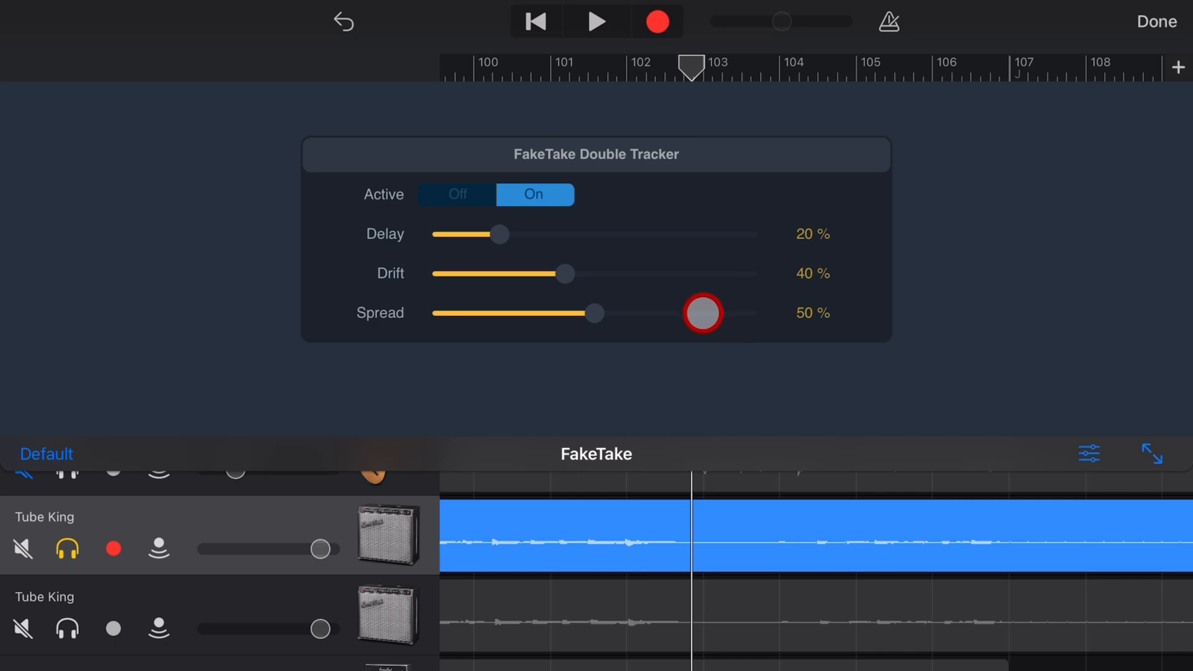
pyautogui.moveTo(700, 313); pyautogui.dragTo(435, 314)
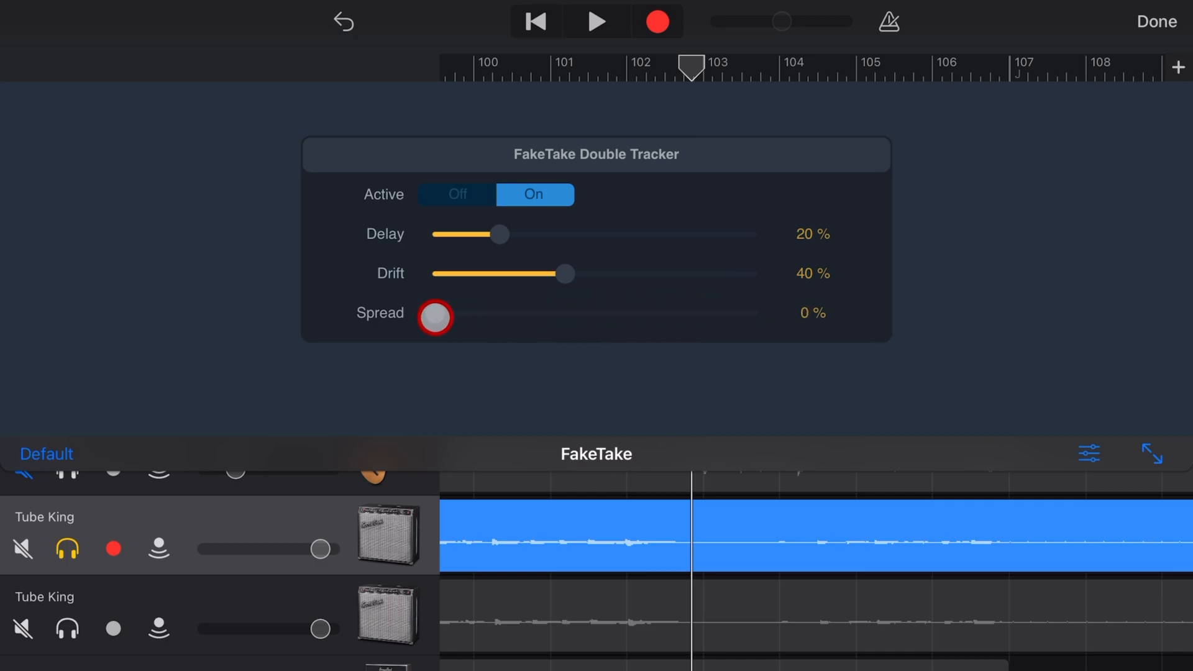
# Sweep Spread between 0% and 100% to audition the stereo width, ending back low
pyautogui.moveTo(436, 316); pyautogui.dragTo(619, 309)
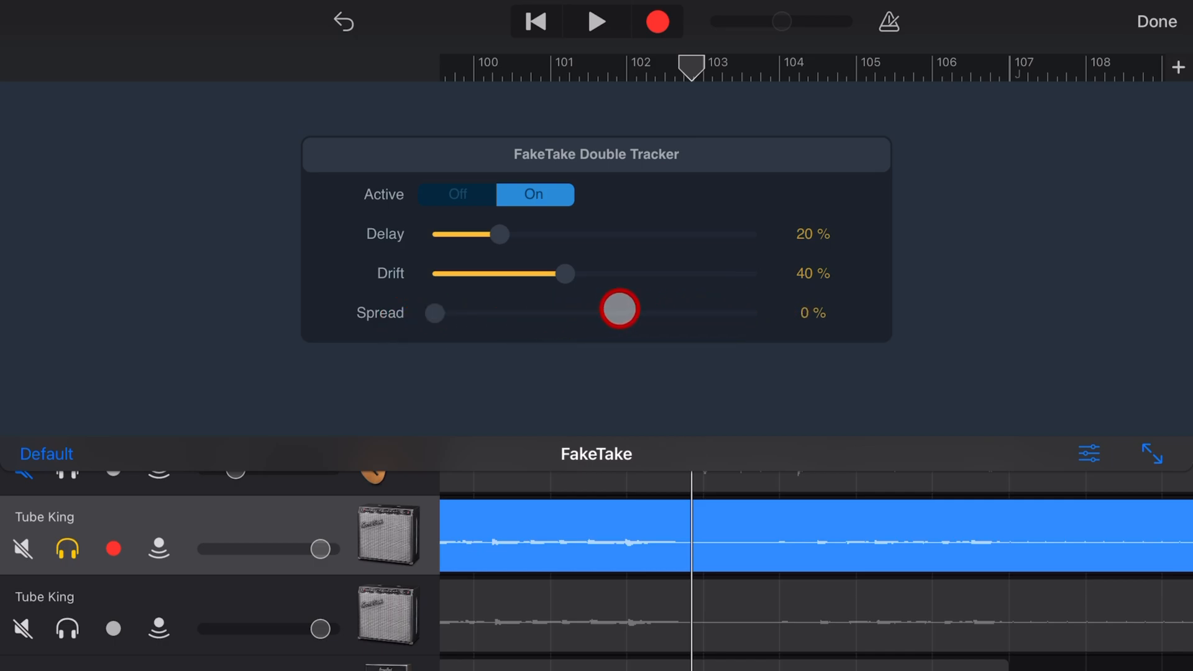
pyautogui.moveTo(619, 308); pyautogui.dragTo(841, 304)
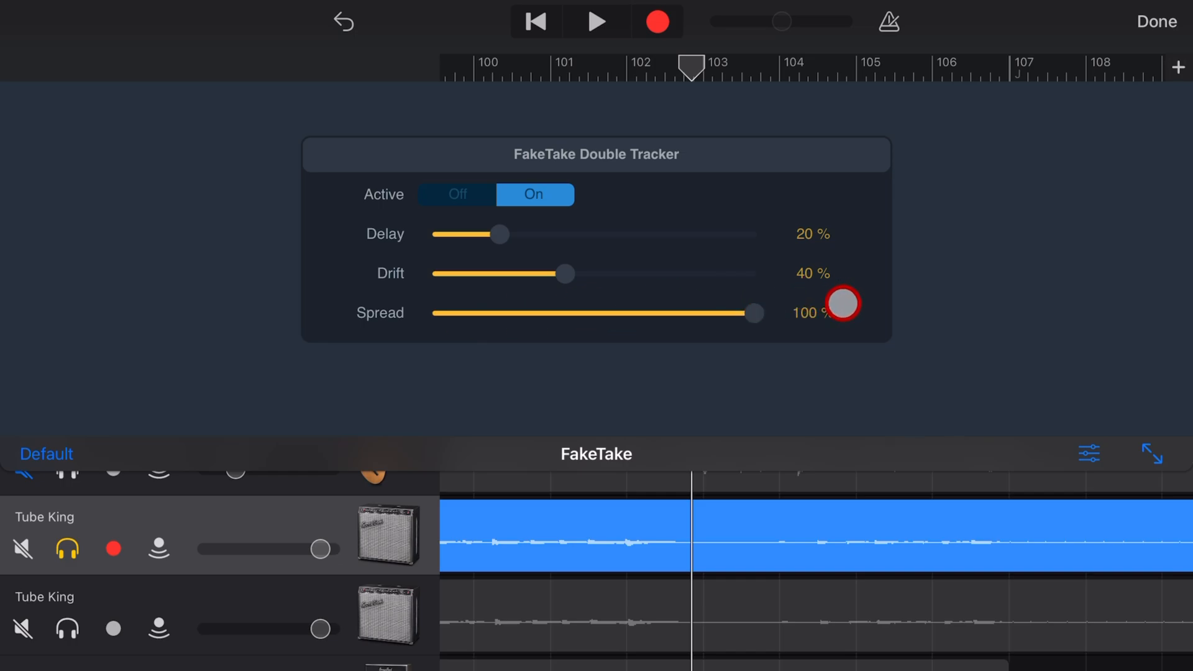
pyautogui.moveTo(841, 303); pyautogui.dragTo(775, 297)
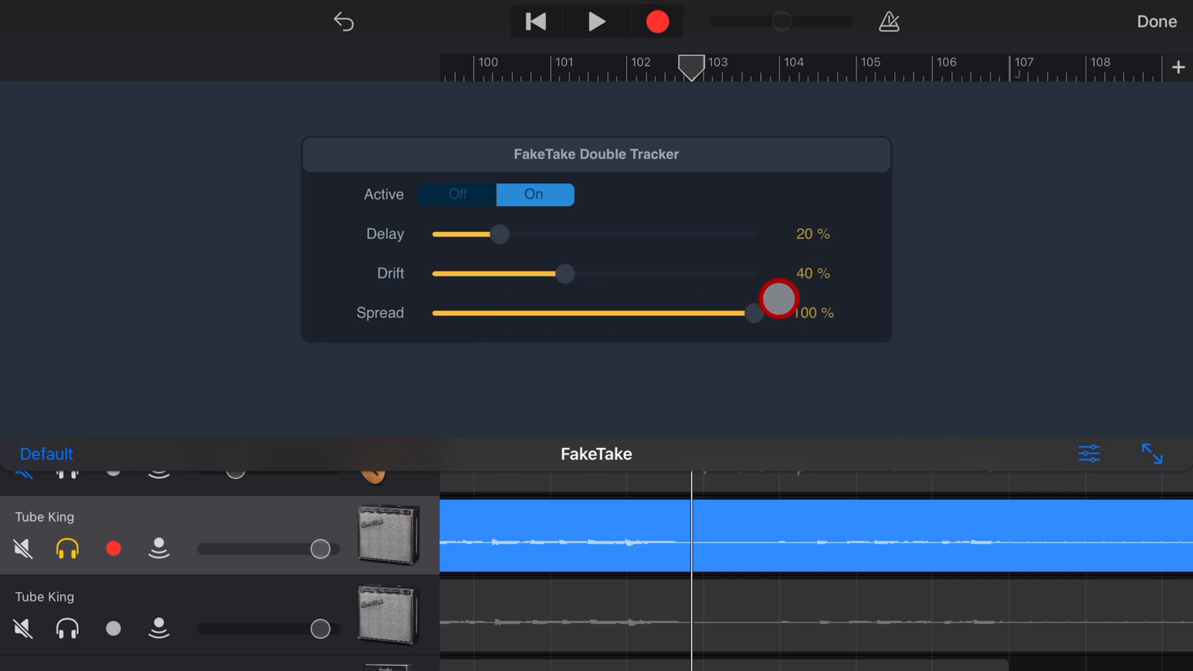
pyautogui.moveTo(776, 299); pyautogui.dragTo(711, 303)
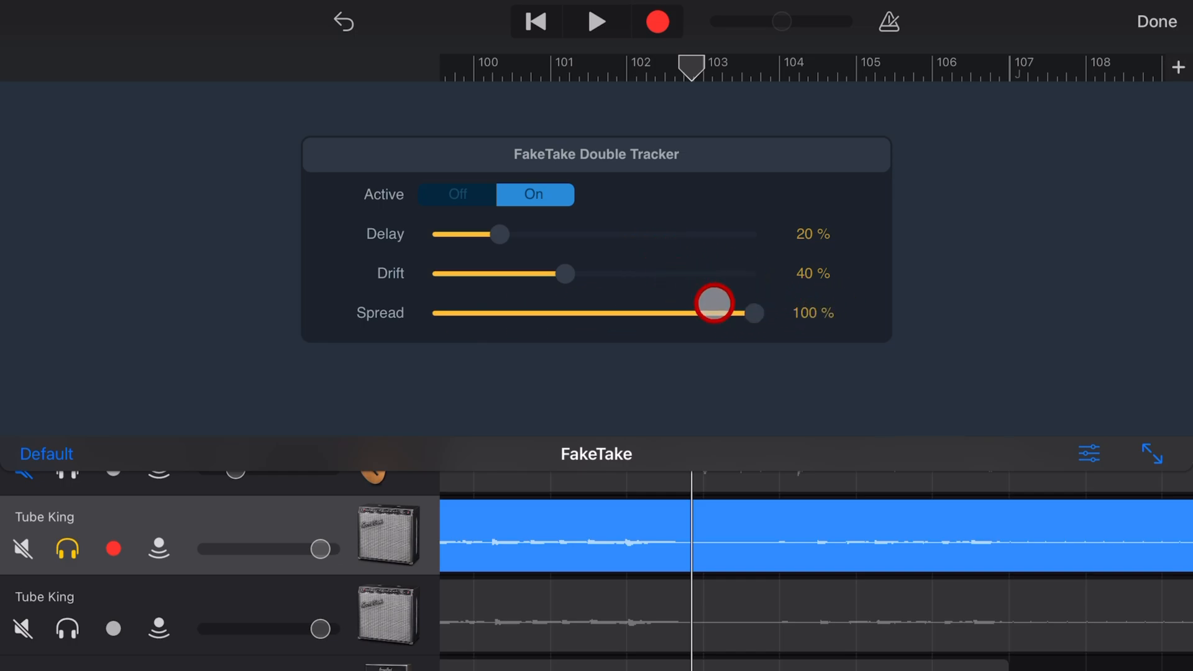
pyautogui.moveTo(711, 303); pyautogui.dragTo(753, 314)
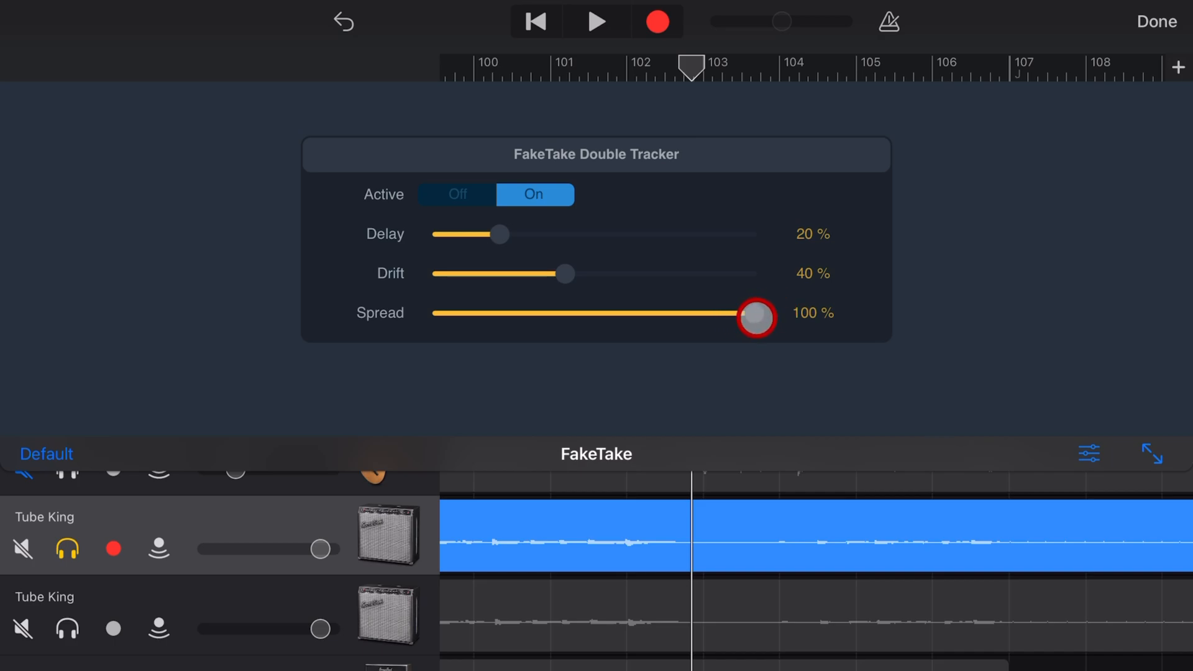
pyautogui.moveTo(753, 318); pyautogui.dragTo(523, 314)
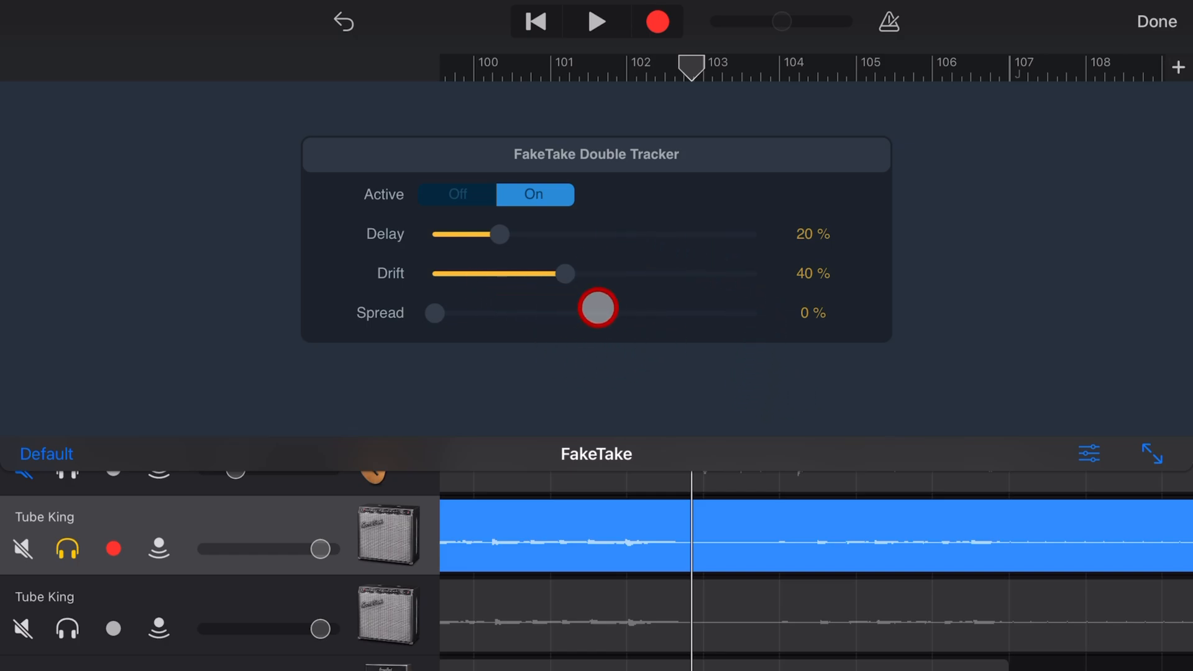
# During playback widen the guitar double's Spread stepwise from 14% up to 100%
pyautogui.moveTo(597, 307); pyautogui.dragTo(674, 320)
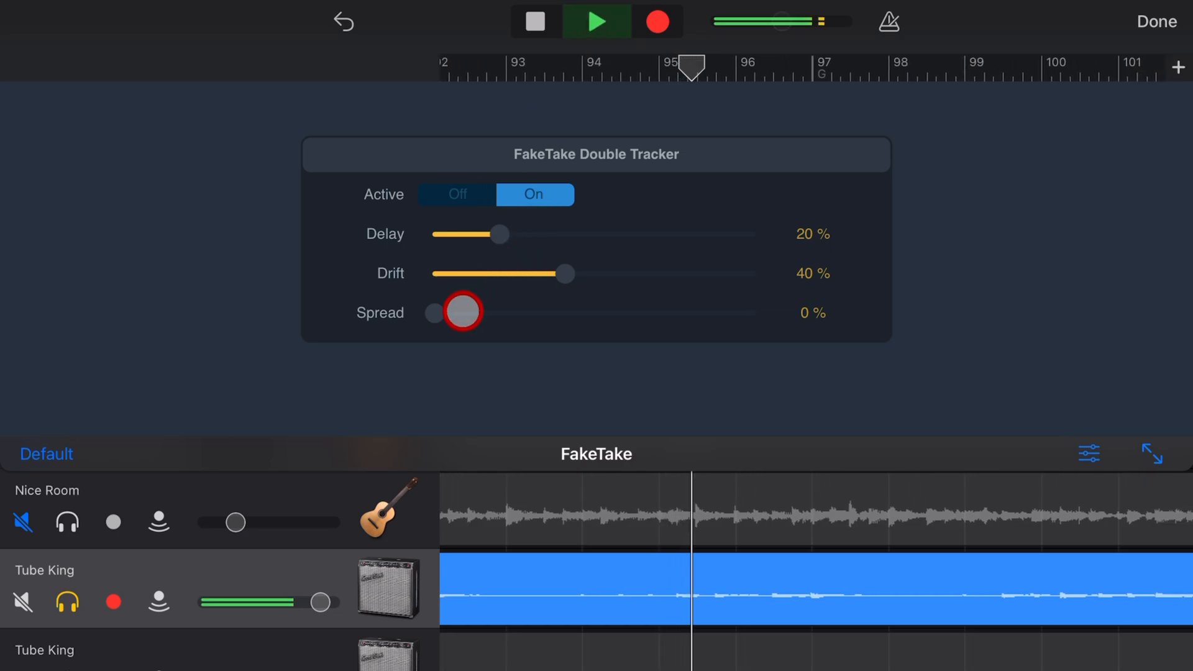
pyautogui.moveTo(462, 312); pyautogui.dragTo(479, 313)
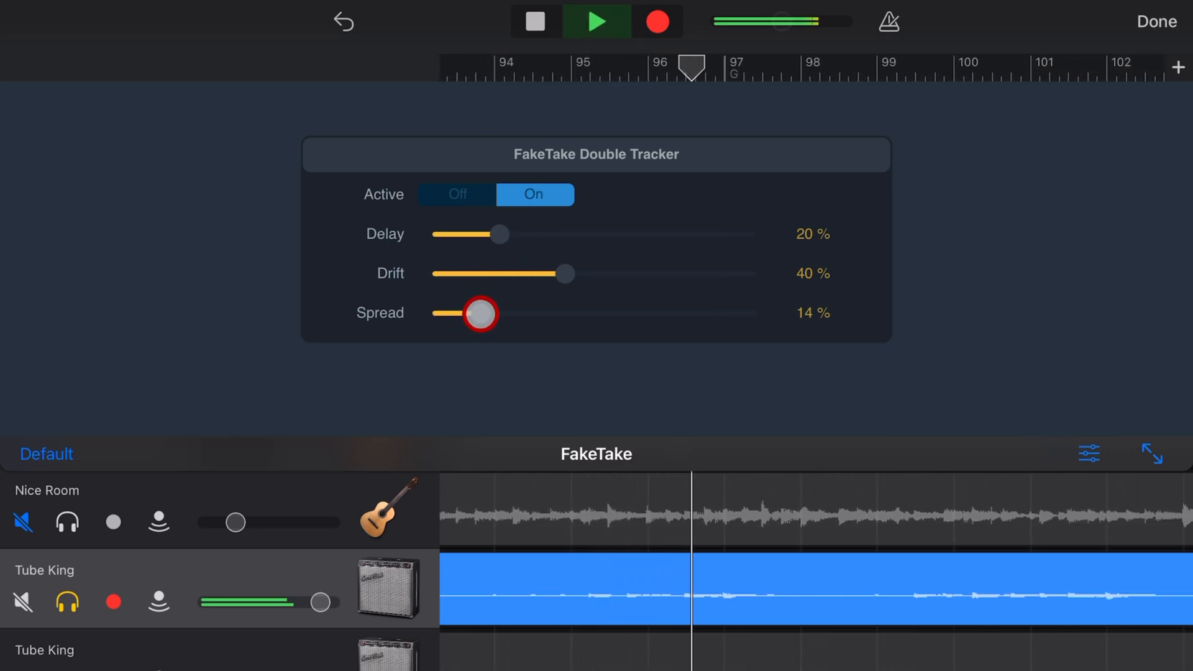
pyautogui.moveTo(479, 313); pyautogui.dragTo(558, 319)
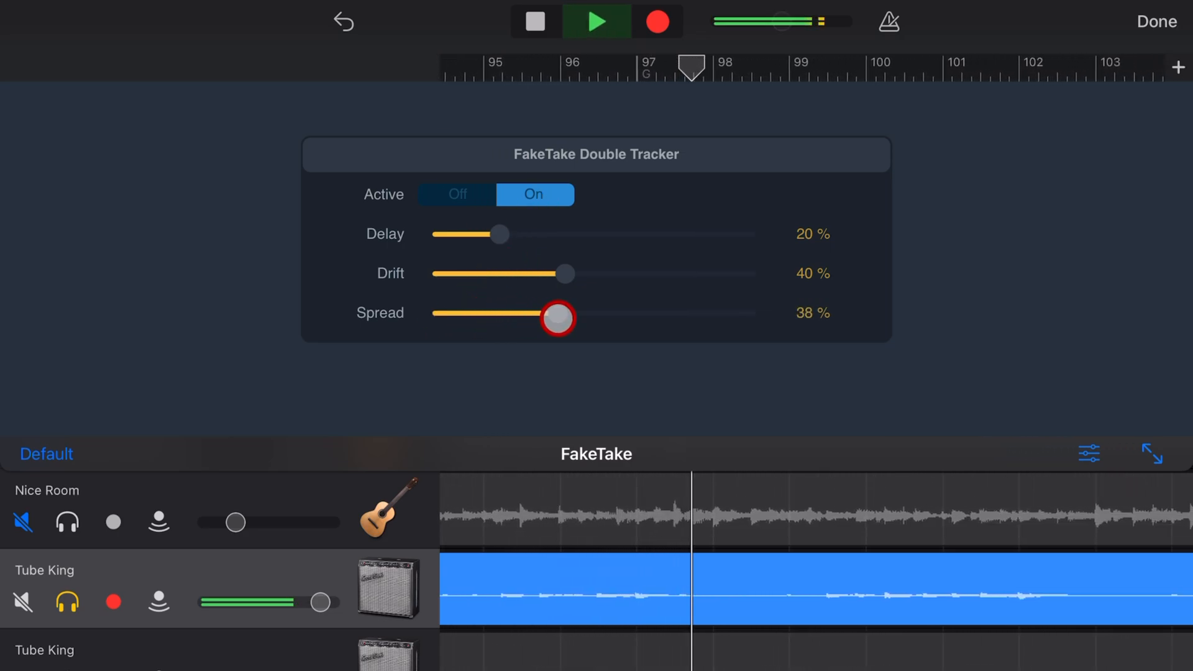
pyautogui.moveTo(557, 318); pyautogui.dragTo(581, 318)
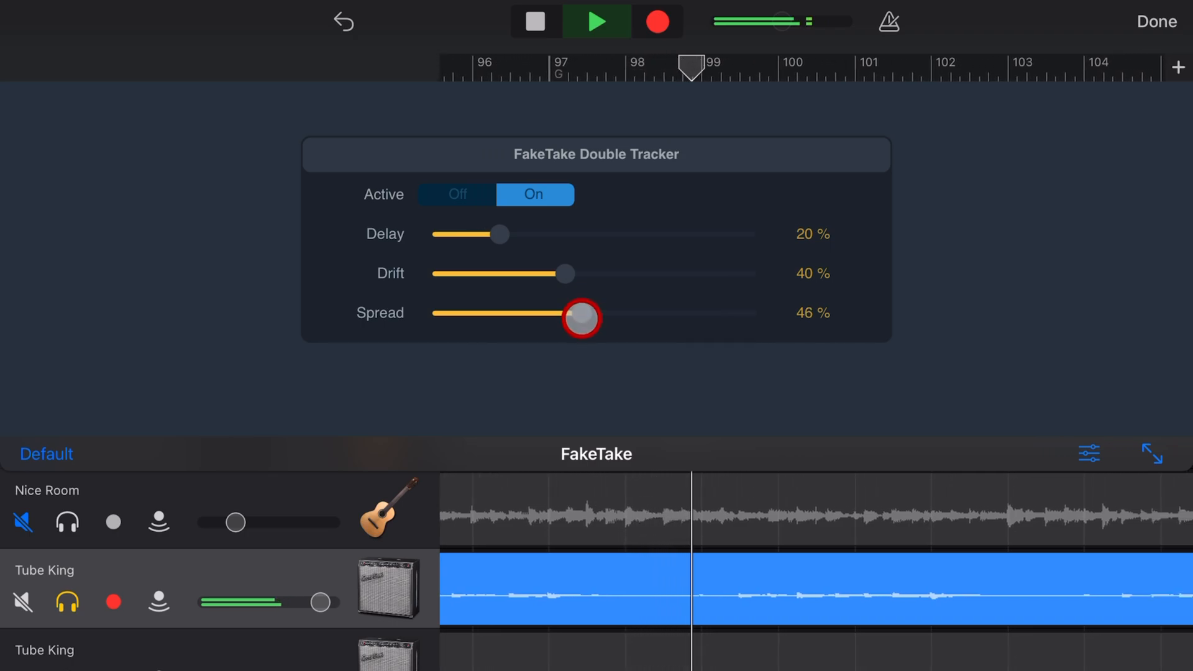
pyautogui.moveTo(582, 318); pyautogui.dragTo(680, 313)
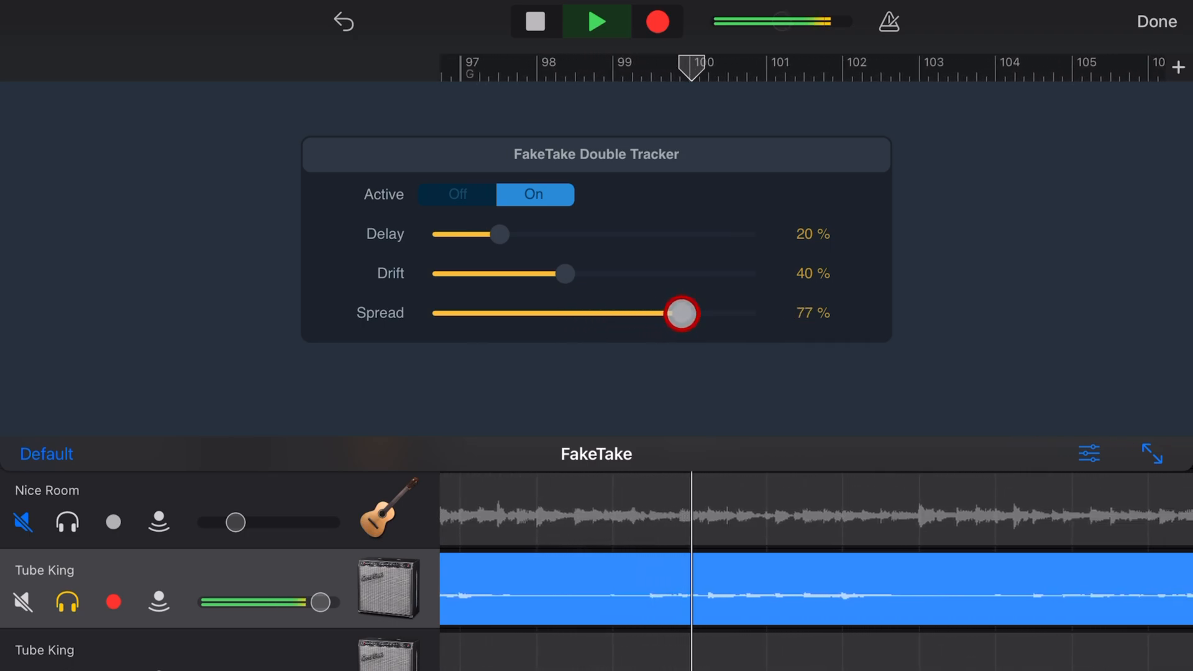
pyautogui.moveTo(678, 314); pyautogui.dragTo(753, 300)
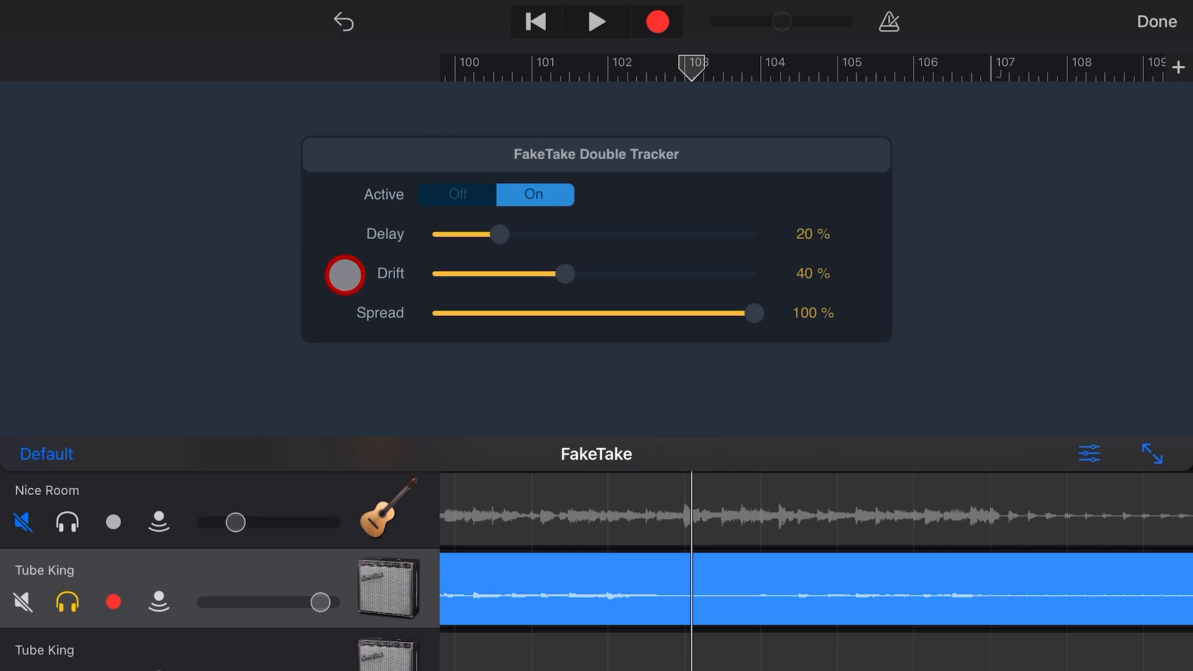
# Bring Spread back down to 40%, with Drift at 28% and Delay at 19%
pyautogui.moveTo(753, 313); pyautogui.dragTo(669, 314)
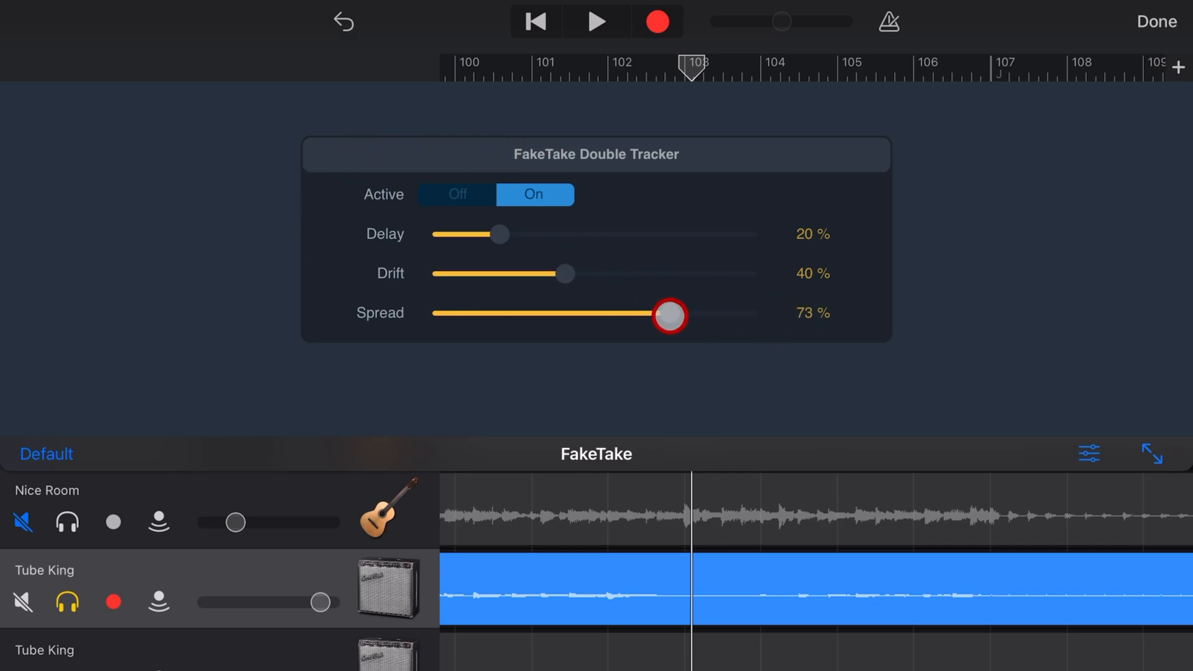
pyautogui.moveTo(669, 314); pyautogui.dragTo(624, 319)
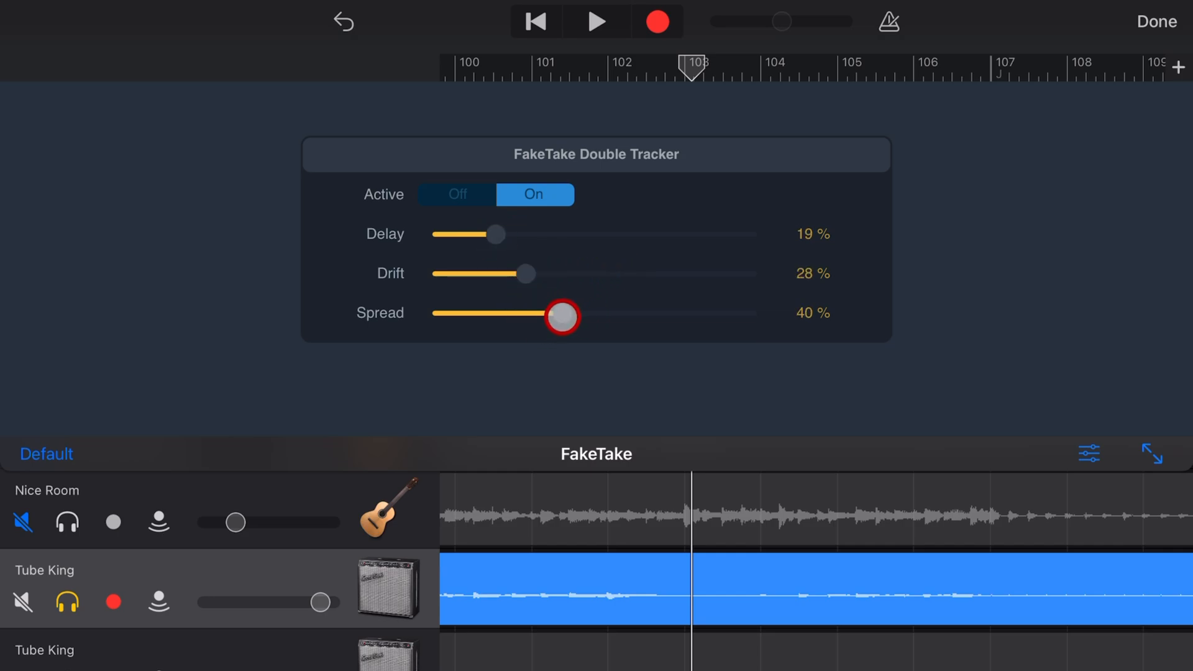
pyautogui.moveTo(562, 317); pyautogui.dragTo(611, 319)
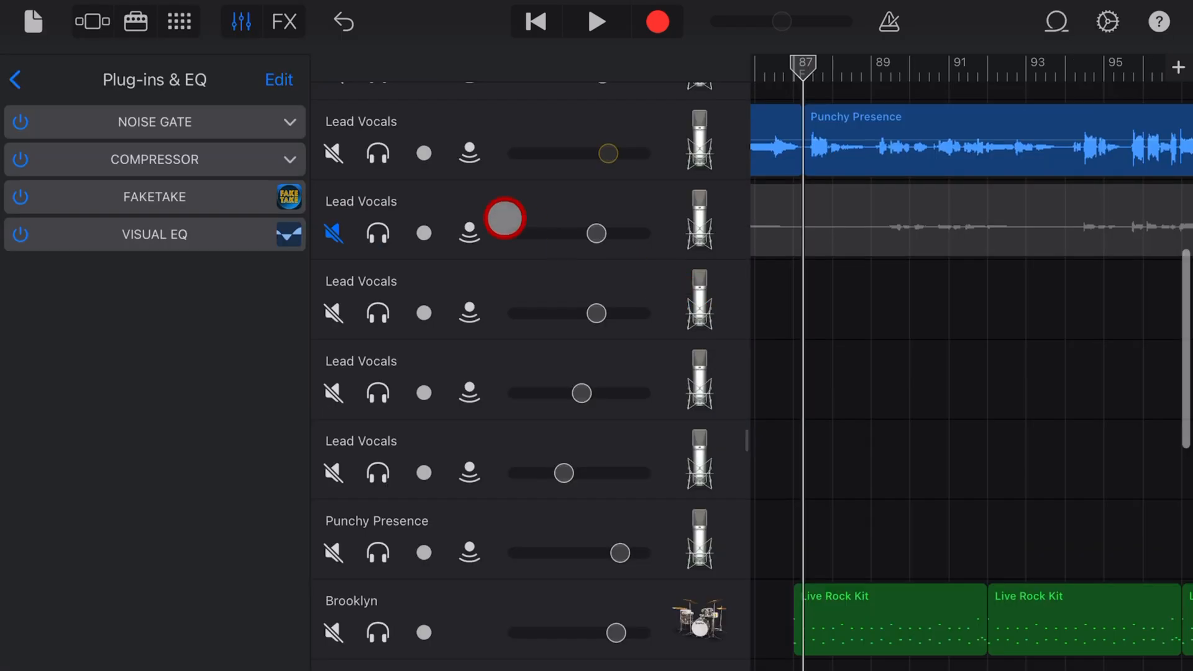
# Add FakeTake from Audio Unit Extensions to the top Lead Vocals track's plug-in chain and show its settings
pyautogui.click(376, 153)
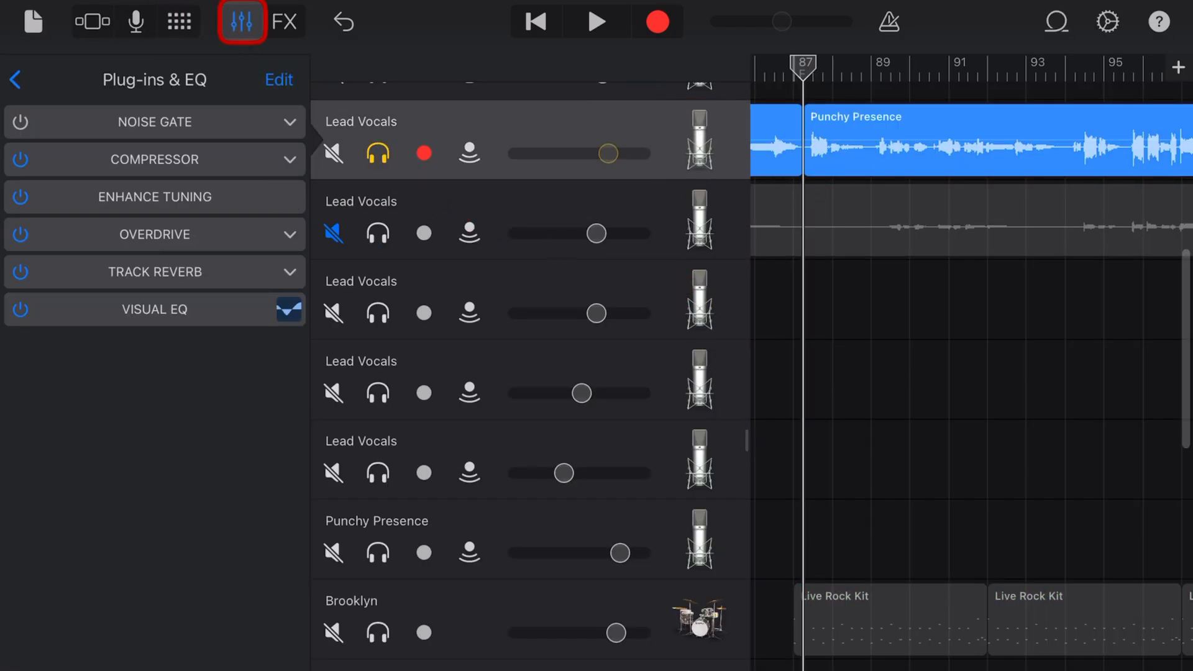
pyautogui.click(278, 80)
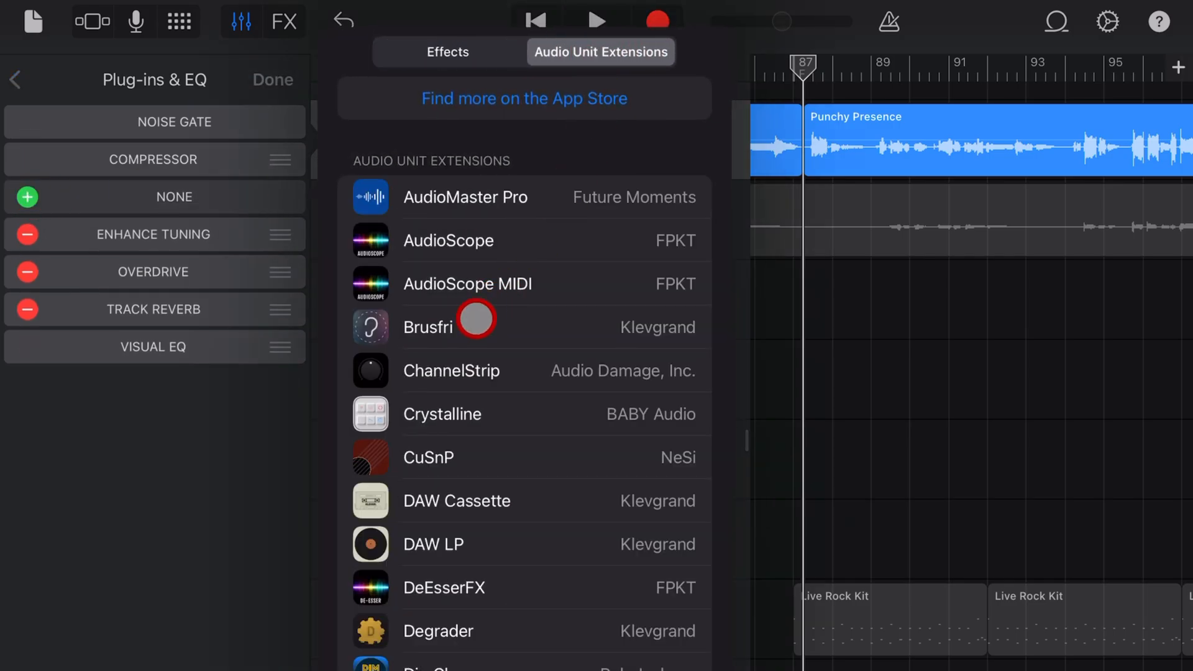
pyautogui.scroll(-3)
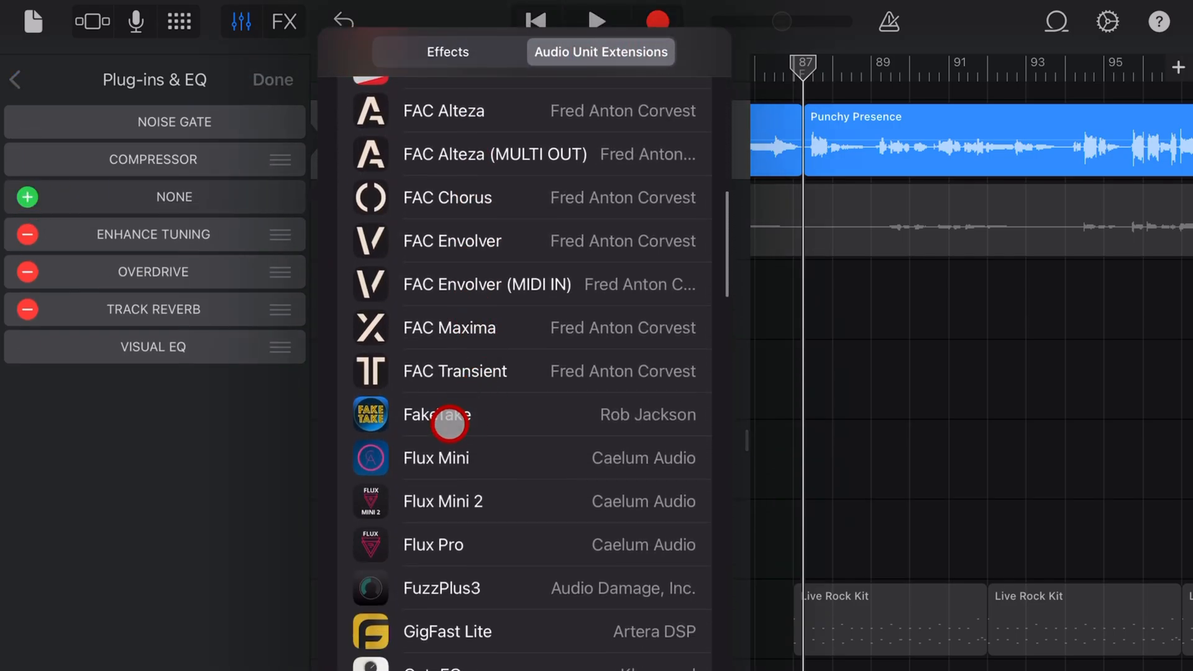
pyautogui.click(438, 415)
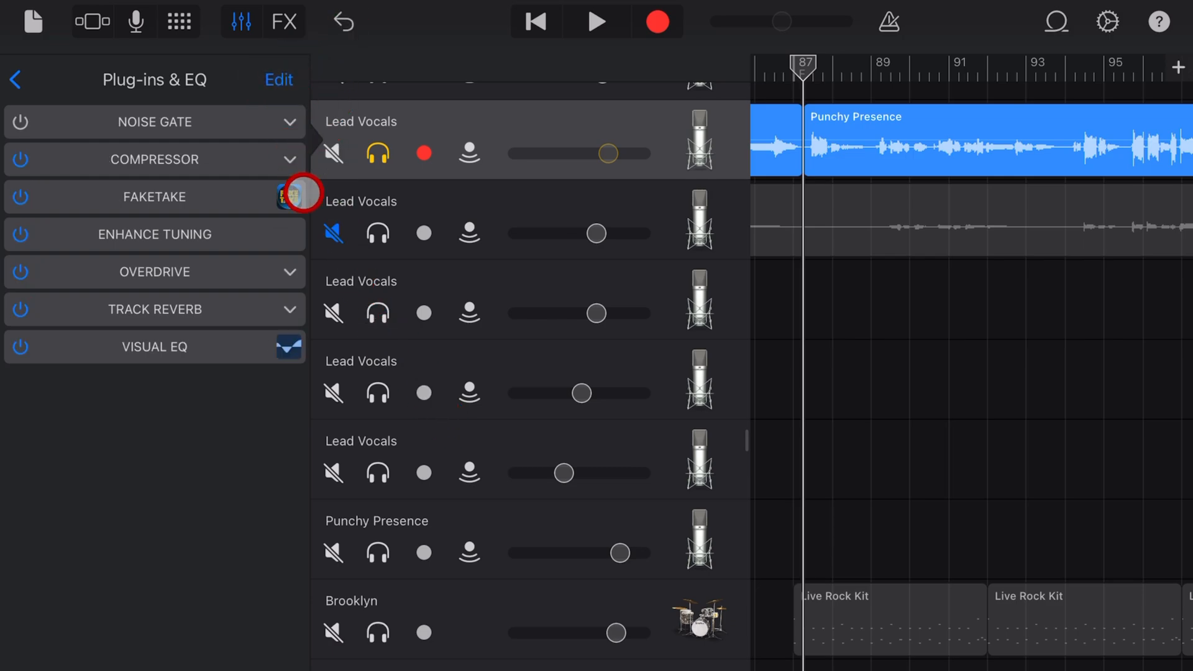
pyautogui.click(297, 192)
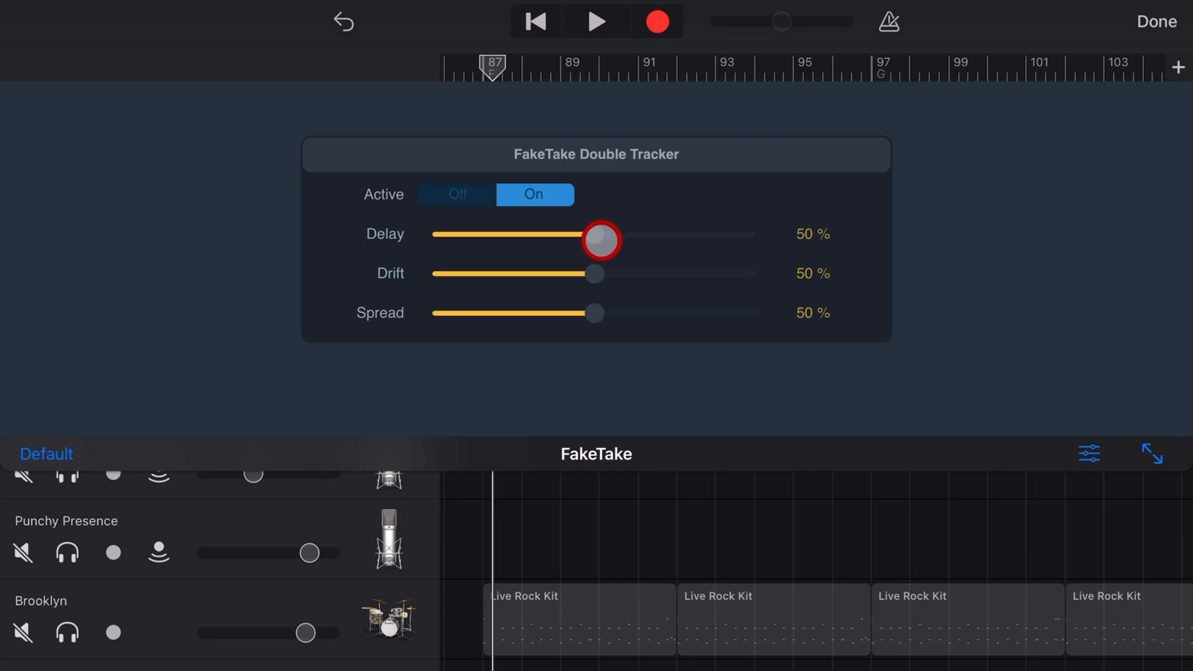
# Set the vocal FakeTake to Delay 12%, Drift 25% and Spread 19%, audition it, then stop and rewind
pyautogui.moveTo(601, 240); pyautogui.dragTo(492, 238)
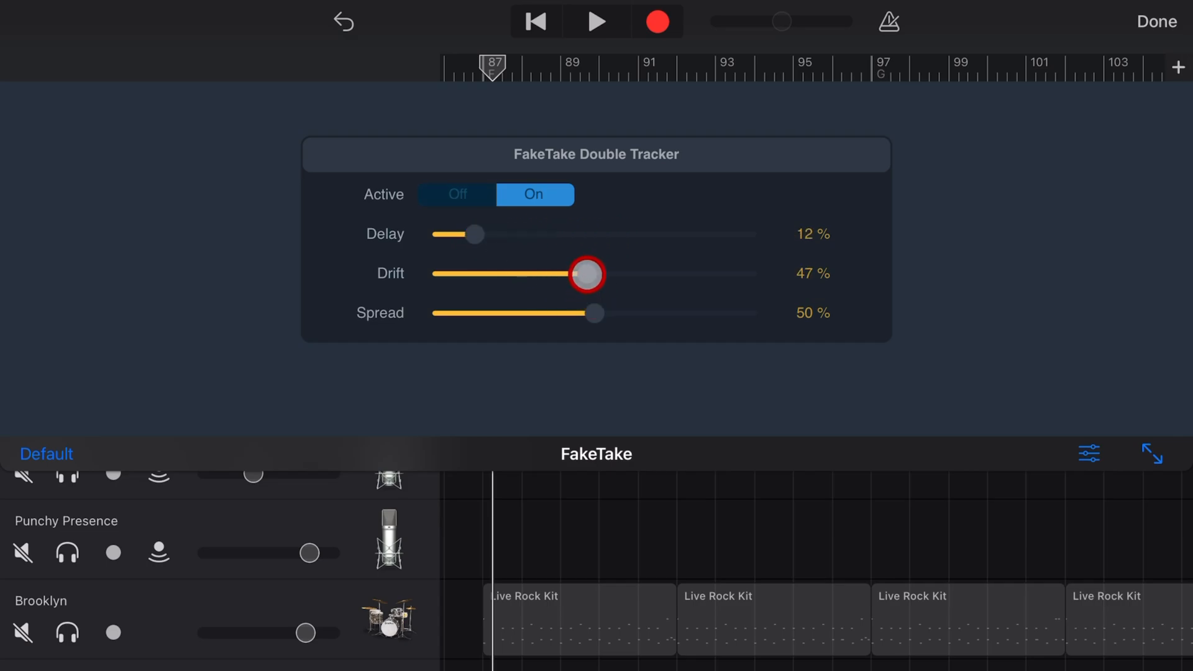
pyautogui.moveTo(585, 274); pyautogui.dragTo(515, 273)
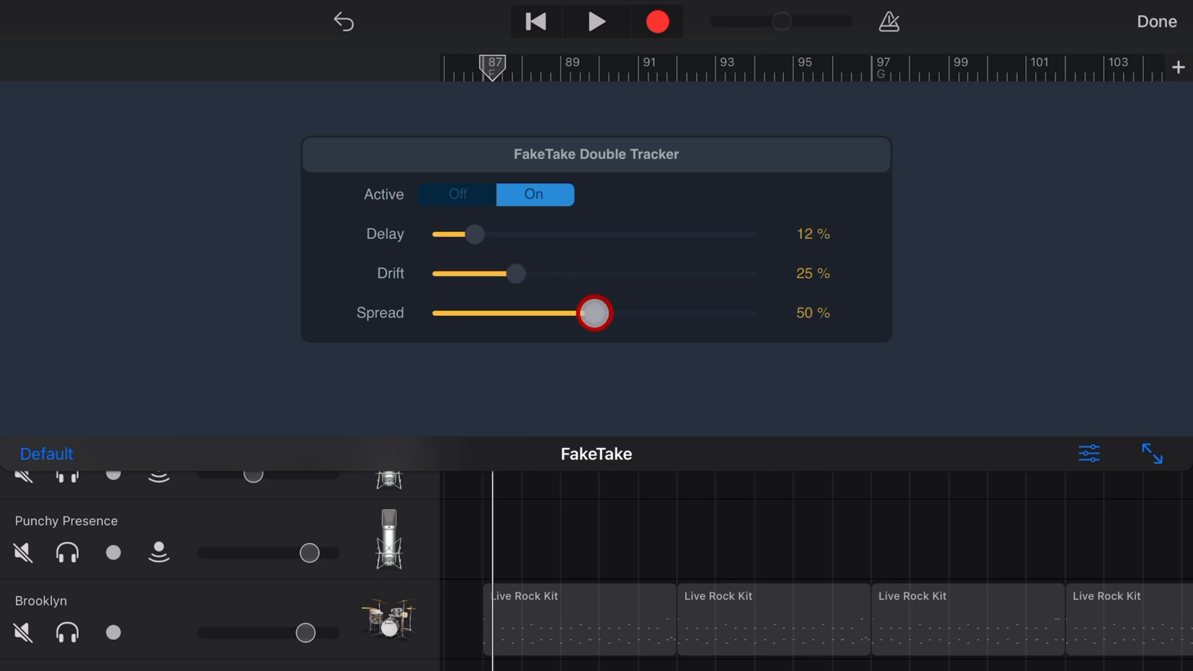
pyautogui.moveTo(592, 313); pyautogui.dragTo(502, 313)
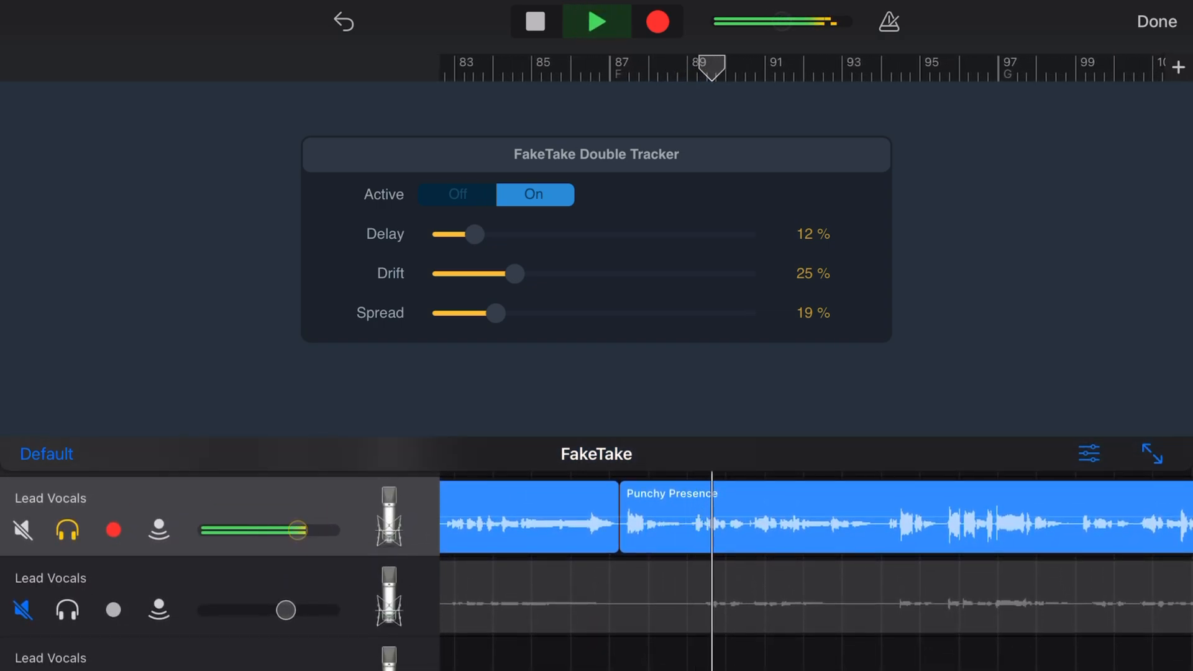
pyautogui.click(534, 21)
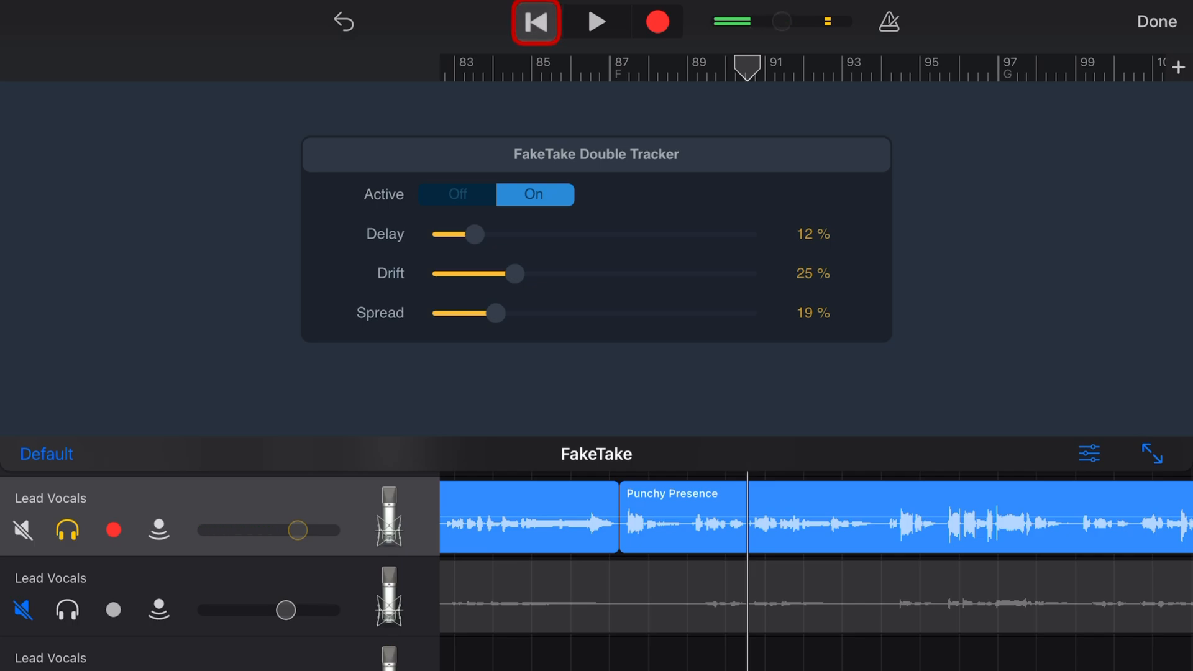
pyautogui.click(534, 21)
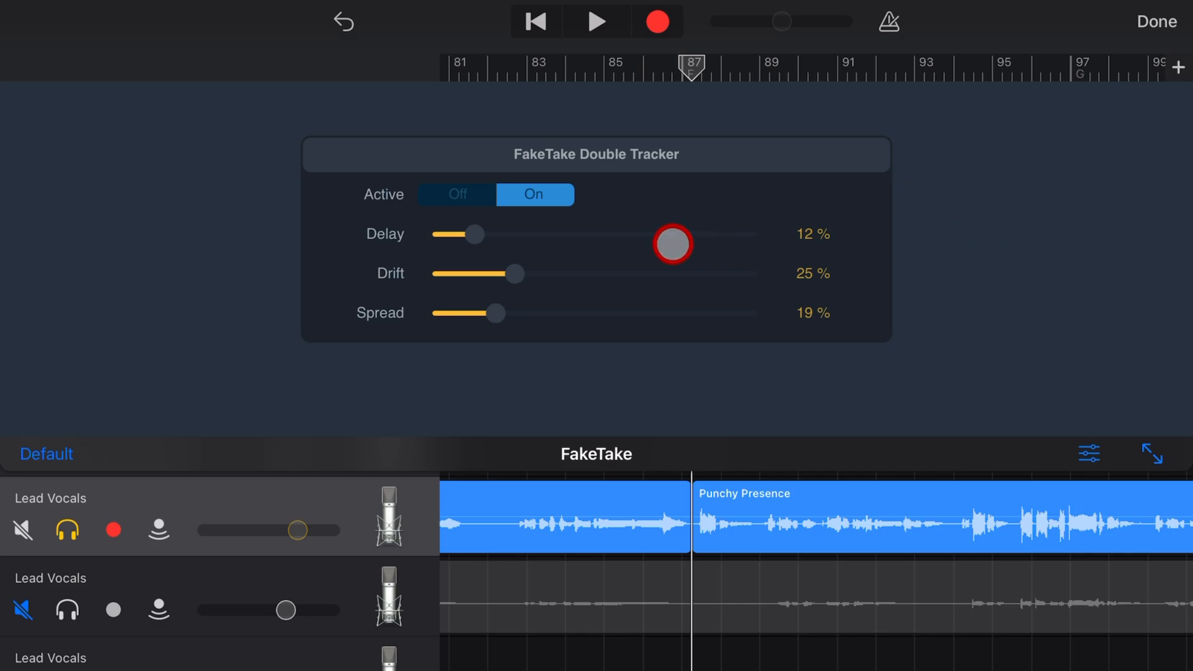
# Retune the vocal FakeTake to Delay 38%, Drift 12% and Spread 35%
pyautogui.moveTo(672, 245); pyautogui.dragTo(538, 234)
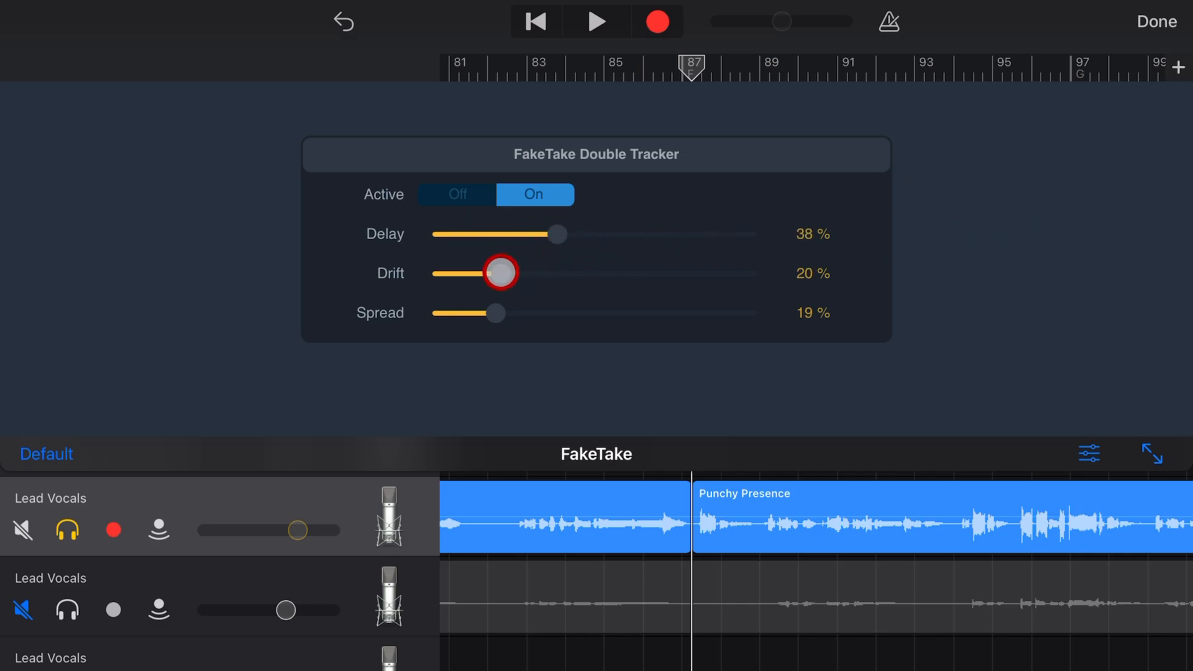
pyautogui.moveTo(501, 272); pyautogui.dragTo(475, 272)
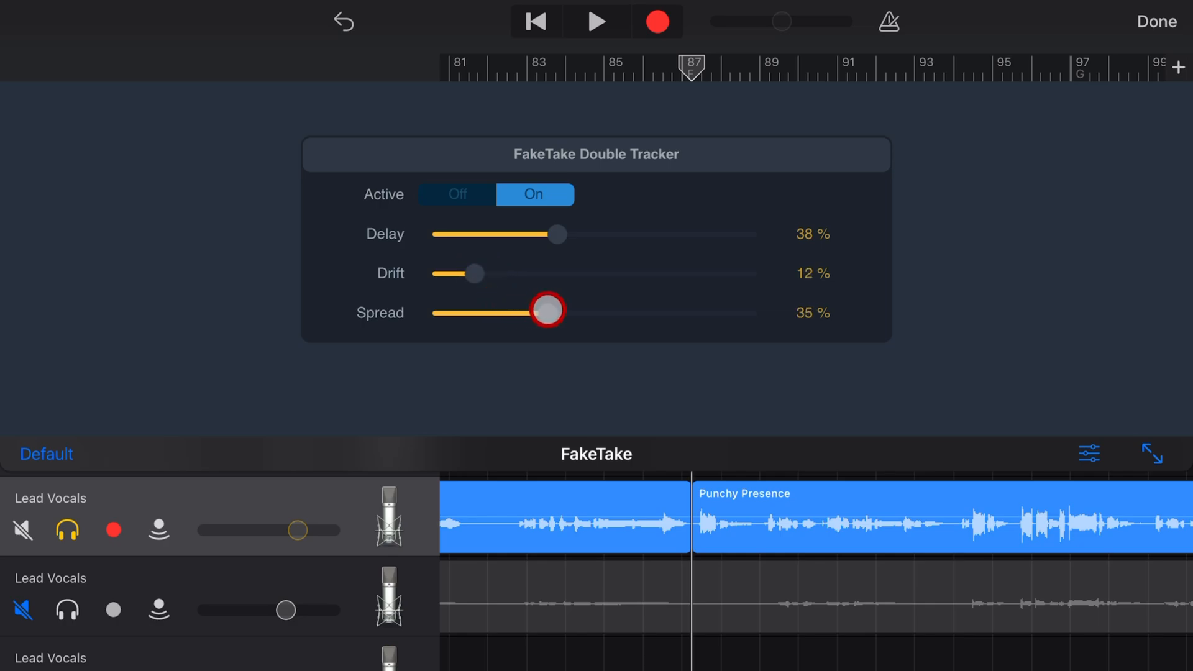
pyautogui.click(596, 21)
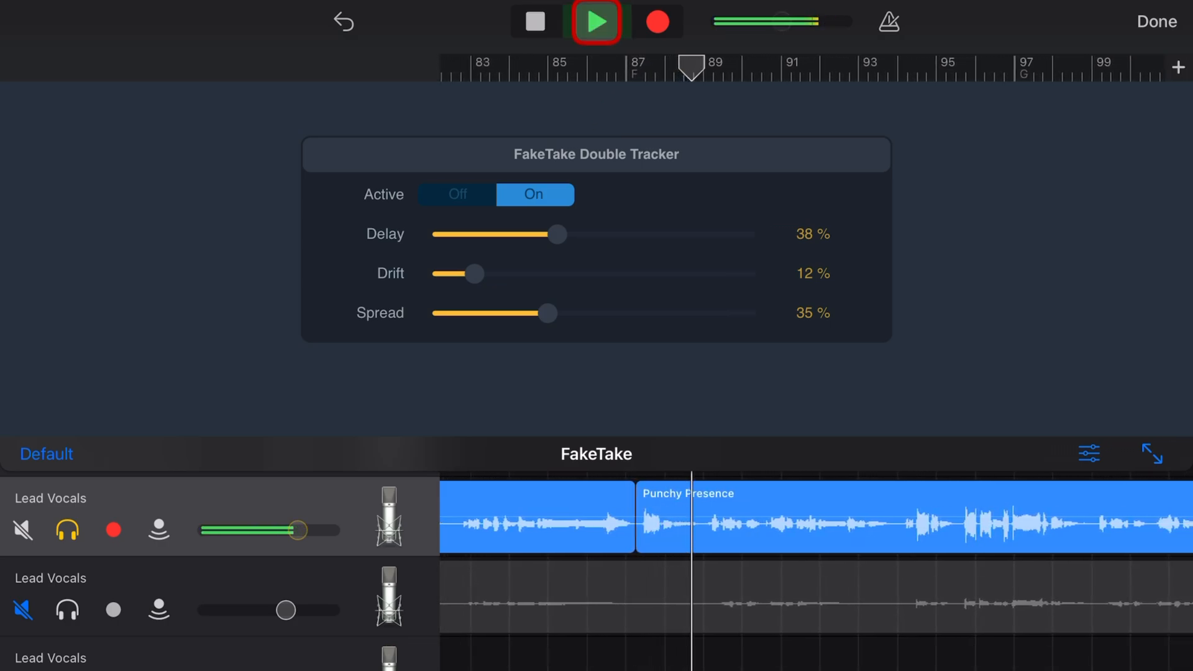
# Play and stop the song to audition the vocals, taking the vocal track out of solo
pyautogui.click(595, 21)
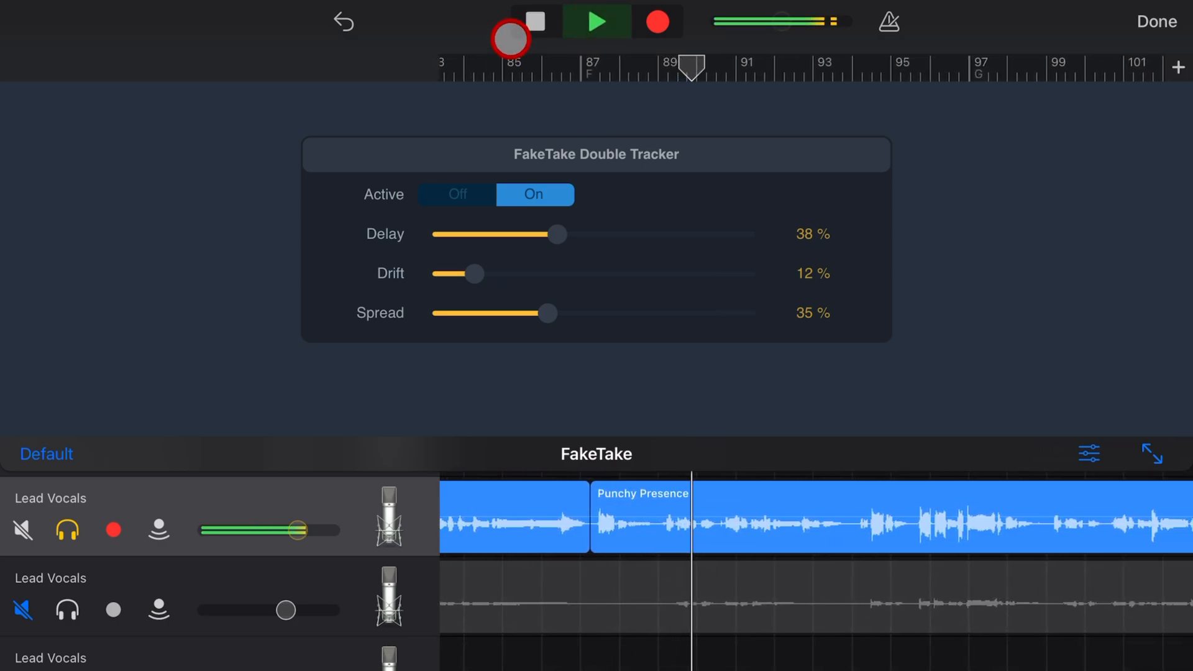
pyautogui.click(533, 21)
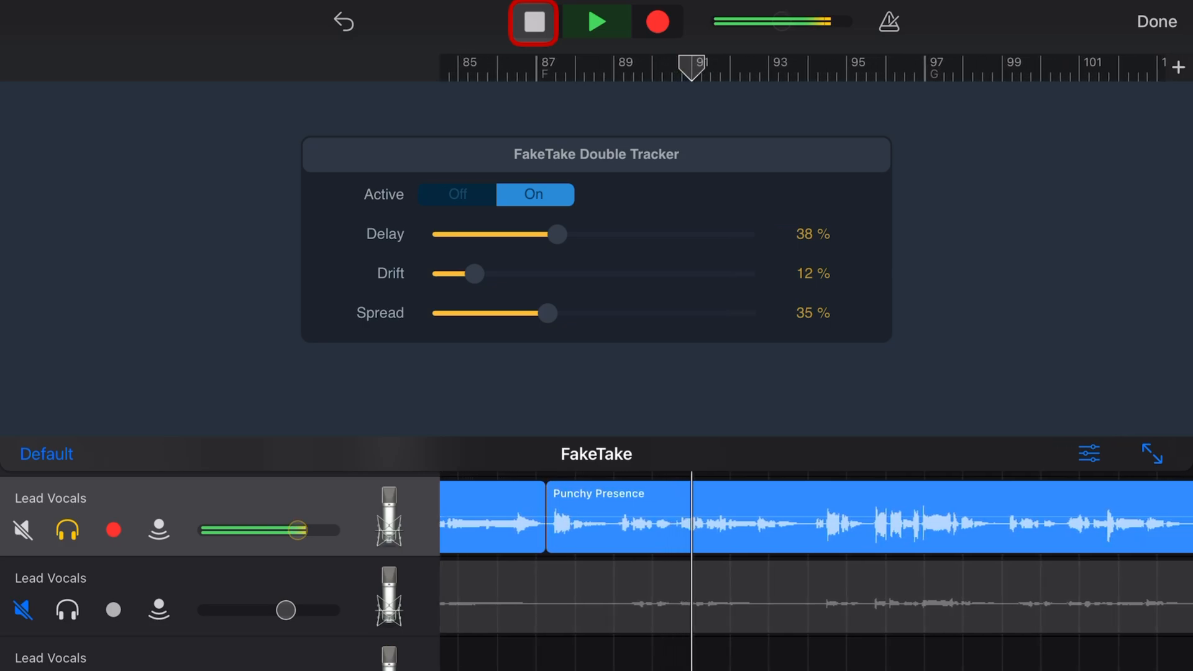
pyautogui.click(533, 22)
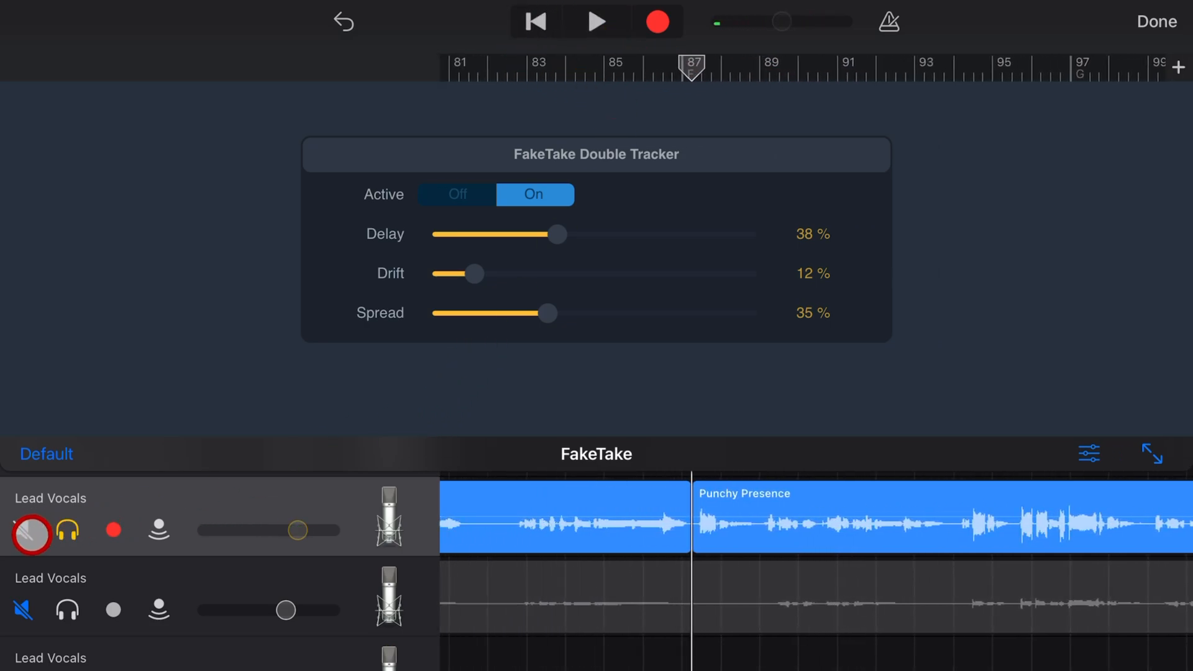
pyautogui.click(595, 21)
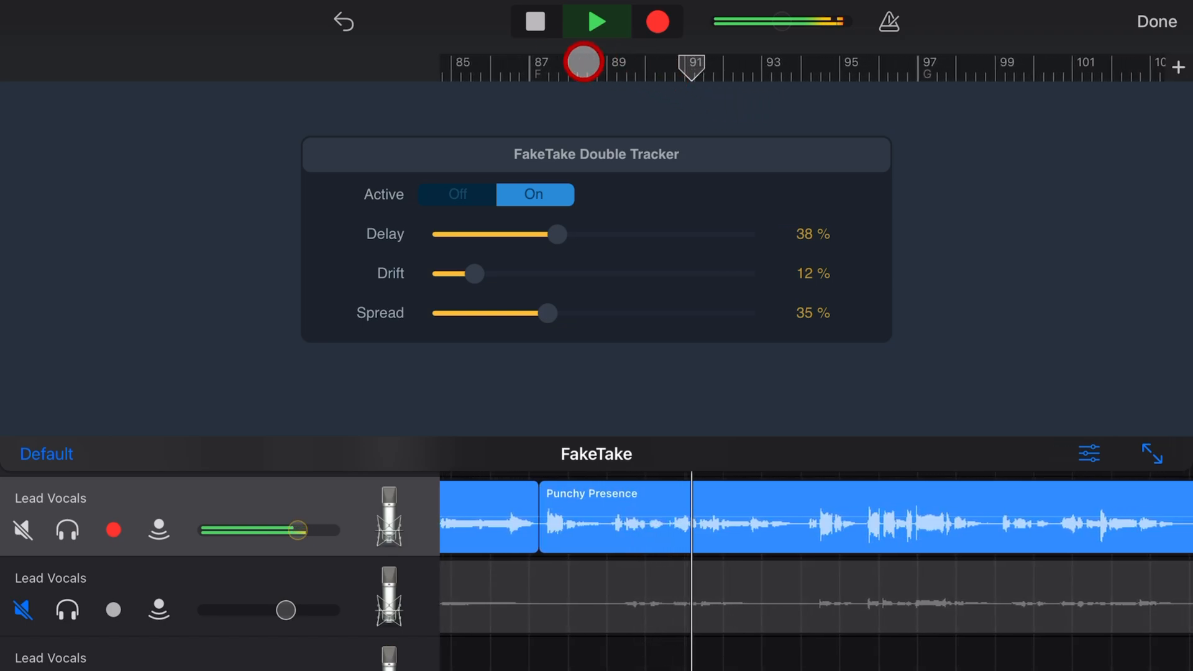
pyautogui.click(534, 21)
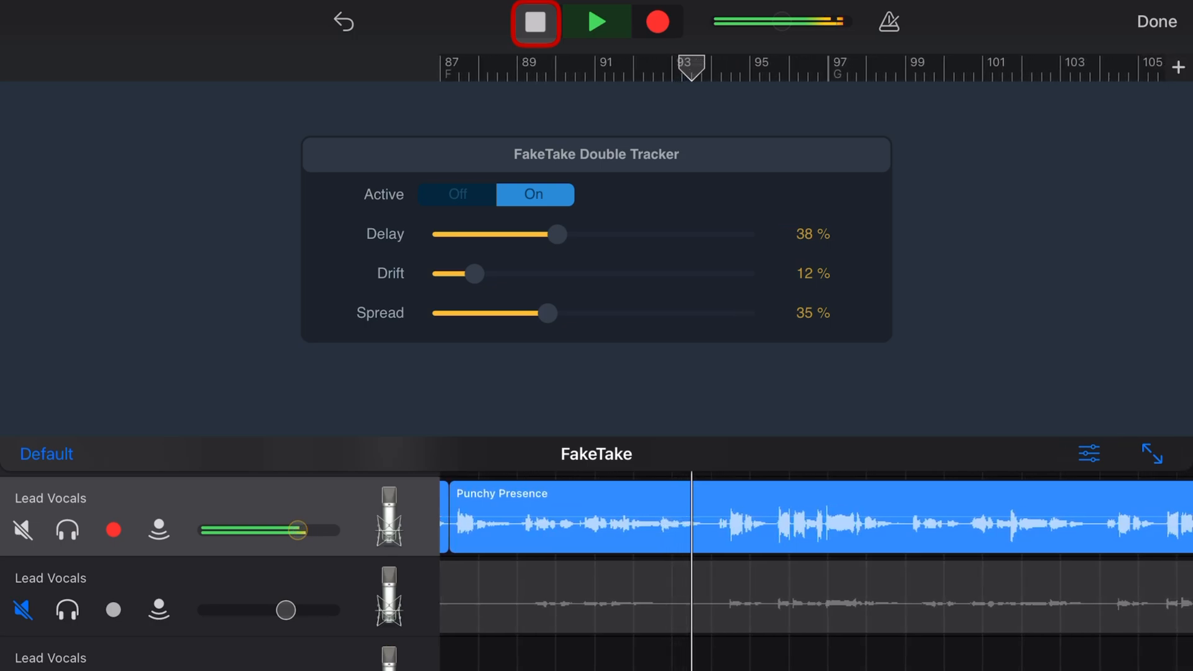
# Set the vocal FakeTake to Delay 88%, Drift 87%, Spread 89% and return to Plug-ins & EQ
pyautogui.click(534, 21)
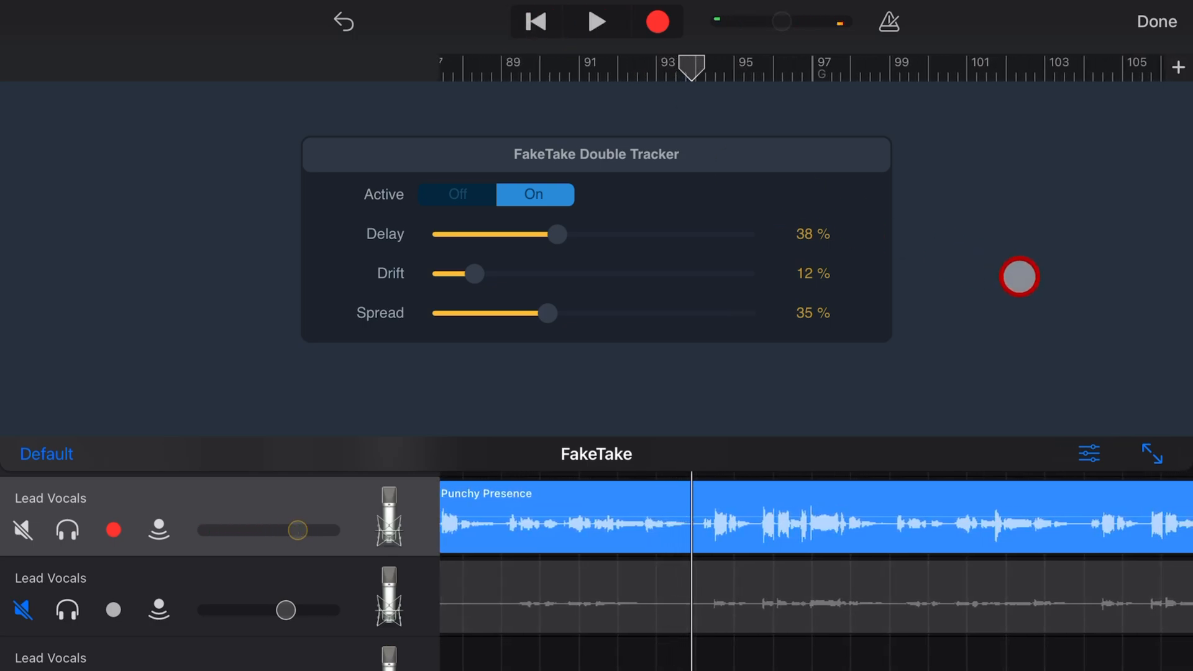
pyautogui.moveTo(559, 233); pyautogui.dragTo(695, 222)
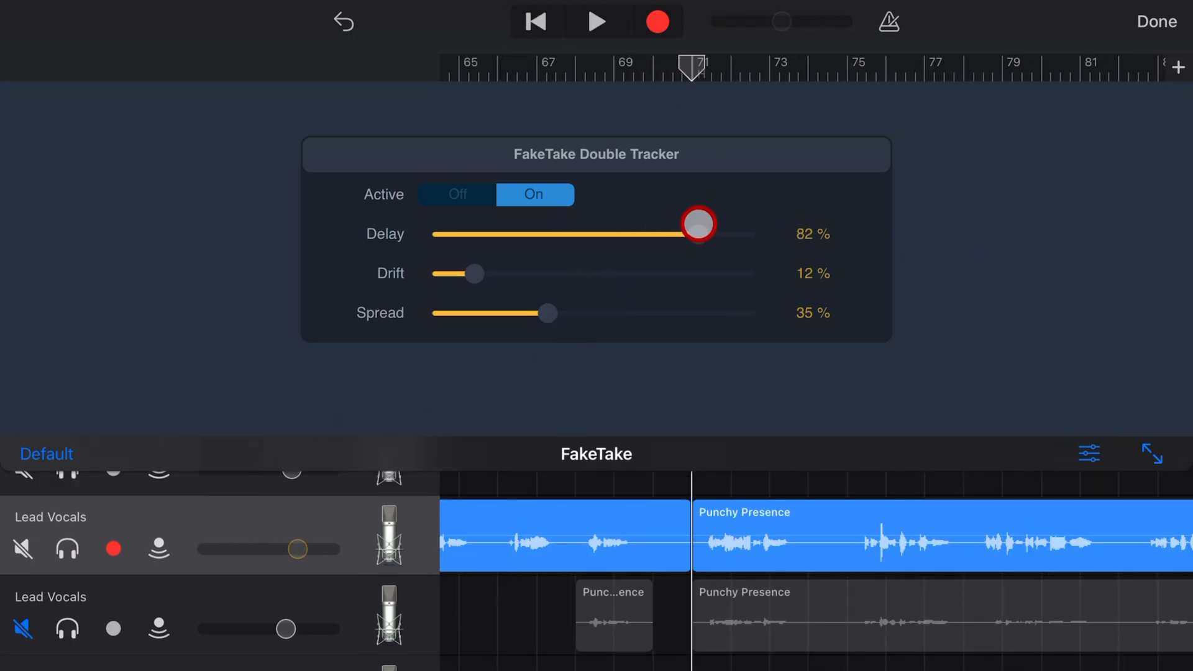
pyautogui.moveTo(472, 273); pyautogui.dragTo(650, 276)
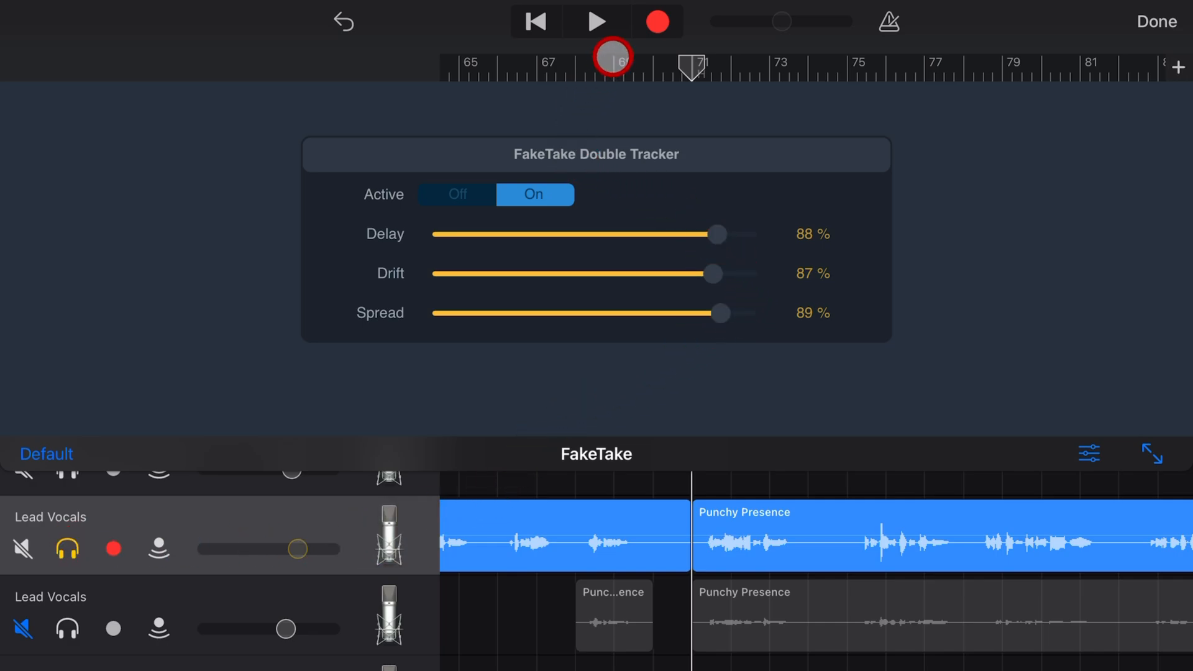
pyautogui.click(596, 21)
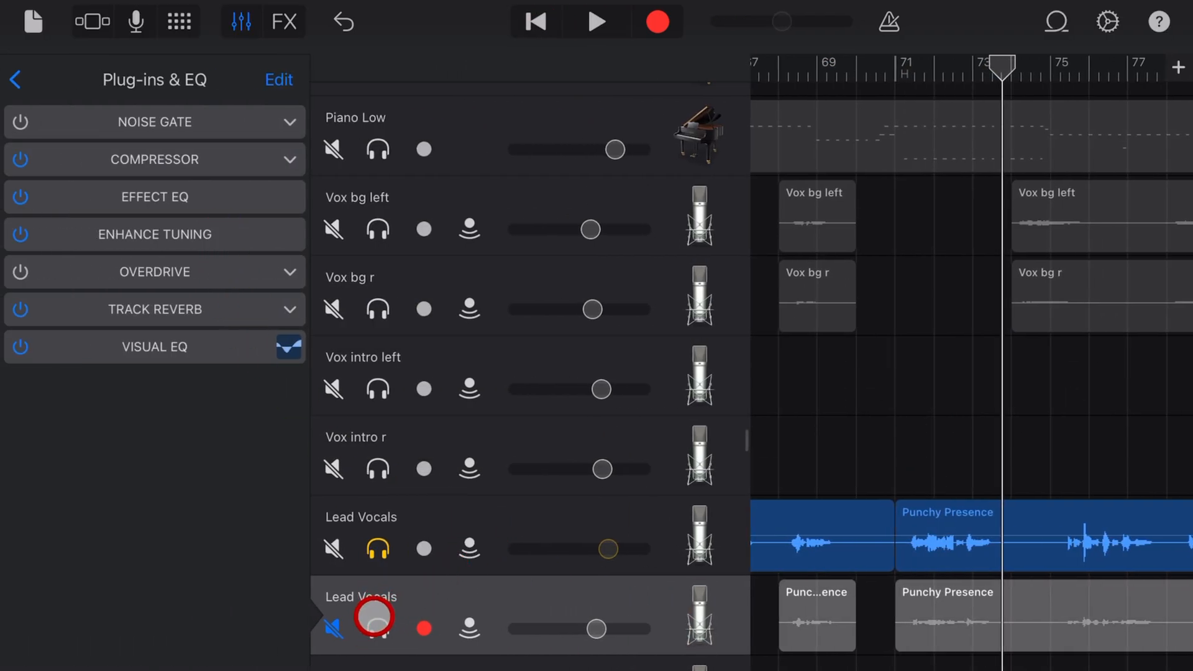
# Solo the second Lead Vocals track and remove its Effect EQ to free a plug-in slot
pyautogui.click(376, 629)
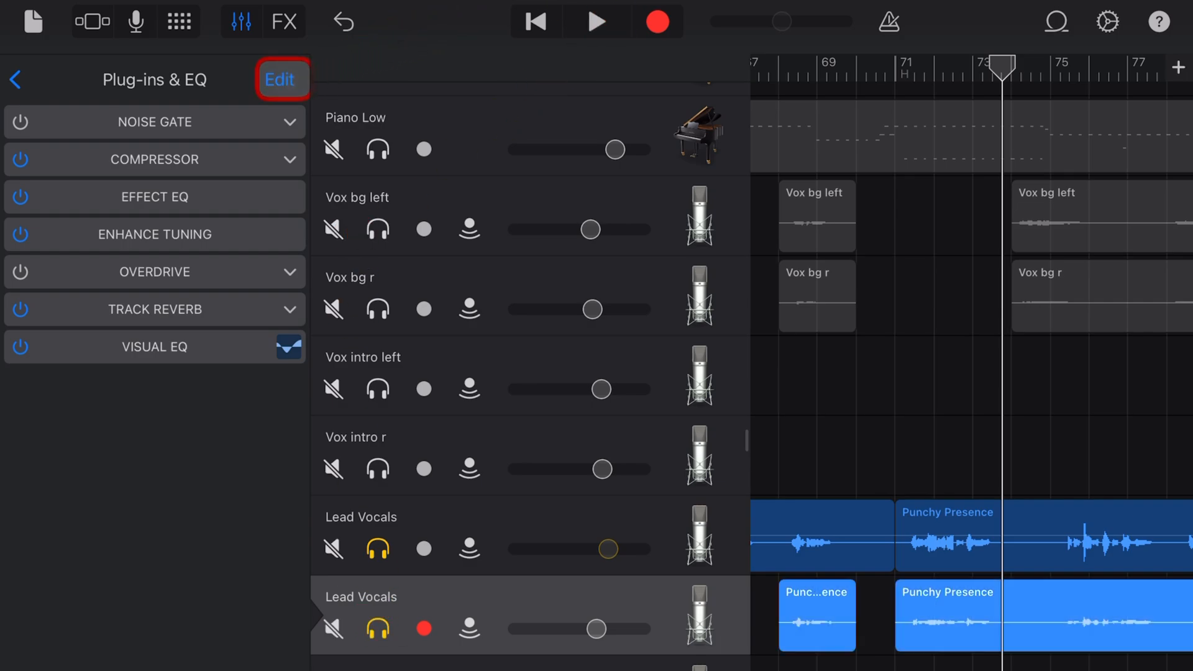
pyautogui.click(281, 79)
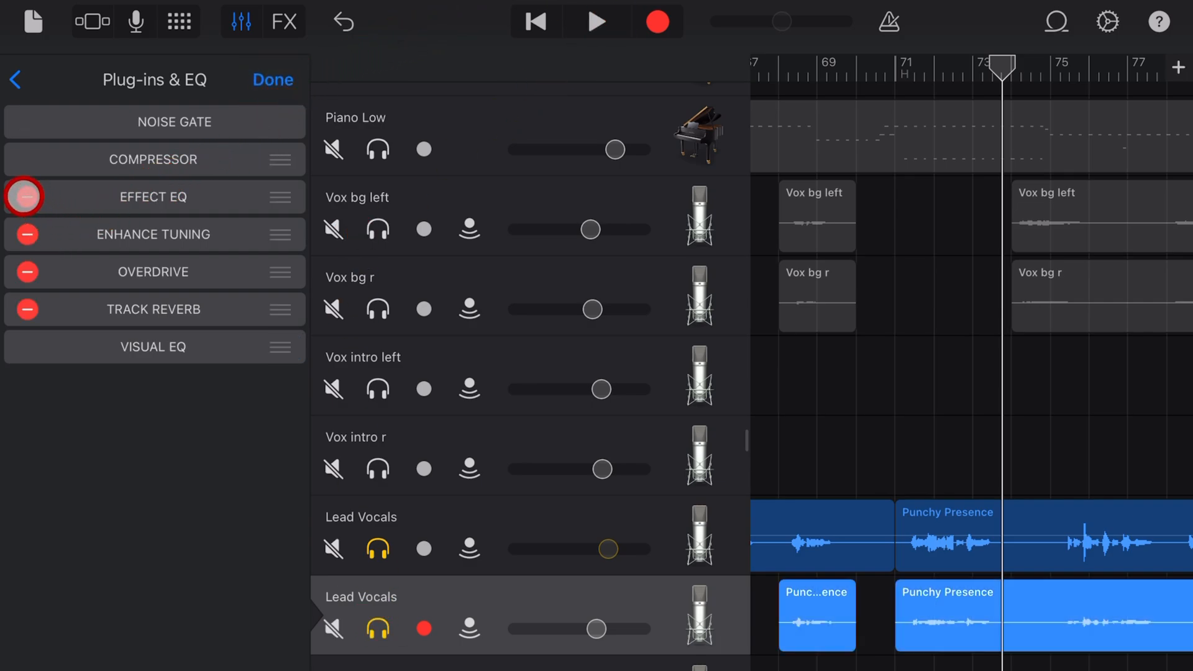
pyautogui.click(26, 197)
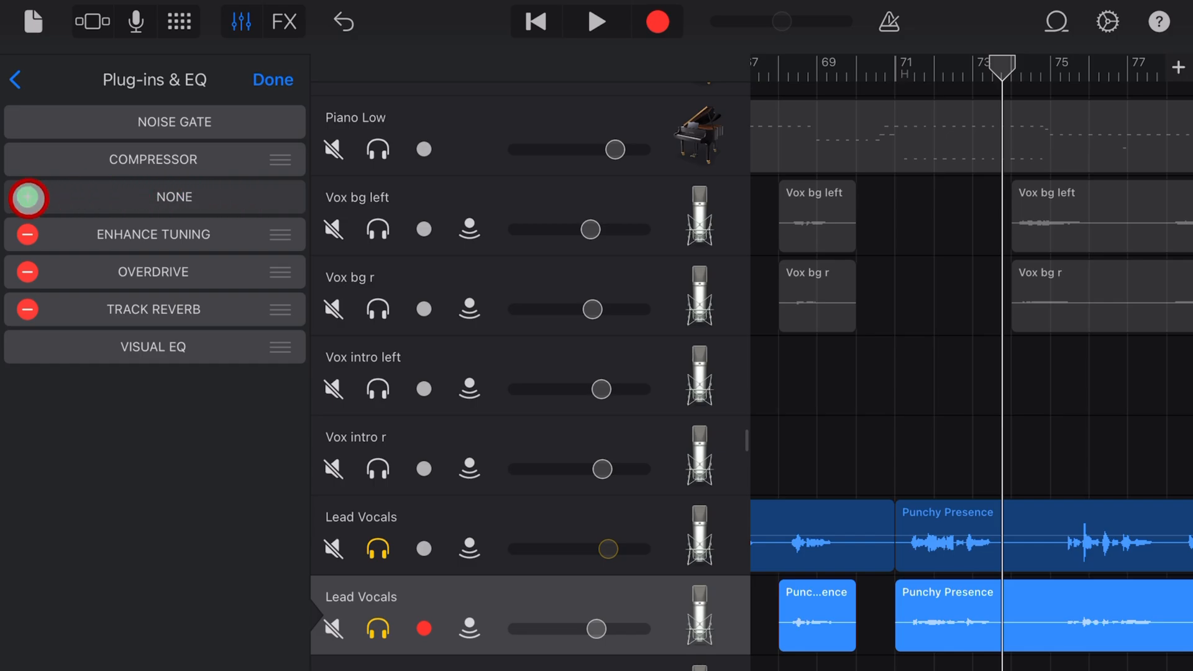
pyautogui.click(28, 196)
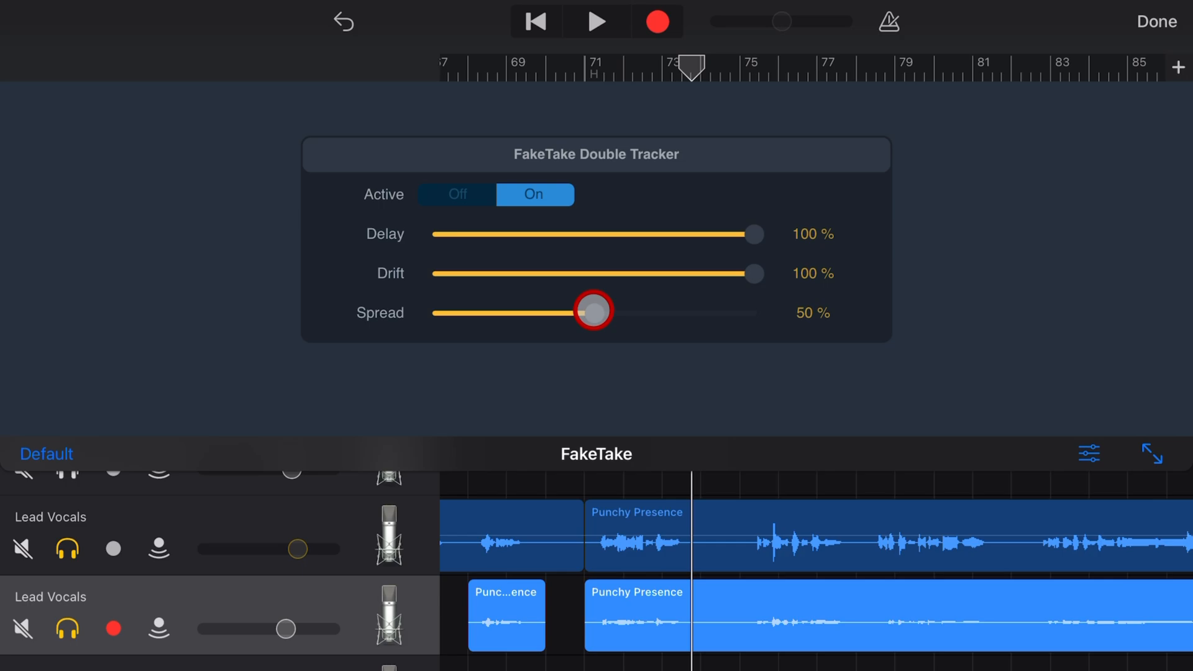
# Raise Spread to 100% and audition the doubled second vocal track
pyautogui.moveTo(592, 312); pyautogui.dragTo(753, 311)
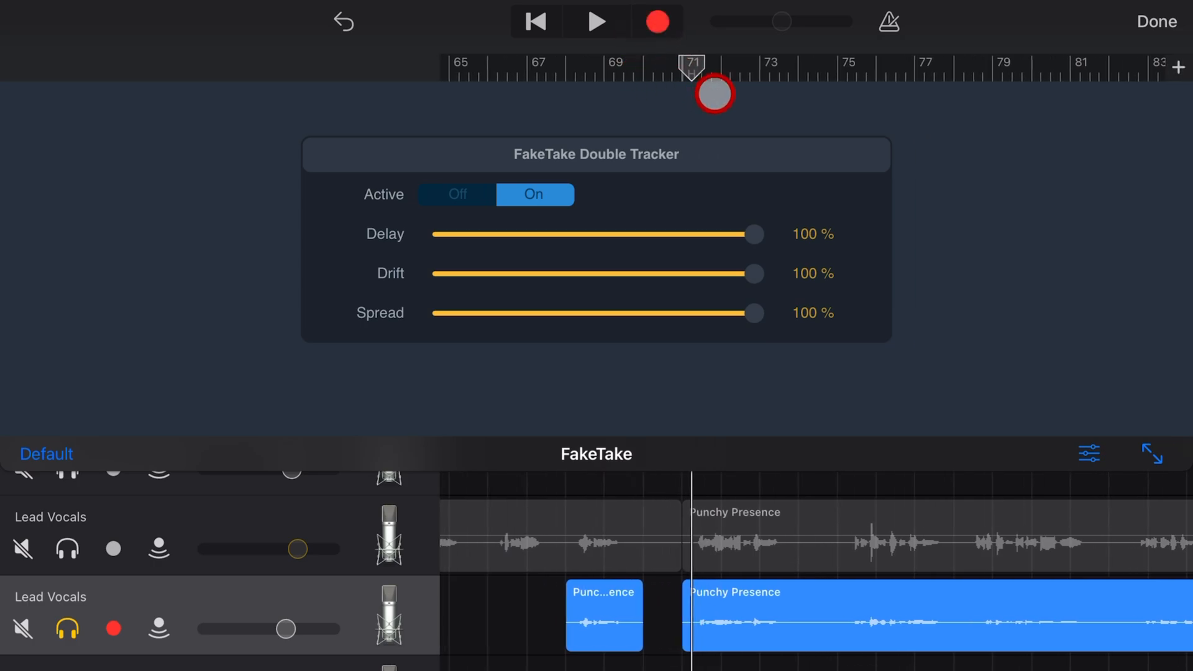
pyautogui.click(596, 21)
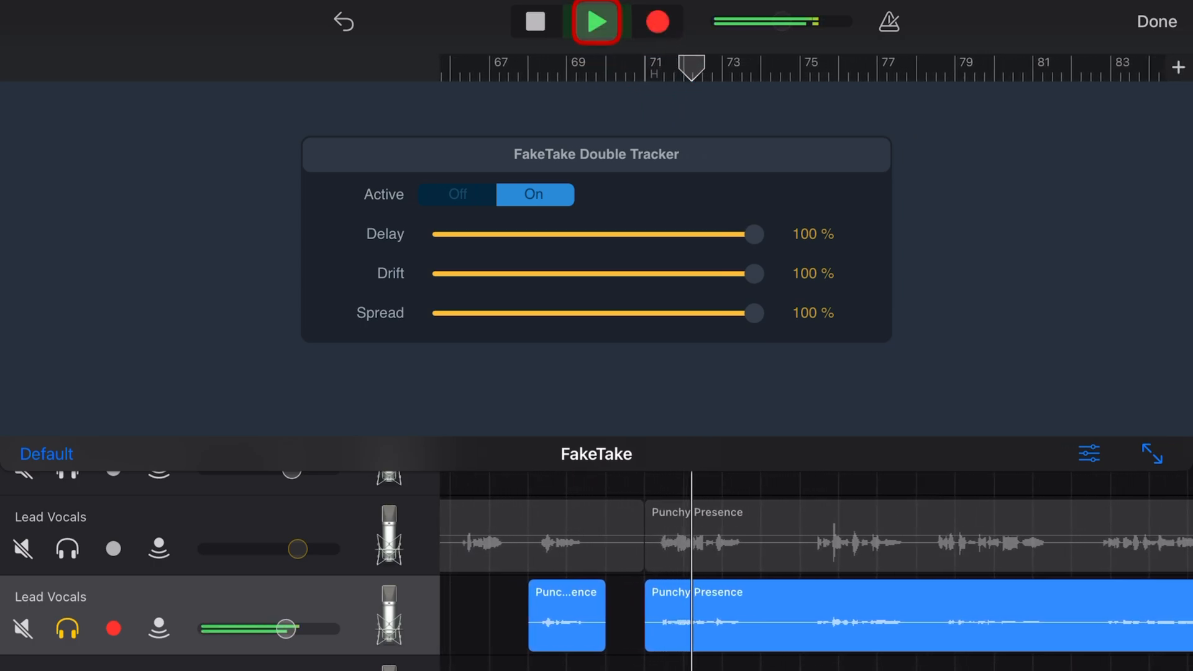
pyautogui.click(595, 21)
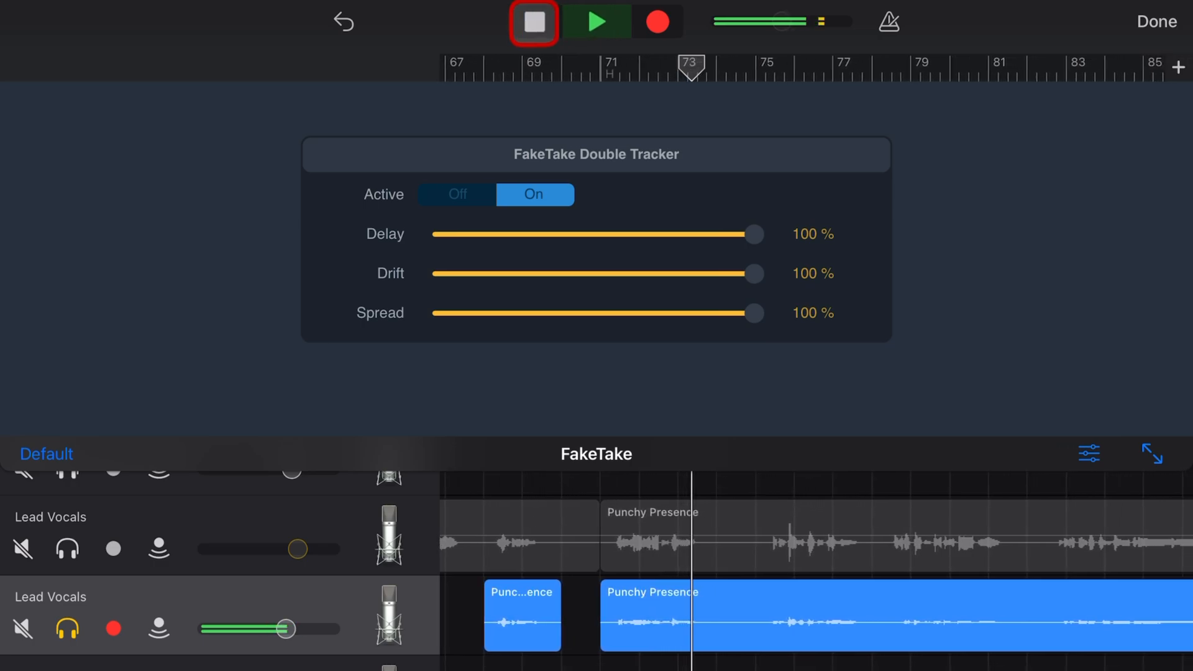
pyautogui.click(533, 21)
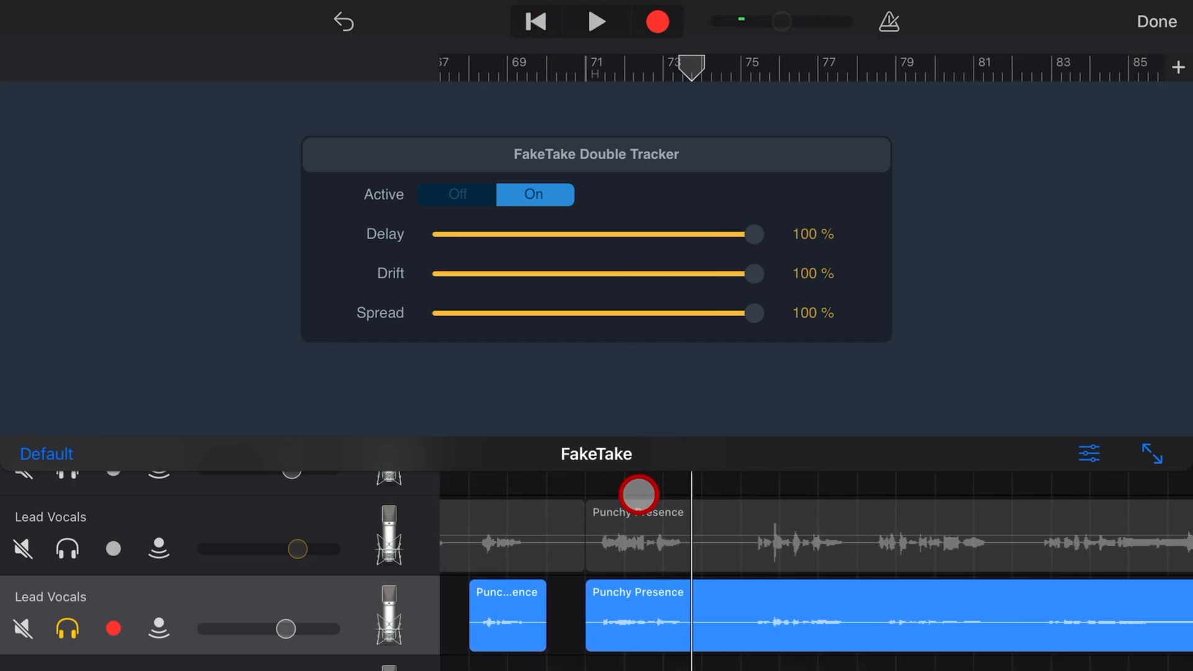
# Bypass FakeTake, listen to the dry vocals, rewind, and switch the tracker back on
pyautogui.click(454, 194)
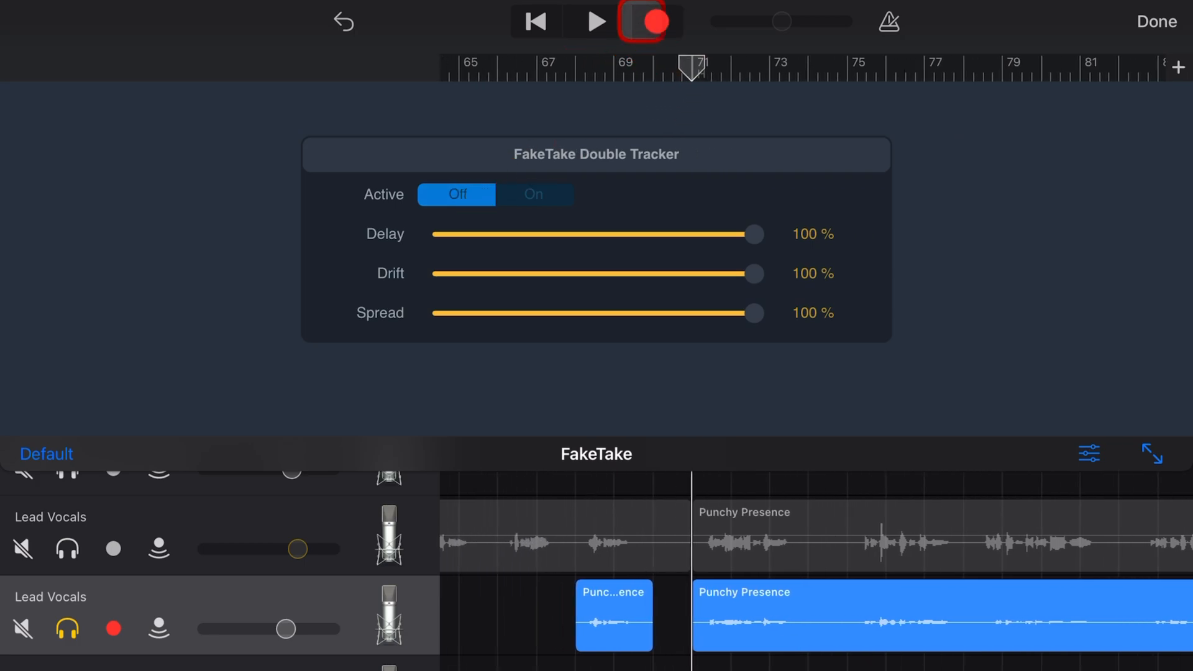
pyautogui.click(644, 21)
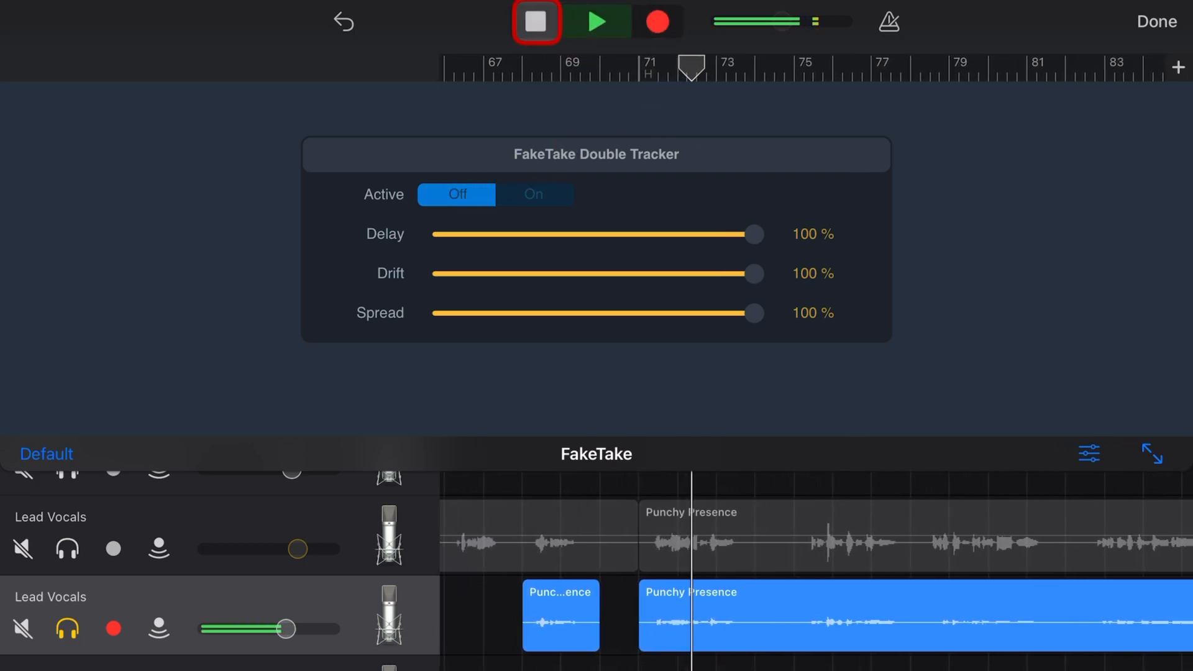
pyautogui.click(534, 21)
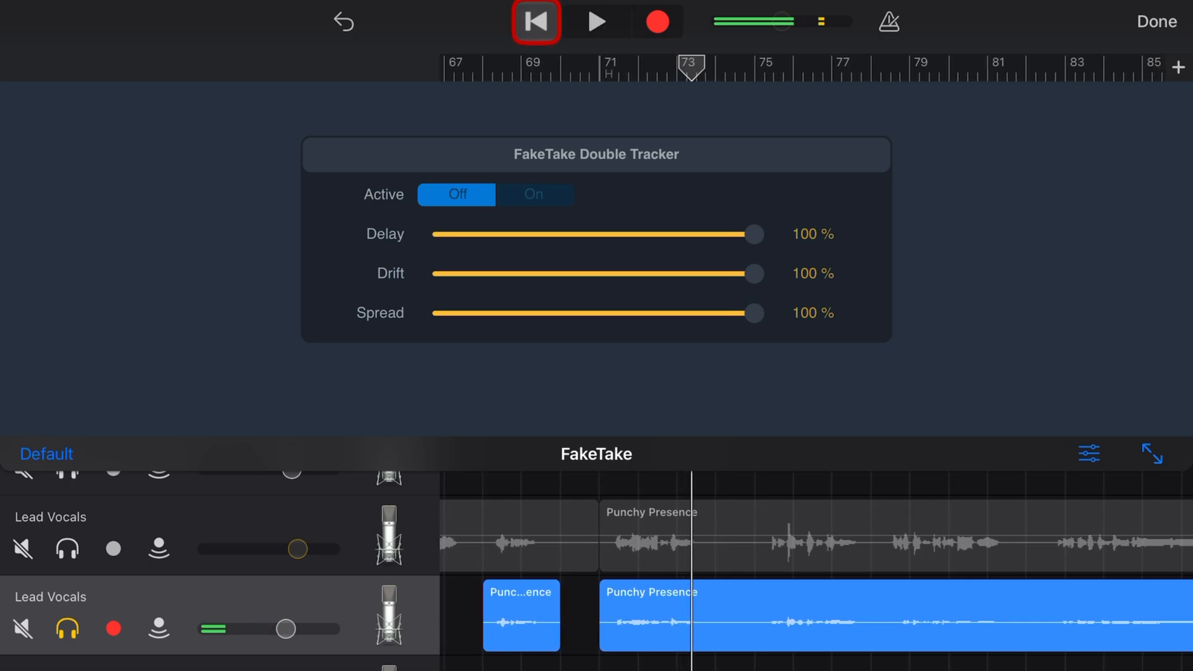
pyautogui.click(534, 194)
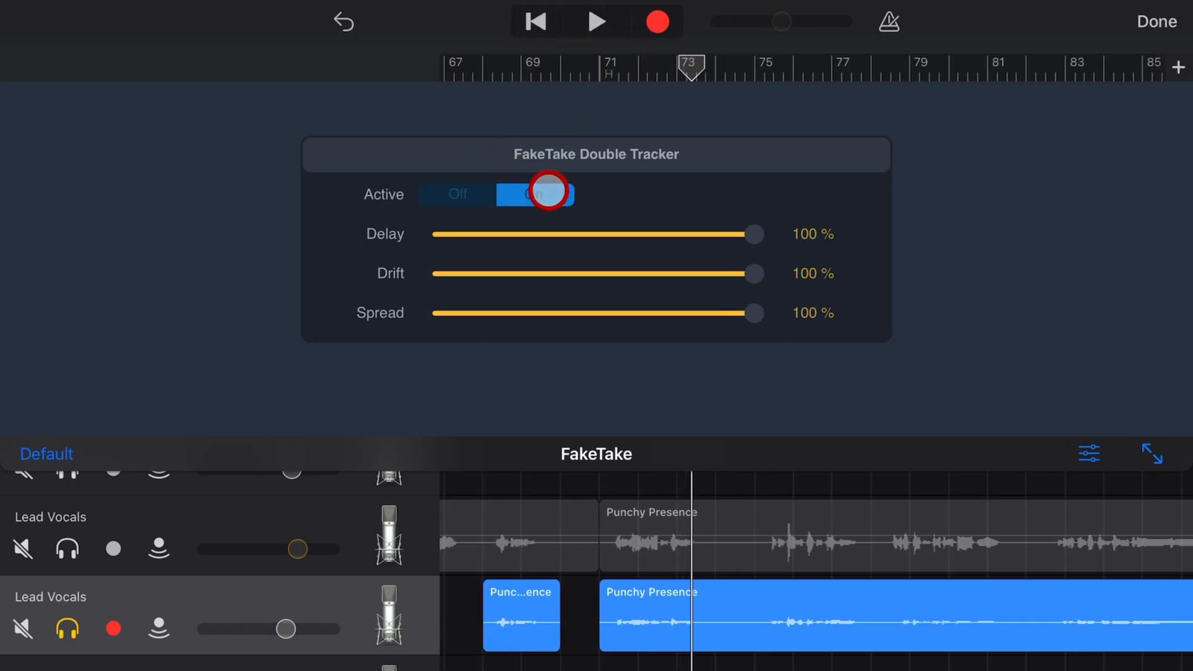
pyautogui.click(534, 194)
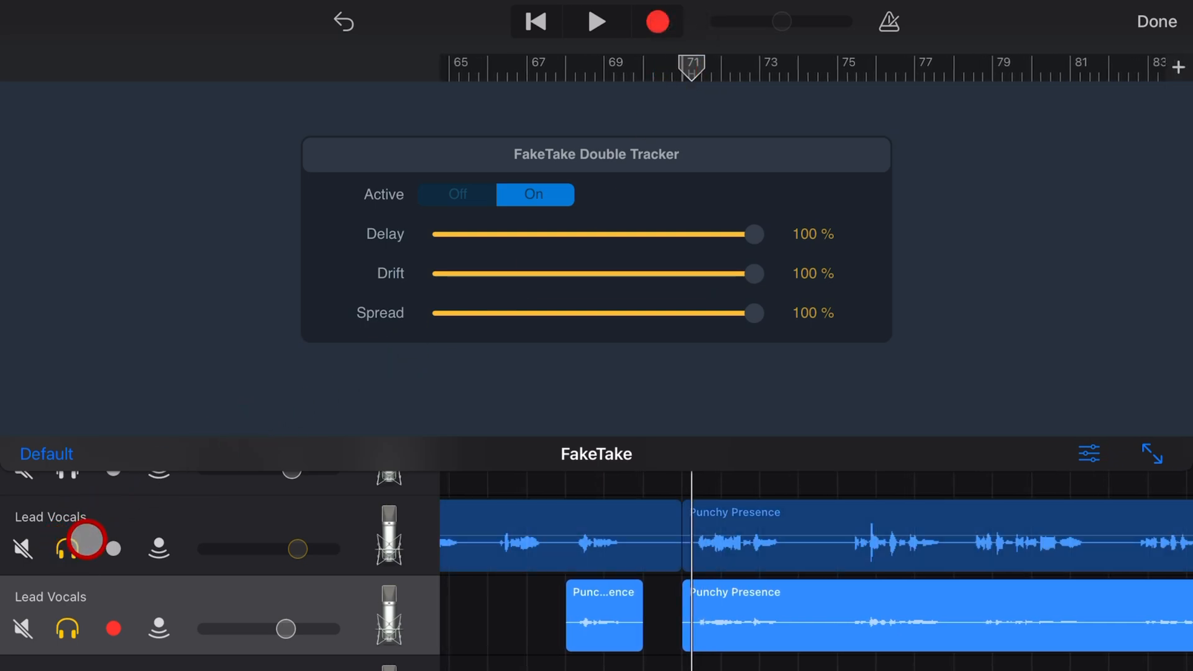
# Play both doubled vocal tracks and fine-tune the tracker to Drift 89%, Spread 92%
pyautogui.click(595, 21)
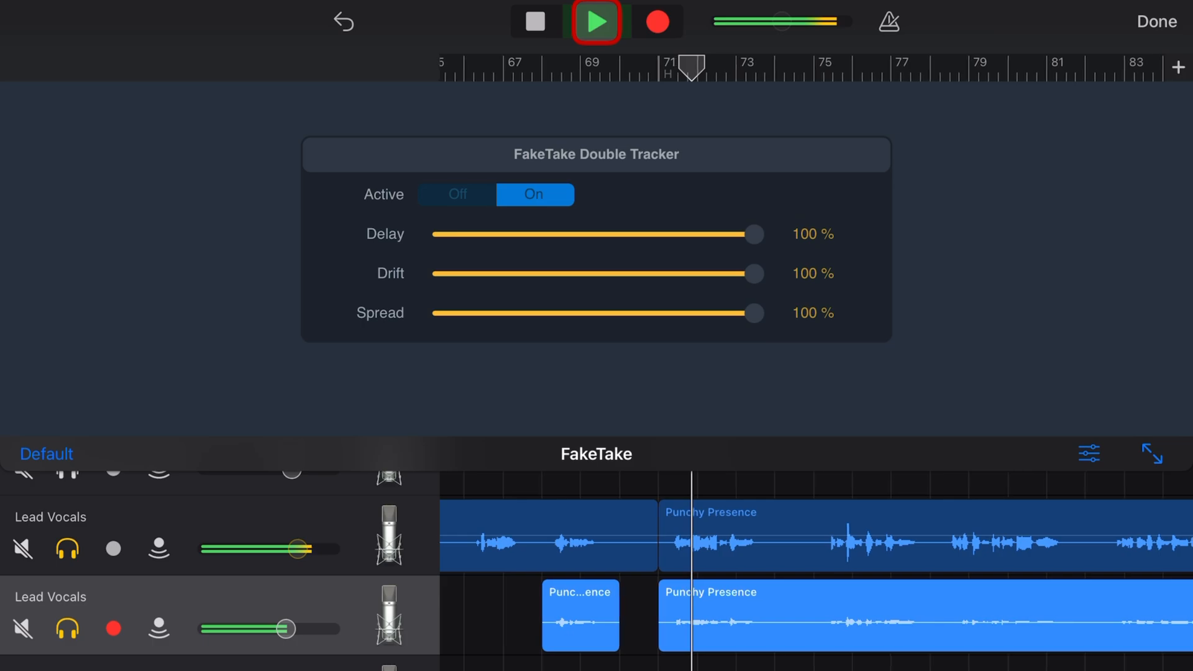
pyautogui.click(595, 21)
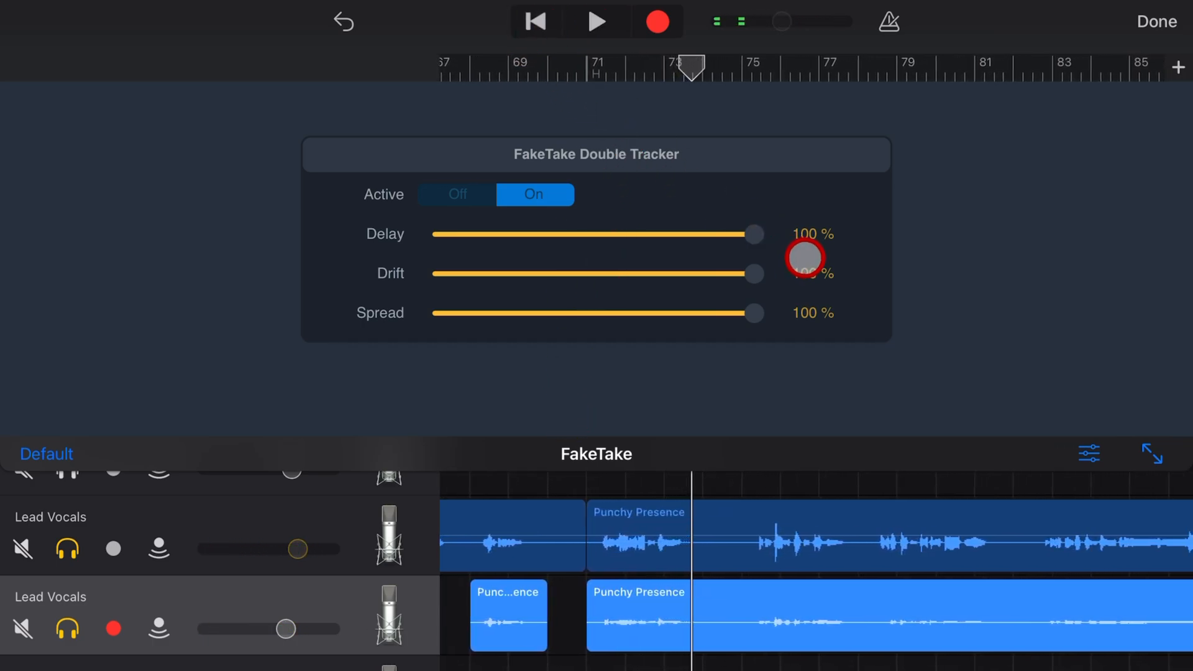
pyautogui.moveTo(807, 257); pyautogui.dragTo(738, 270)
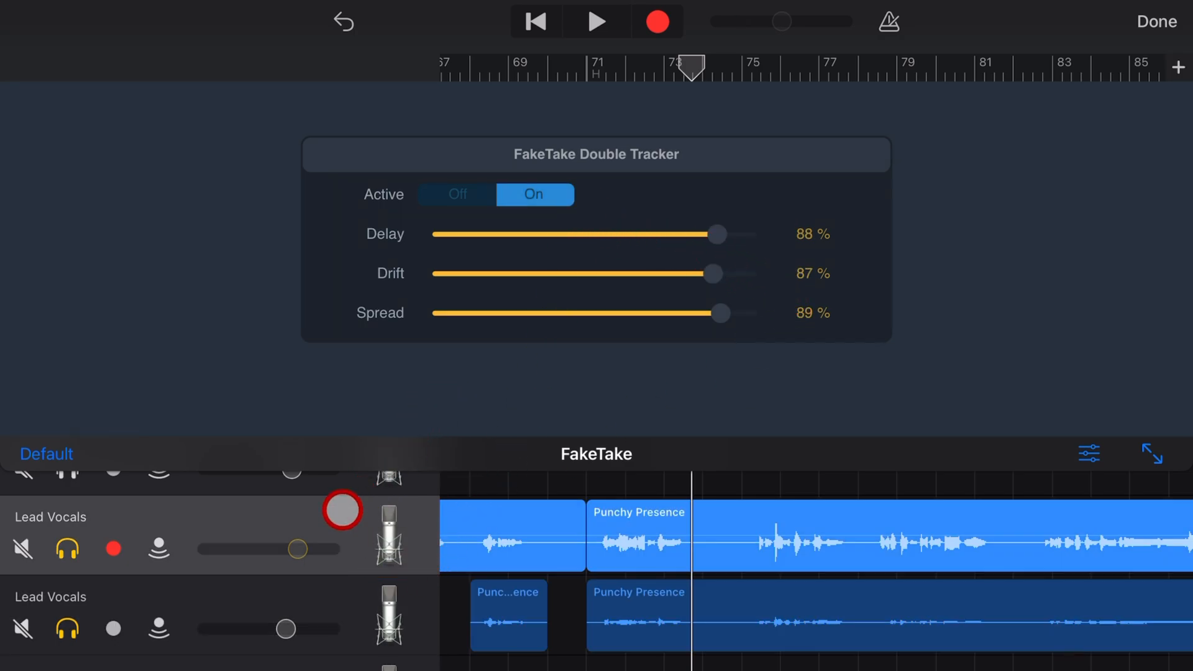
pyautogui.click(713, 235)
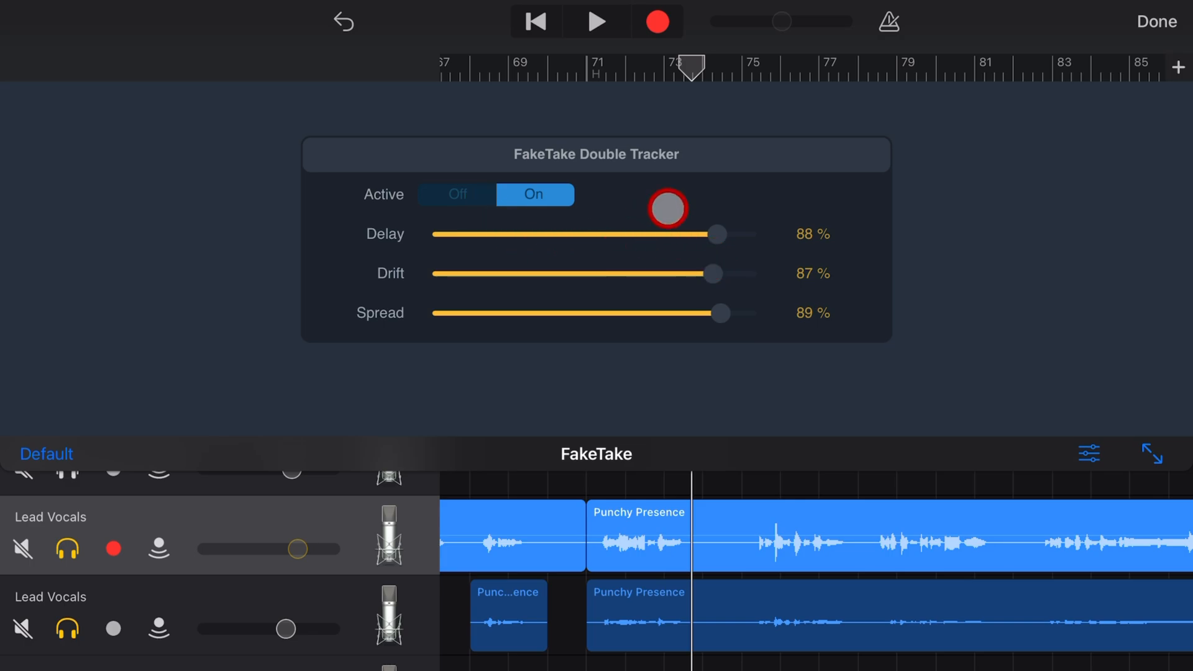
pyautogui.moveTo(666, 208); pyautogui.dragTo(731, 233)
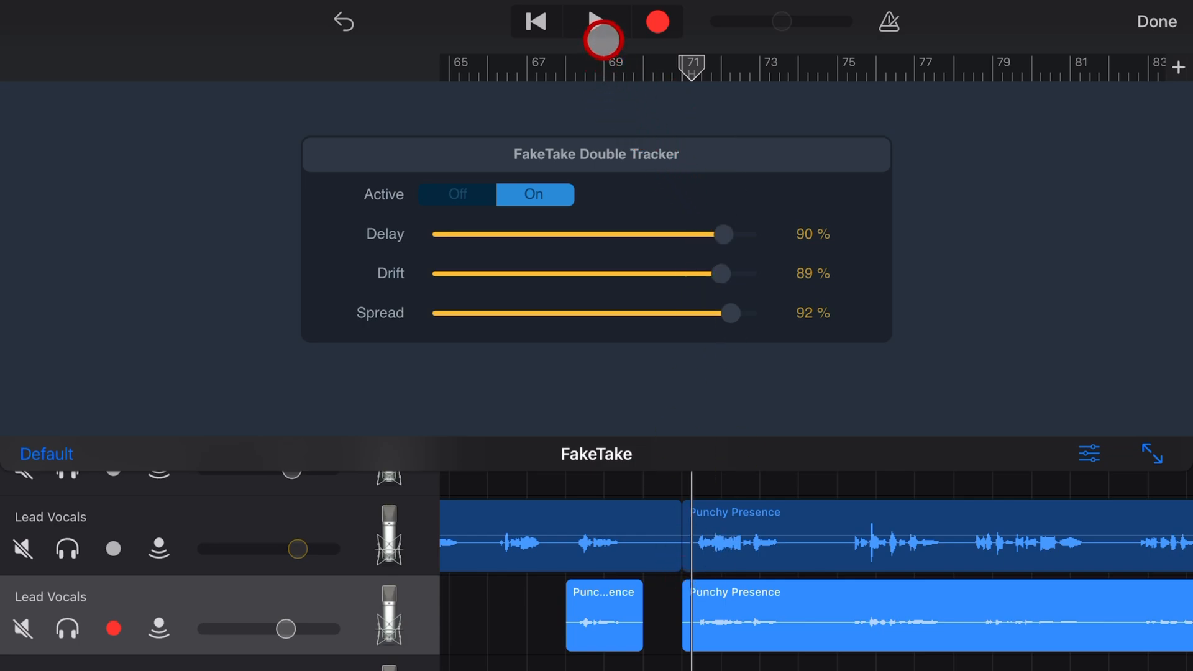
# Audition the new settings, then lower the second vocal FakeTake Delay to 67%
pyautogui.click(602, 22)
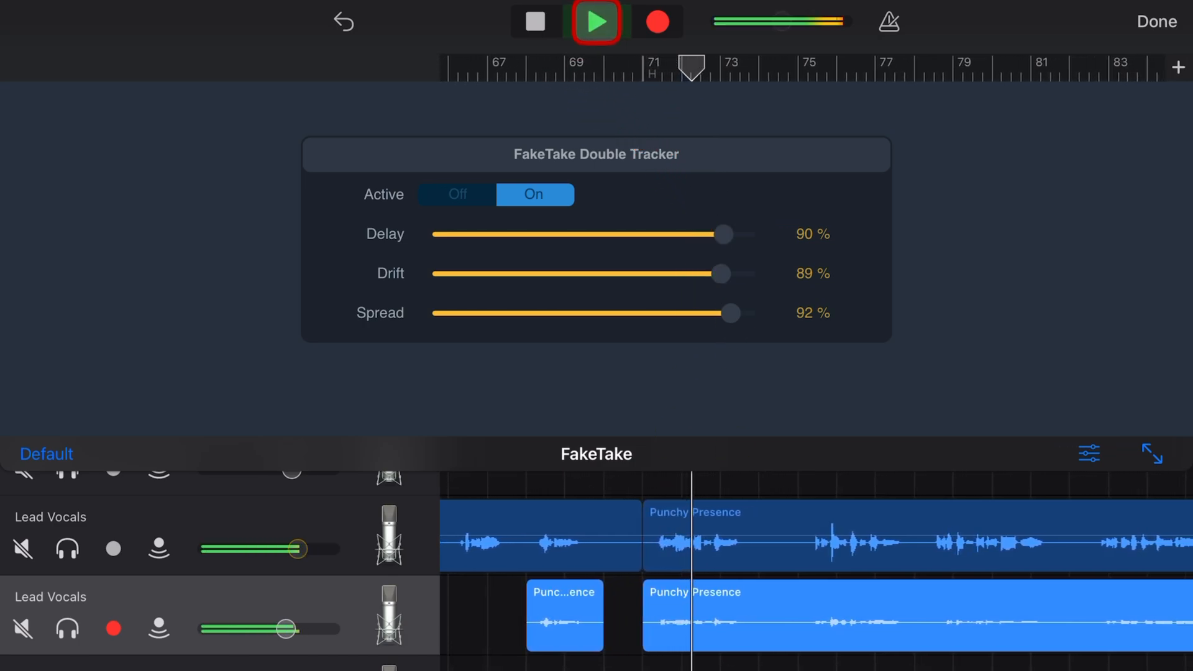
pyautogui.click(595, 21)
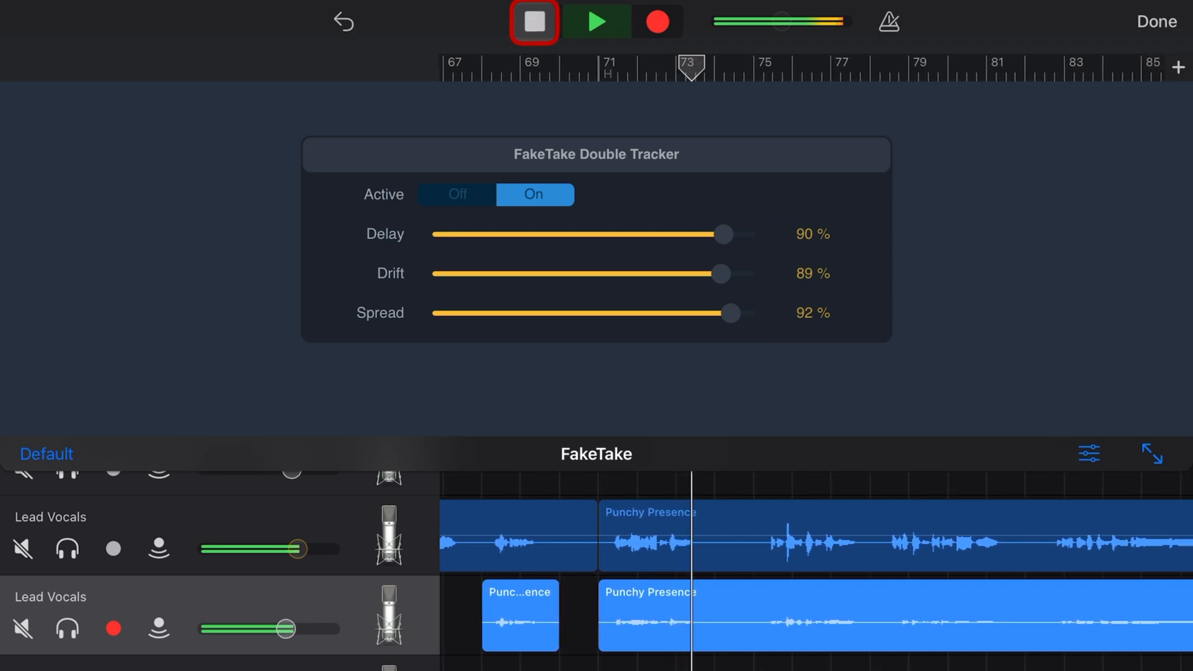
pyautogui.click(533, 21)
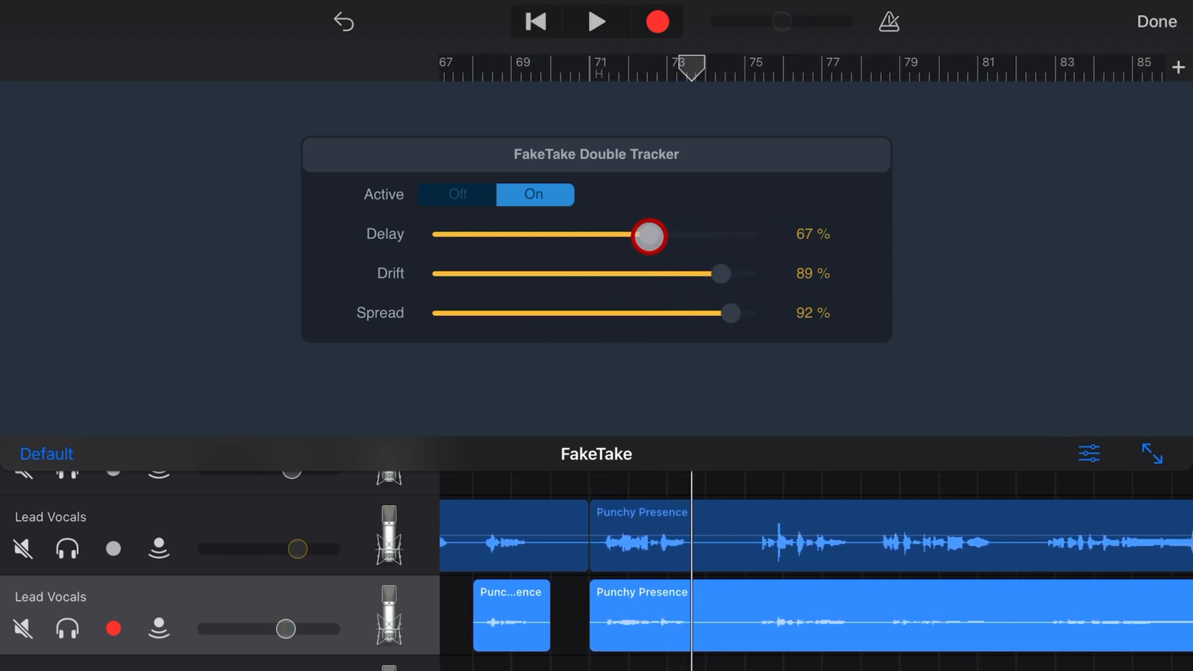
pyautogui.moveTo(647, 236); pyautogui.dragTo(645, 235)
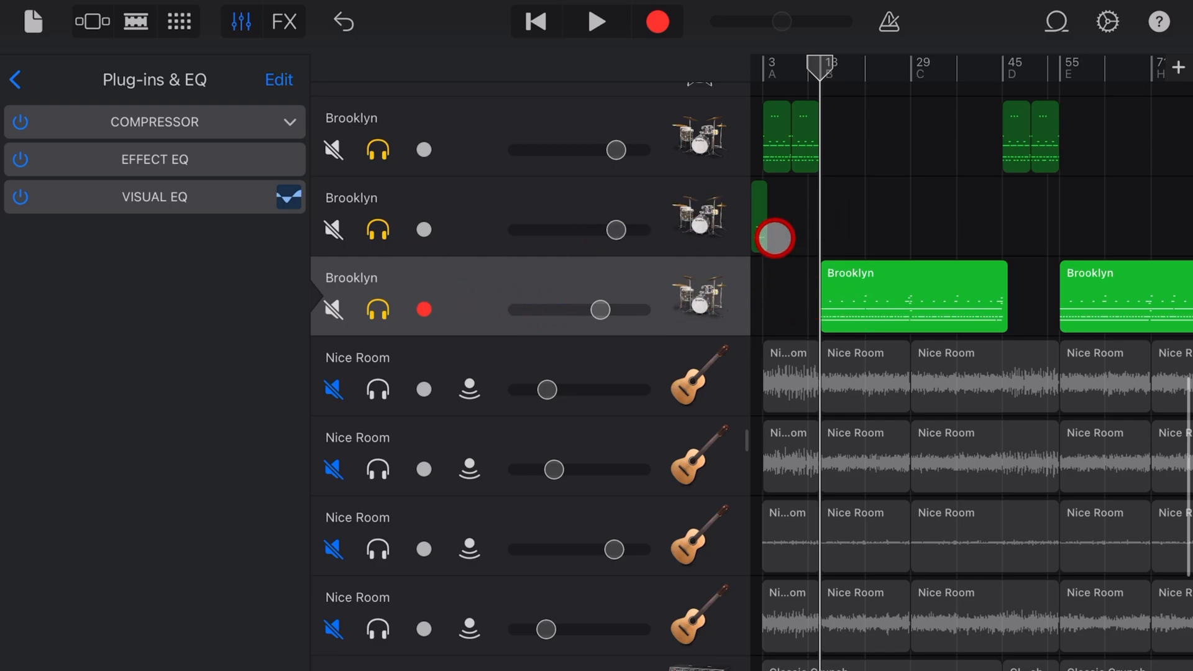
# Audition the Brooklyn drum tracks and stop playback
pyautogui.click(598, 21)
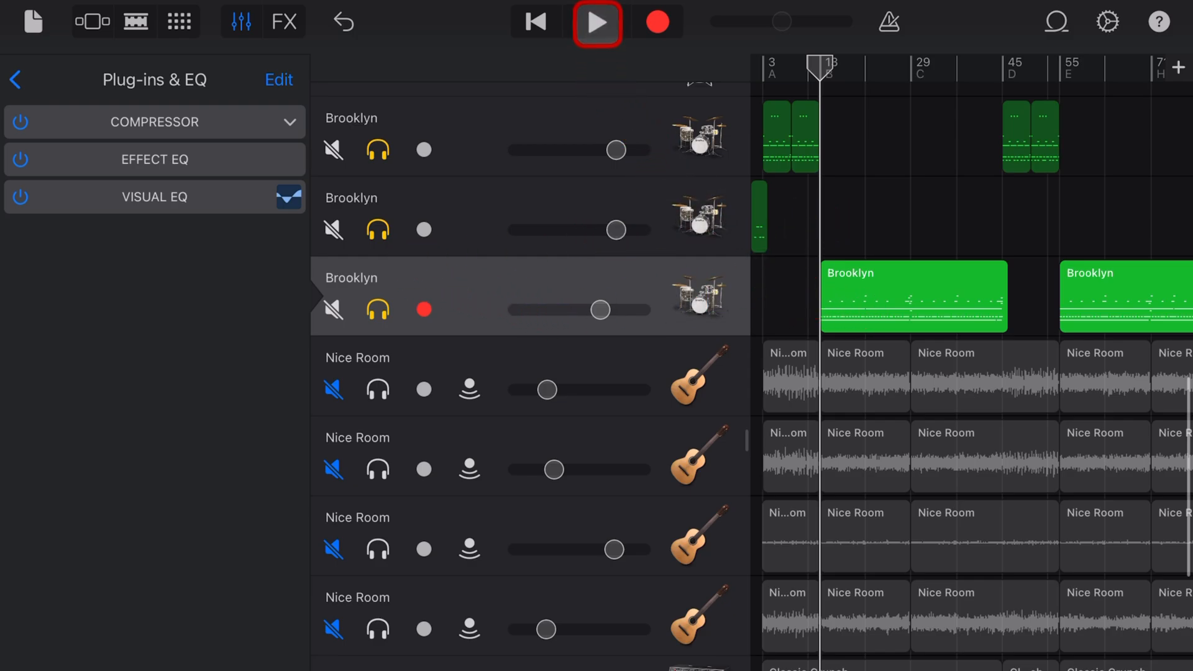
pyautogui.click(596, 21)
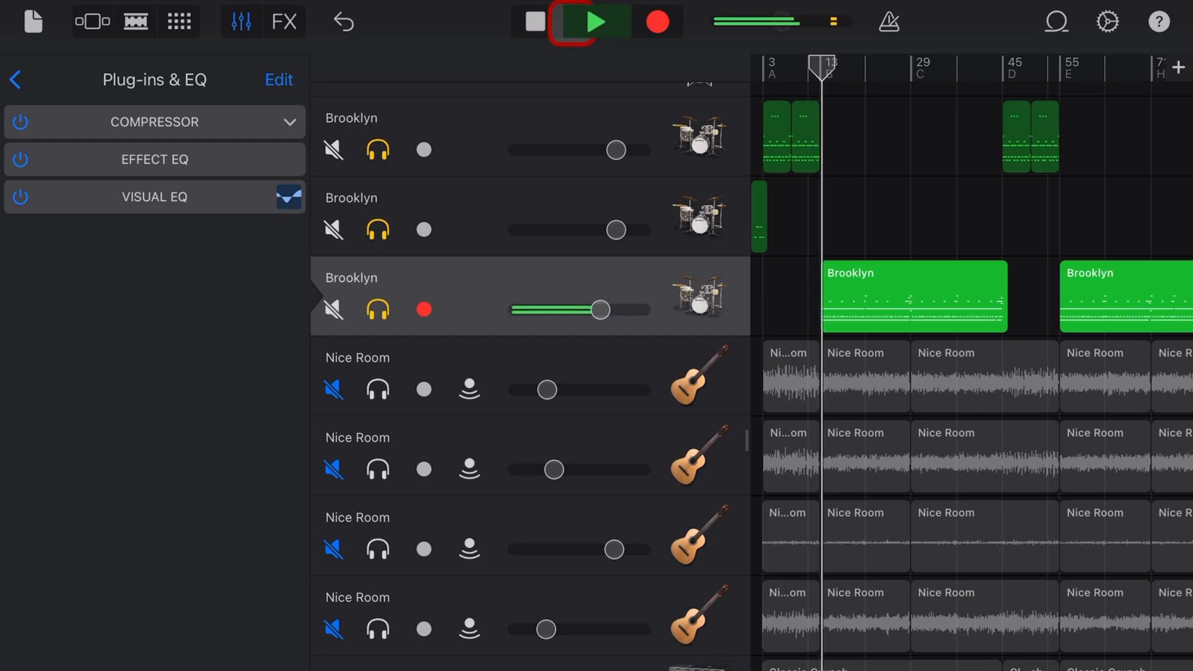
pyautogui.click(533, 21)
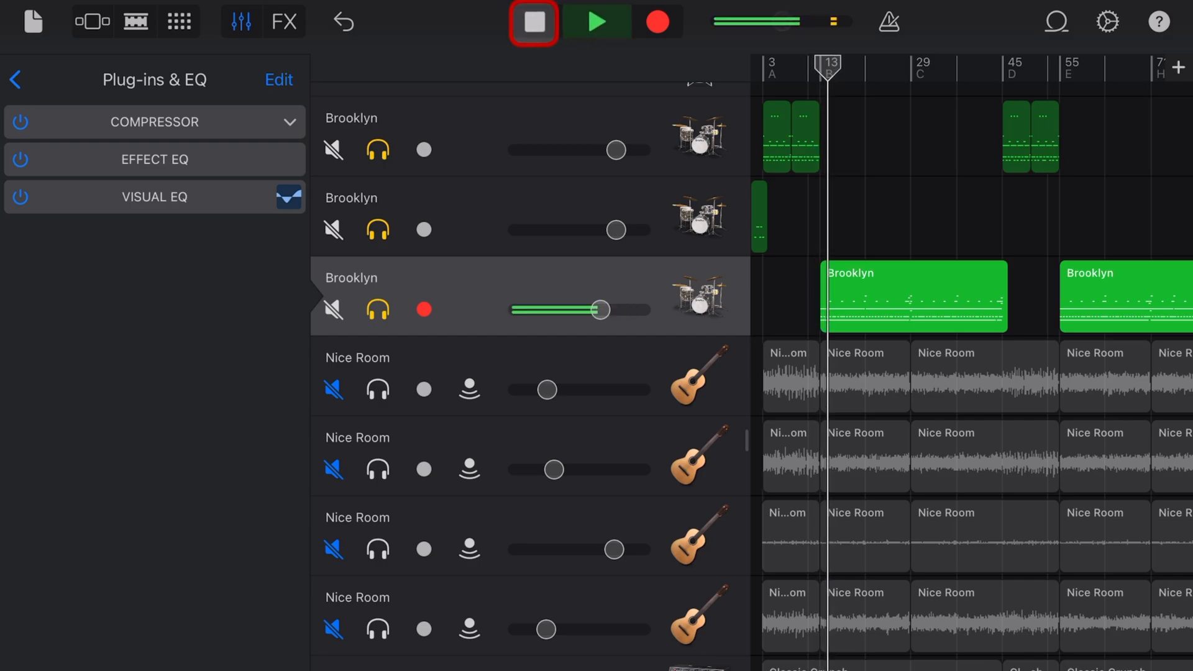
pyautogui.click(532, 21)
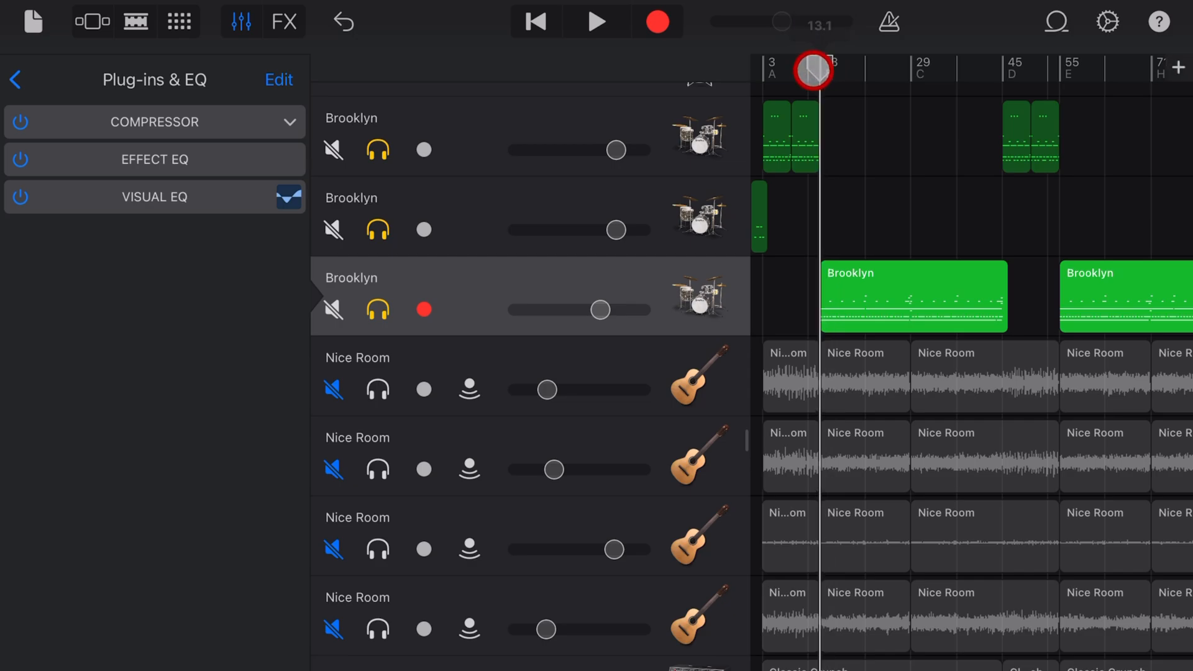
# Make the Brooklyn drum plug-in chain editable and pick an empty slot for a new effect
pyautogui.click(280, 80)
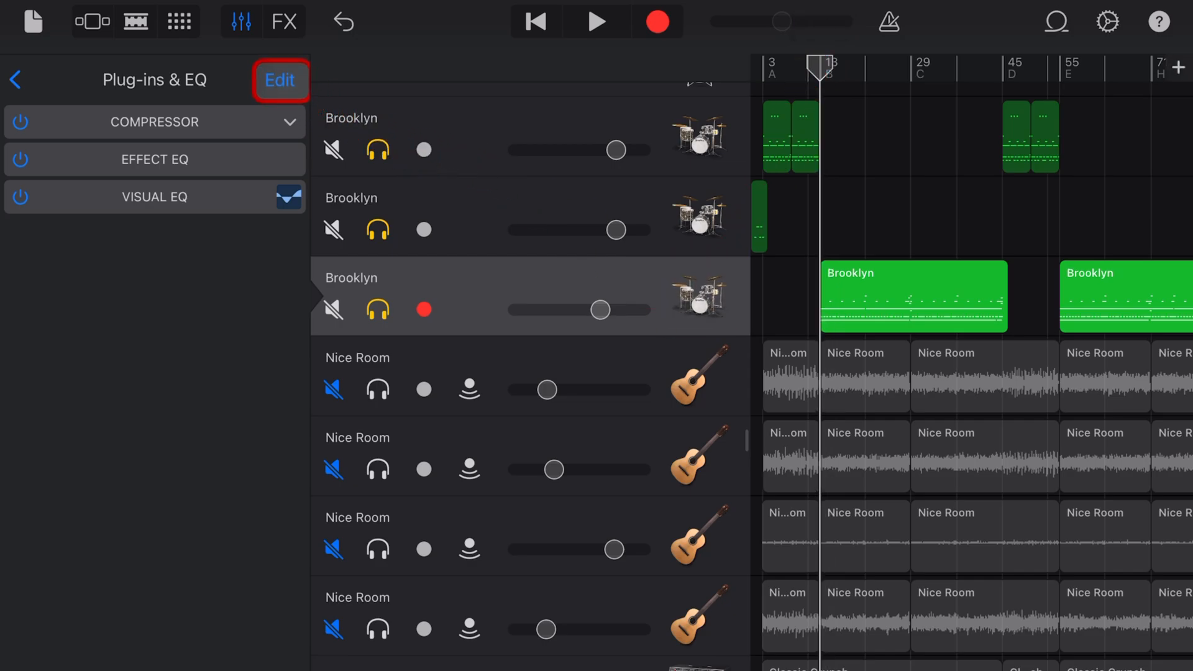
pyautogui.click(279, 80)
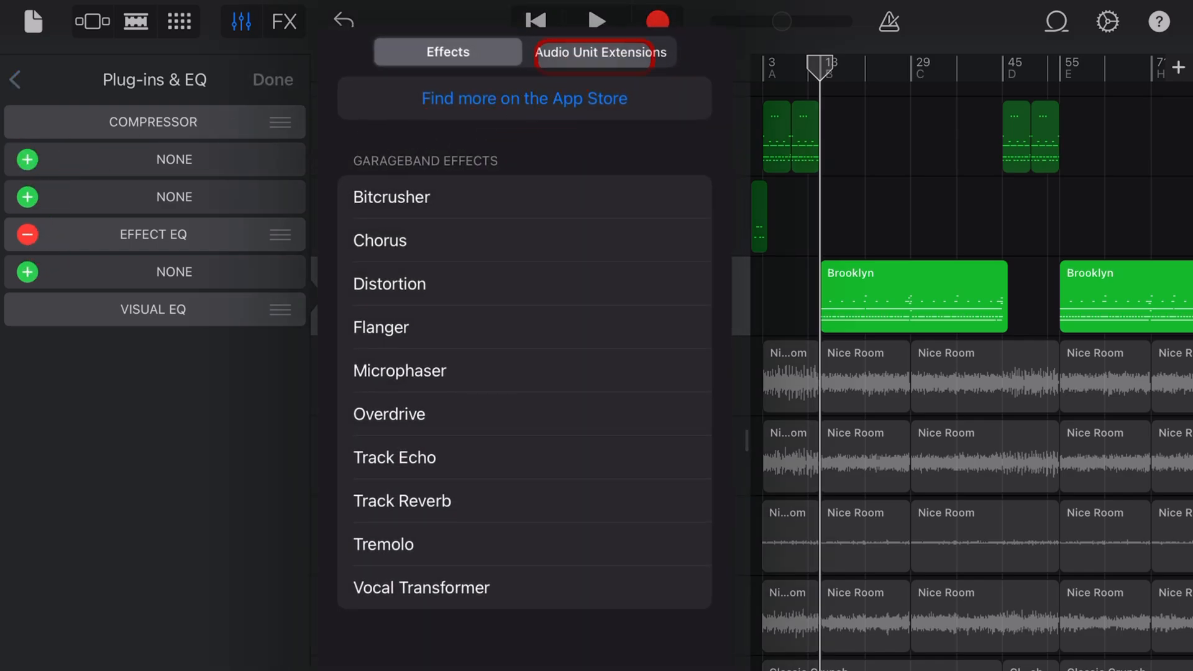
# Insert FakeTake from Audio Unit Extensions on the Brooklyn drums and show its Double Tracker controls
pyautogui.click(600, 52)
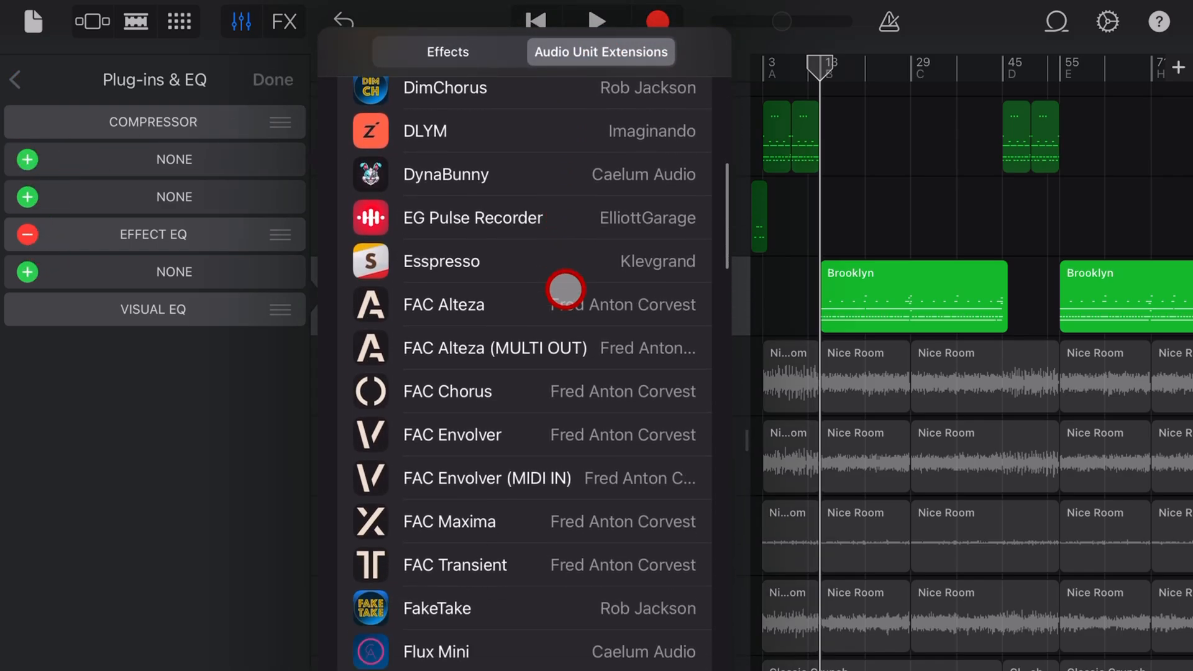
pyautogui.scroll(-3)
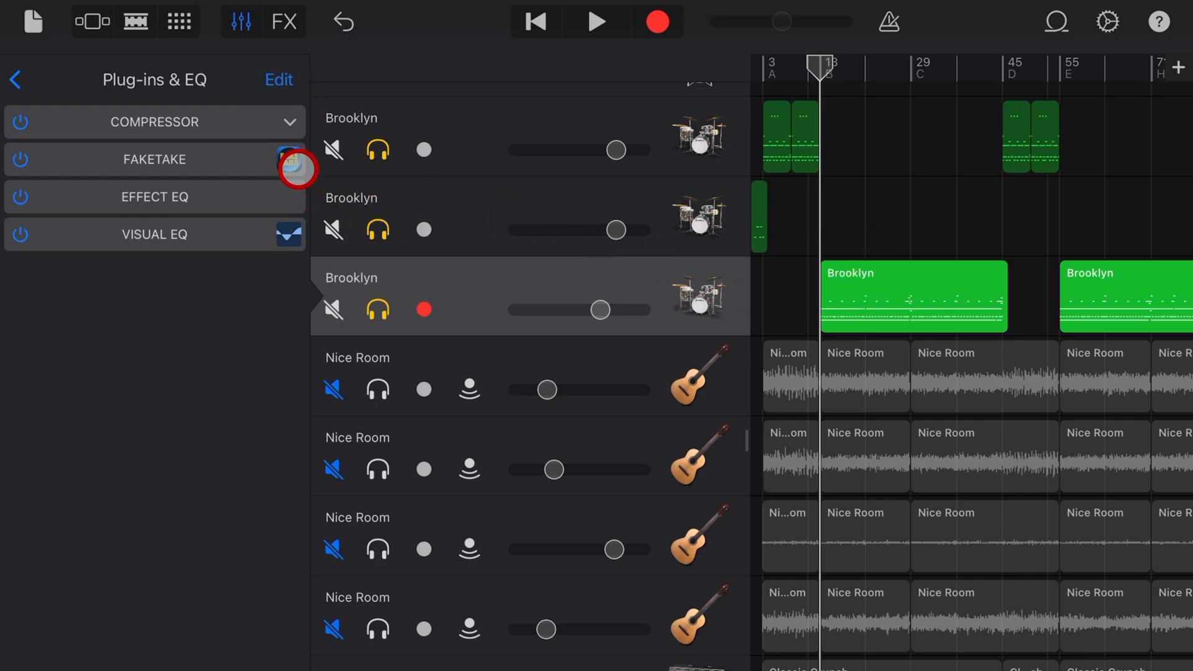
pyautogui.click(290, 160)
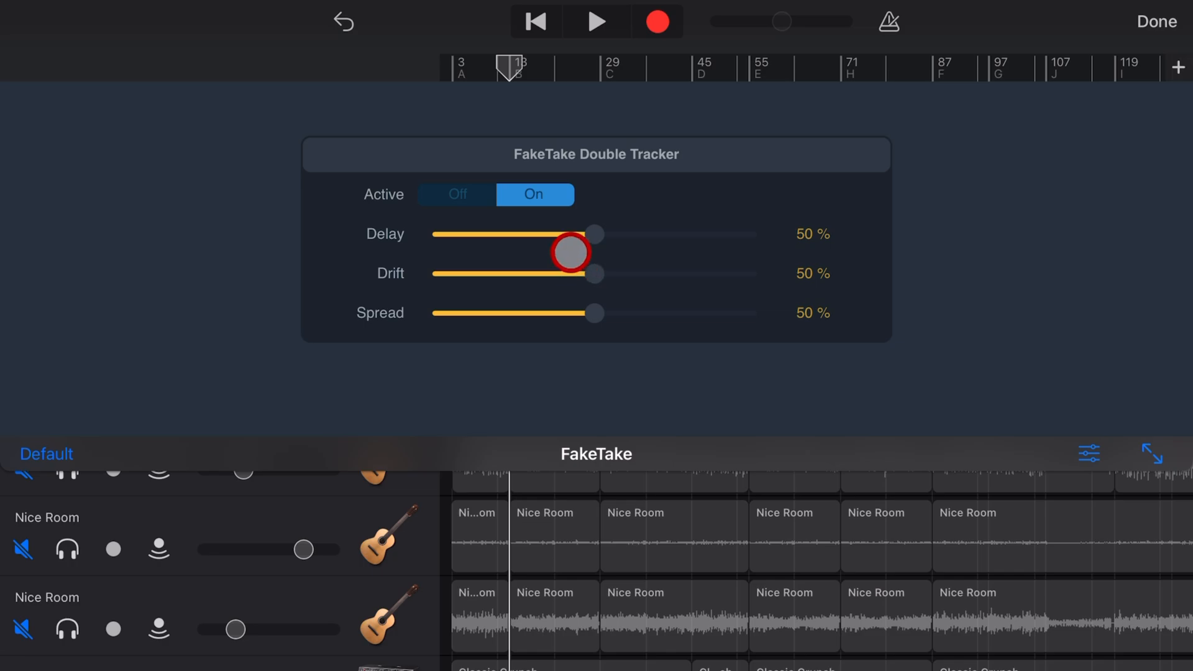
# Dial the drum FakeTake down to Delay 10%, Drift 9%, Spread 28%
pyautogui.moveTo(571, 251); pyautogui.dragTo(502, 238)
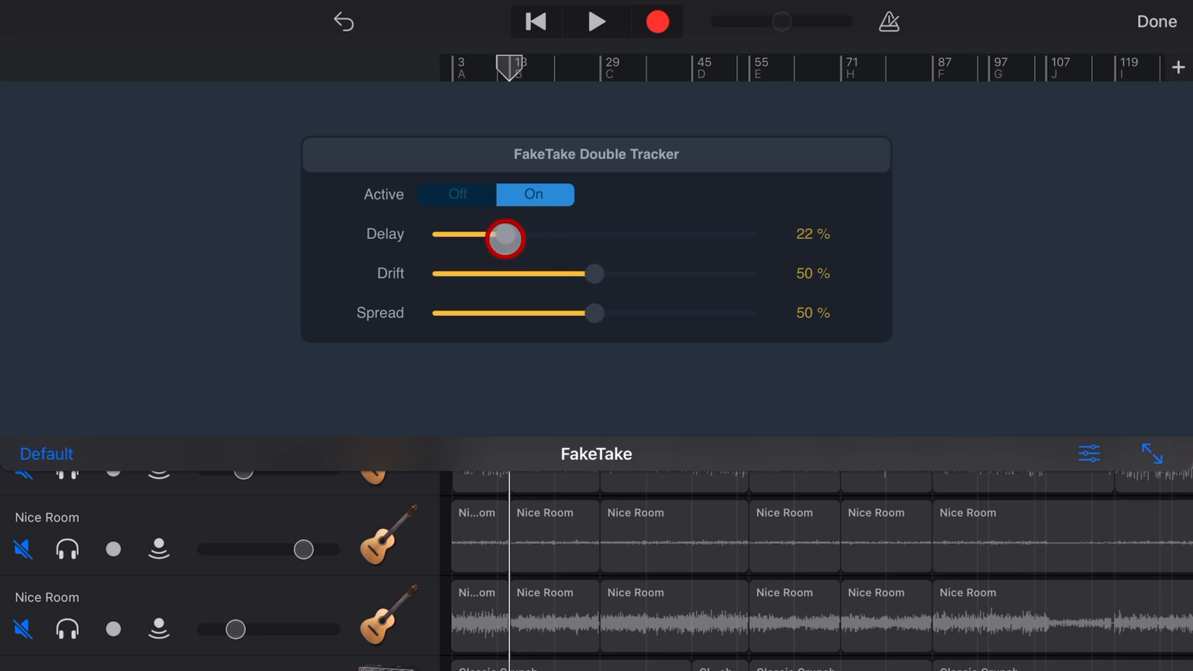
pyautogui.moveTo(501, 239); pyautogui.dragTo(528, 259)
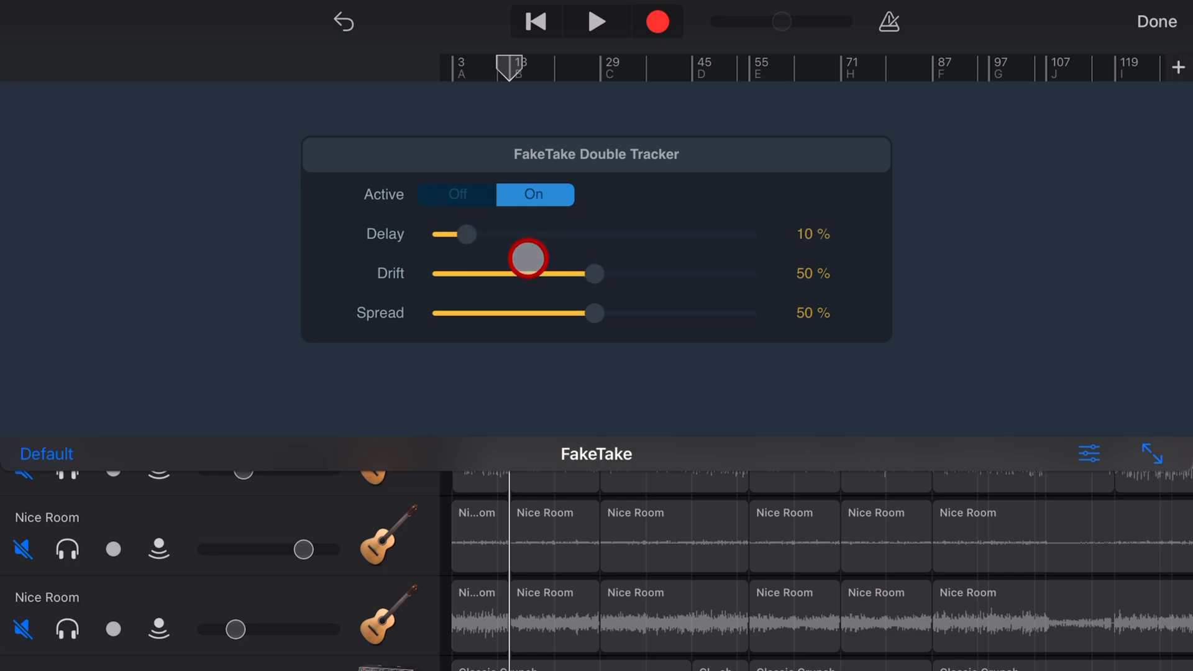
pyautogui.moveTo(527, 259); pyautogui.dragTo(466, 274)
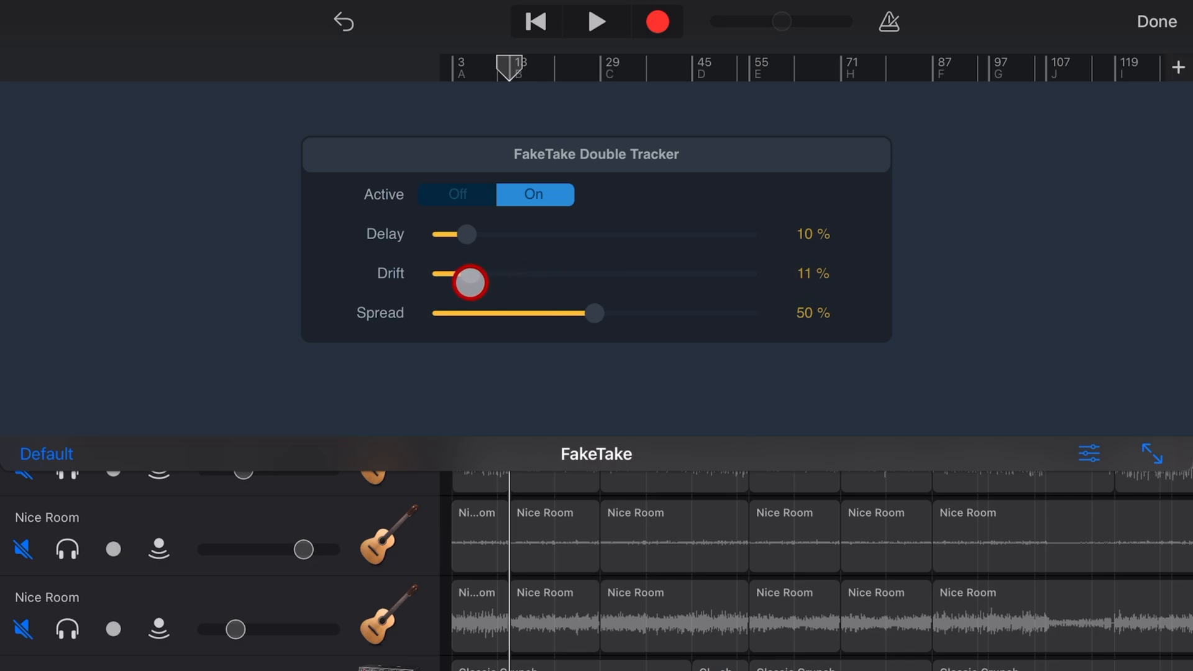
pyautogui.moveTo(594, 313); pyautogui.dragTo(533, 313)
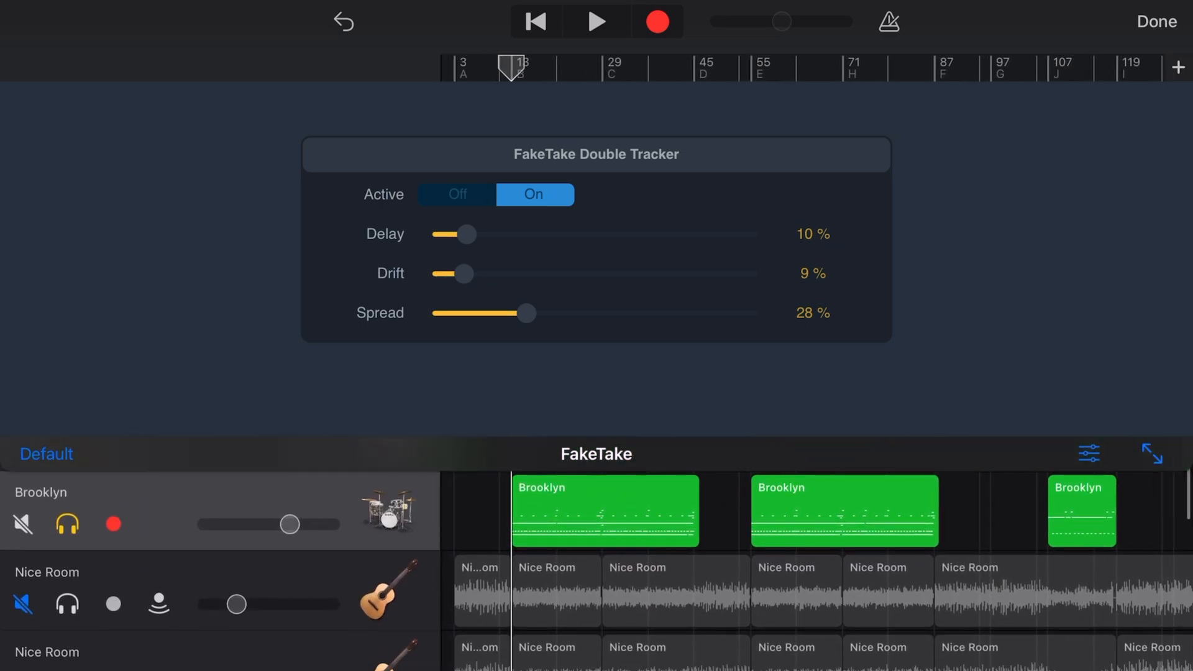
# Audition the drums with FakeTake off then on, and nudge the Brooklyn track volume up
pyautogui.click(596, 21)
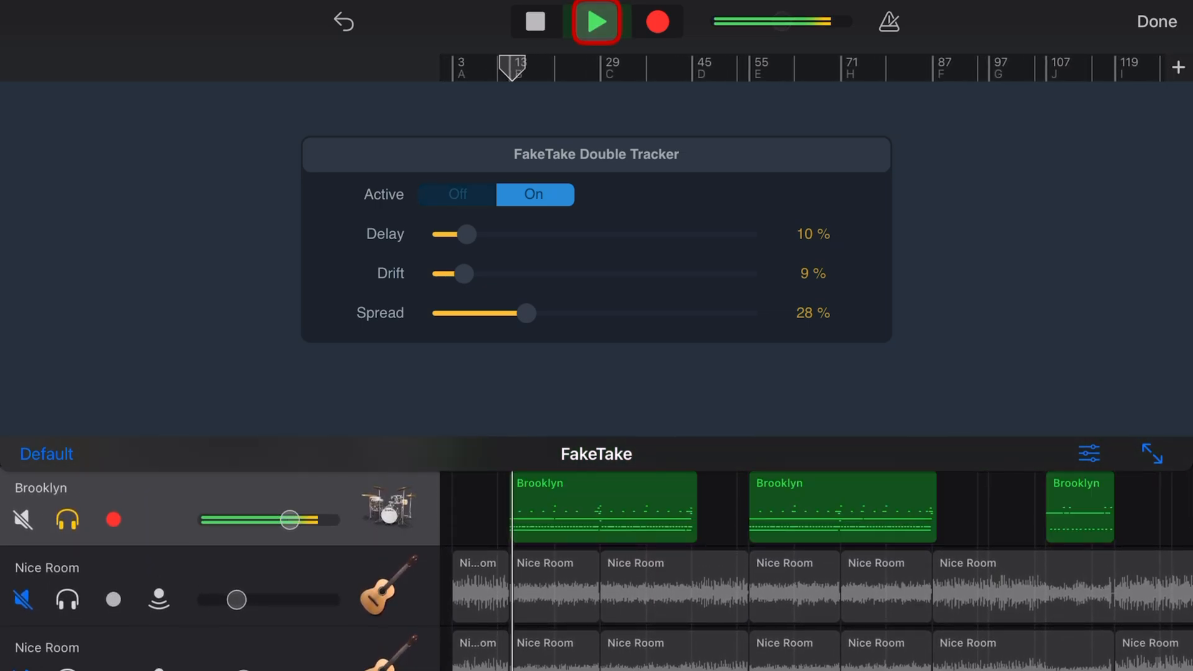
pyautogui.click(595, 21)
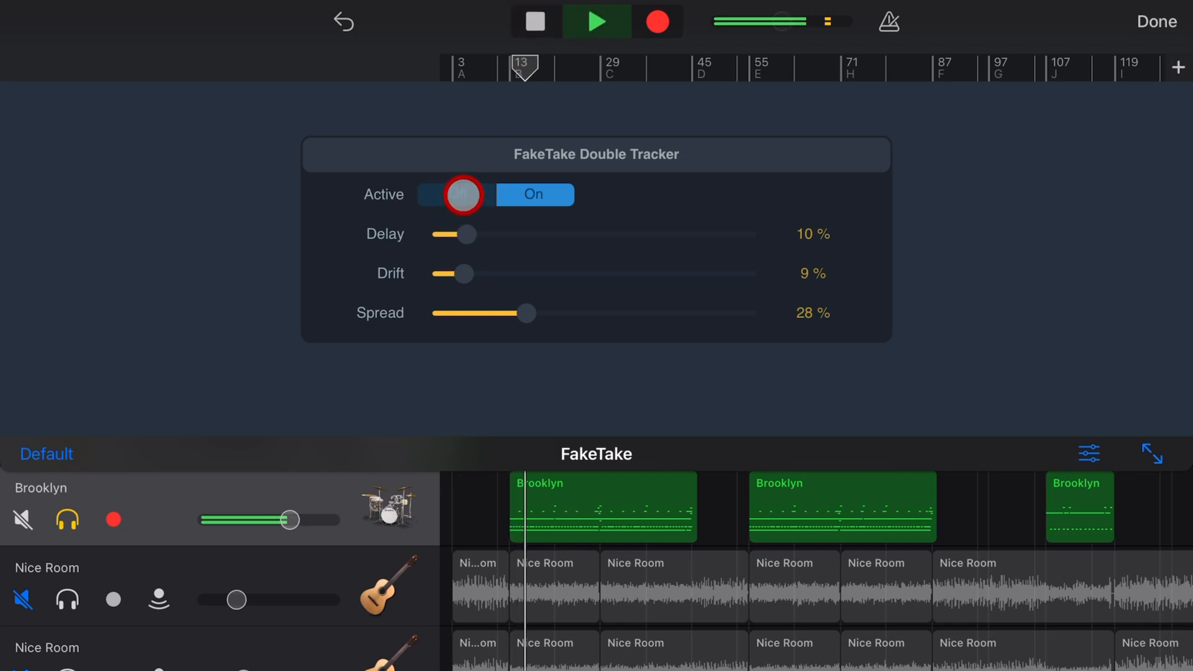
pyautogui.click(493, 196)
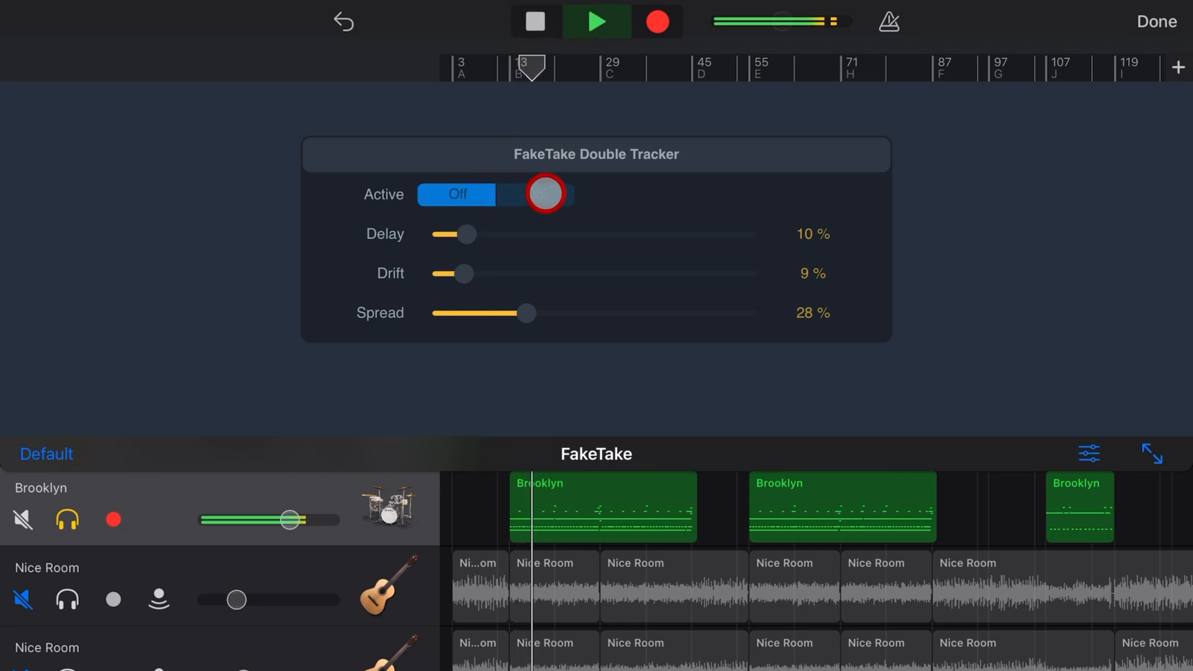
pyautogui.click(543, 193)
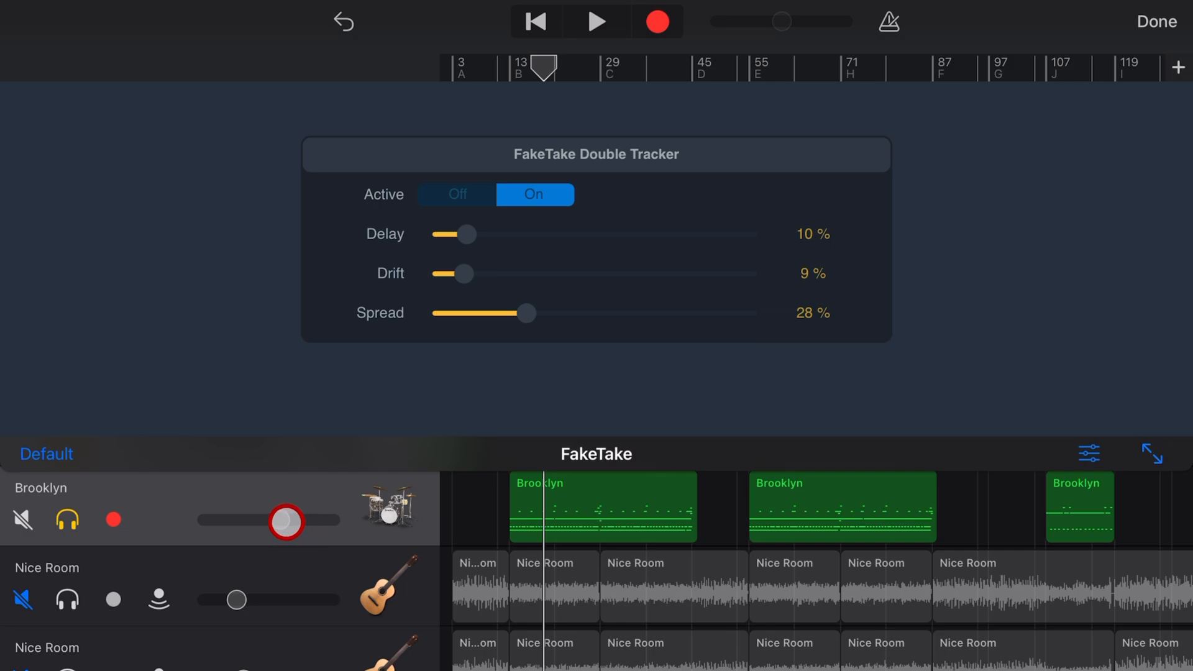
pyautogui.moveTo(286, 520); pyautogui.dragTo(303, 520)
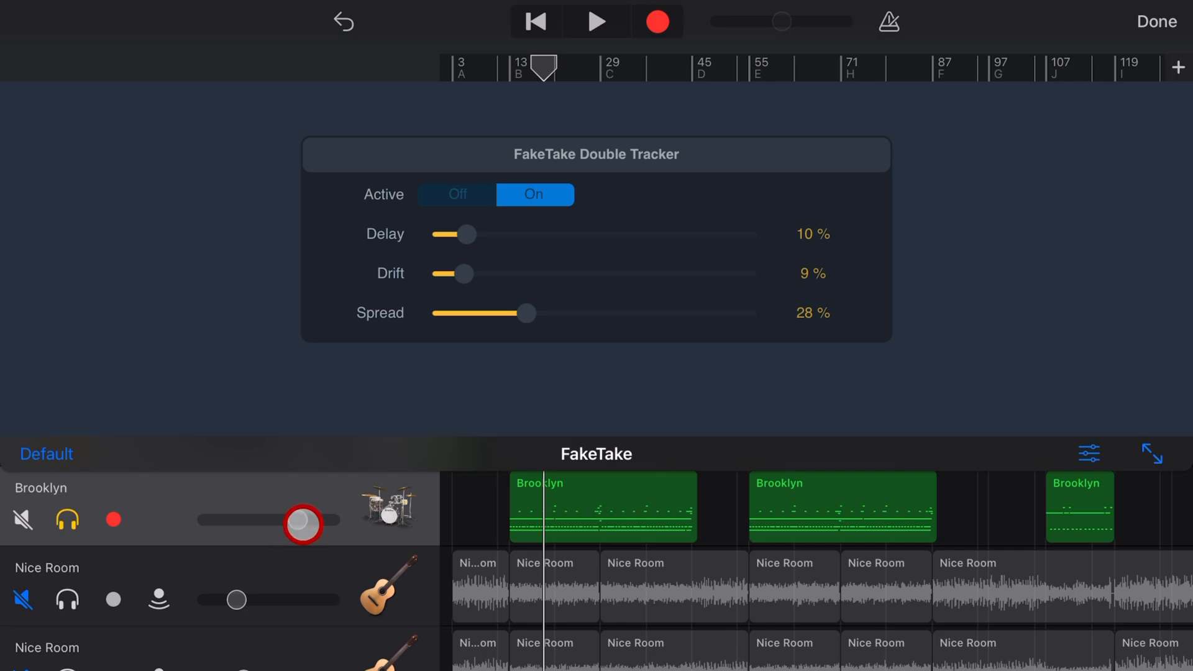
# Trim the drum FakeTake further to Delay 5%, Drift 4%, Spread 12%
pyautogui.moveTo(533, 314); pyautogui.dragTo(487, 316)
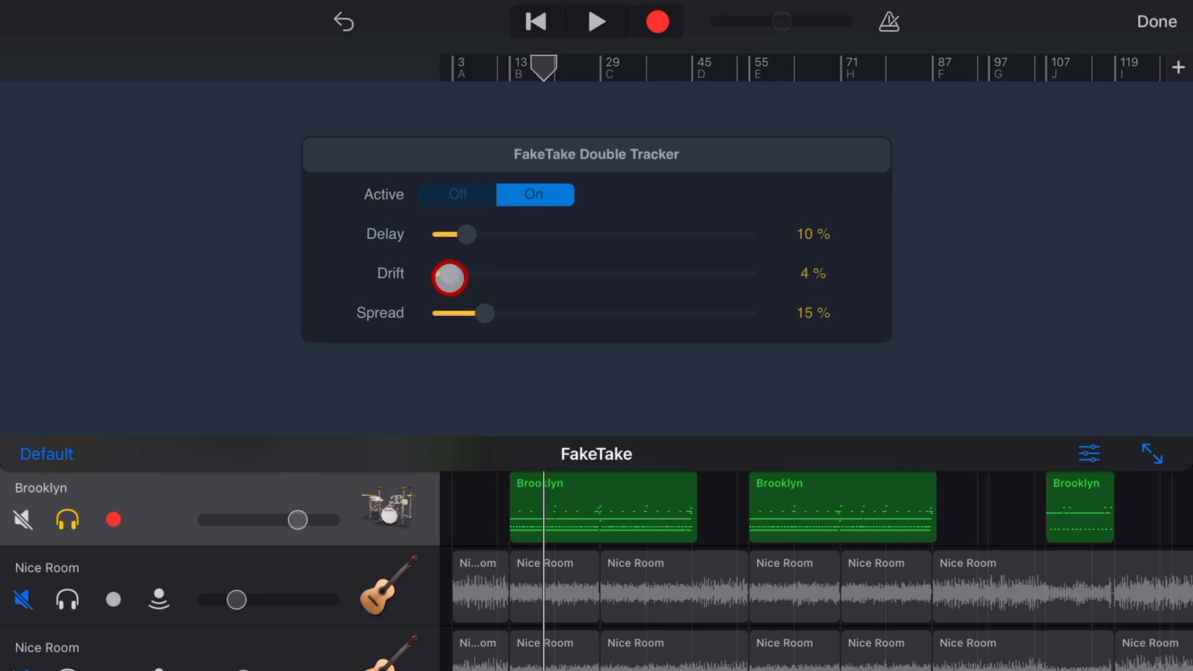
pyautogui.moveTo(470, 235); pyautogui.dragTo(450, 234)
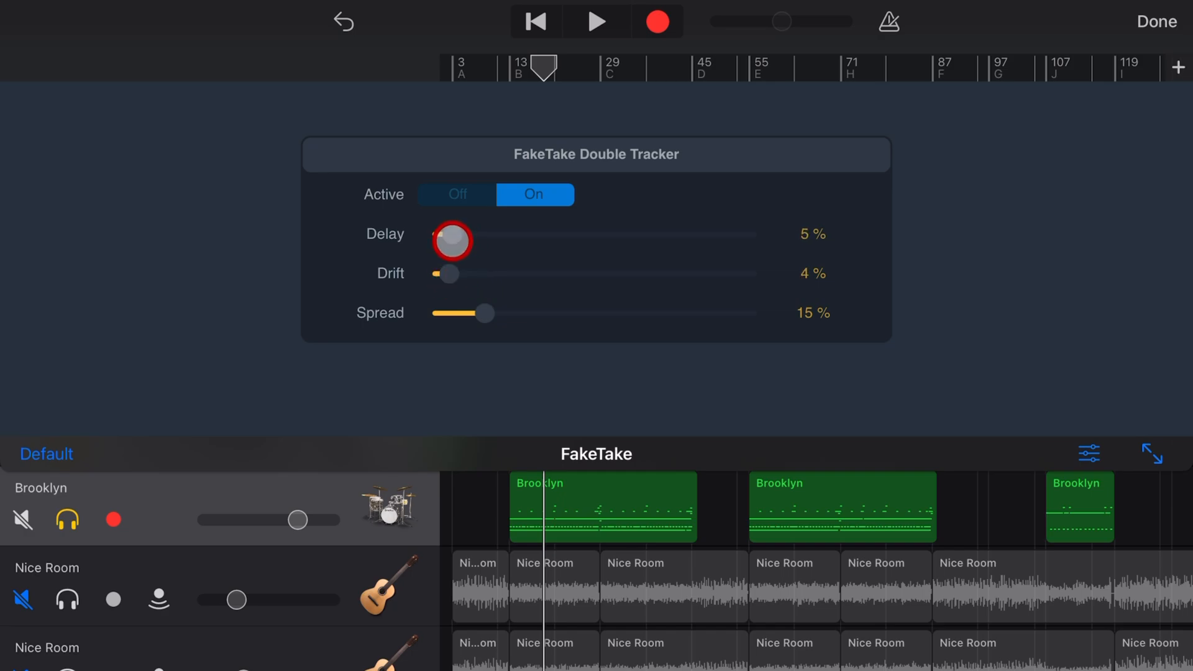
pyautogui.moveTo(453, 241); pyautogui.dragTo(606, 241)
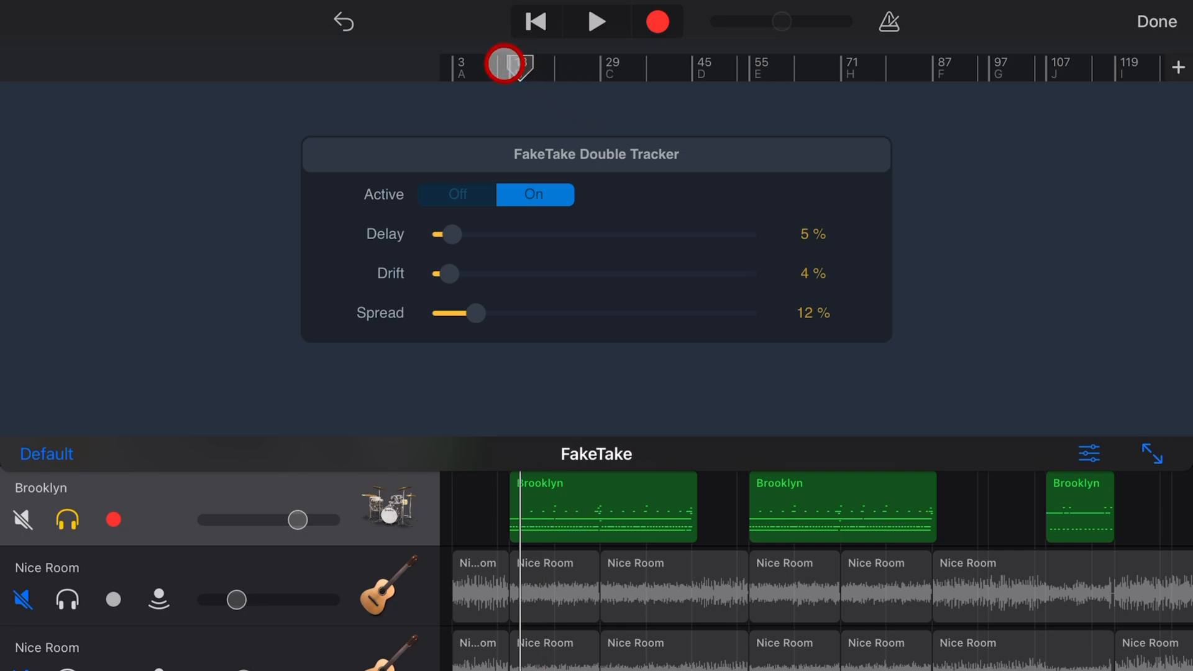
# Rewind and audition the drums with FakeTake off then on, then raise the Brooklyn volume again
pyautogui.click(456, 194)
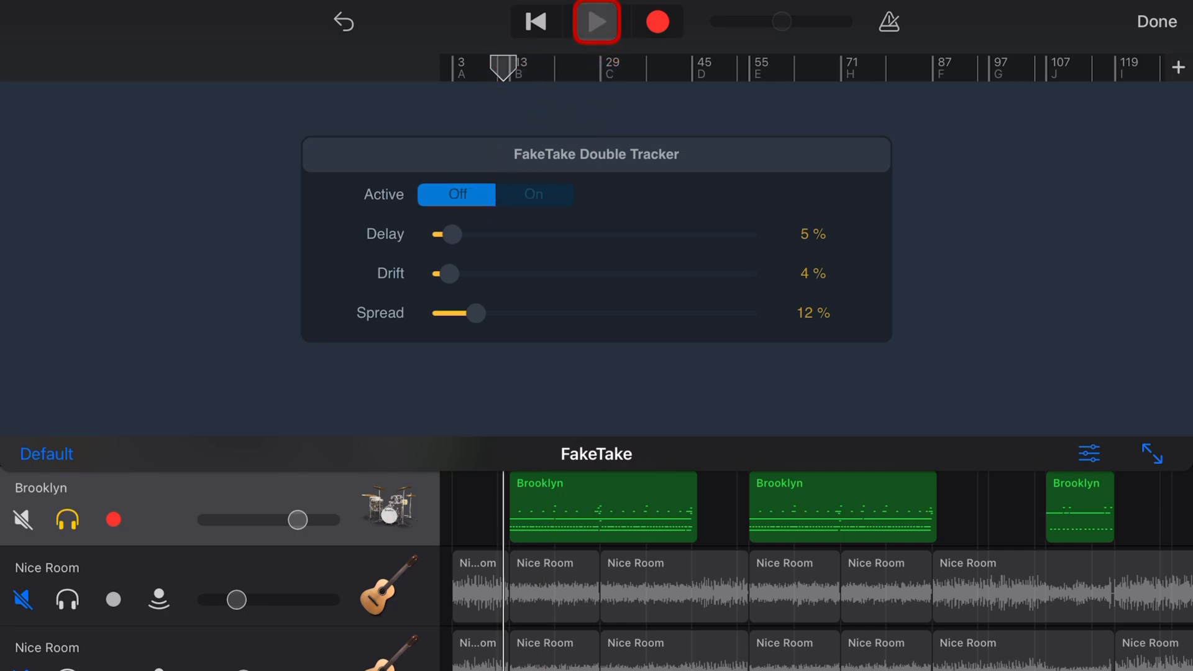
pyautogui.click(596, 21)
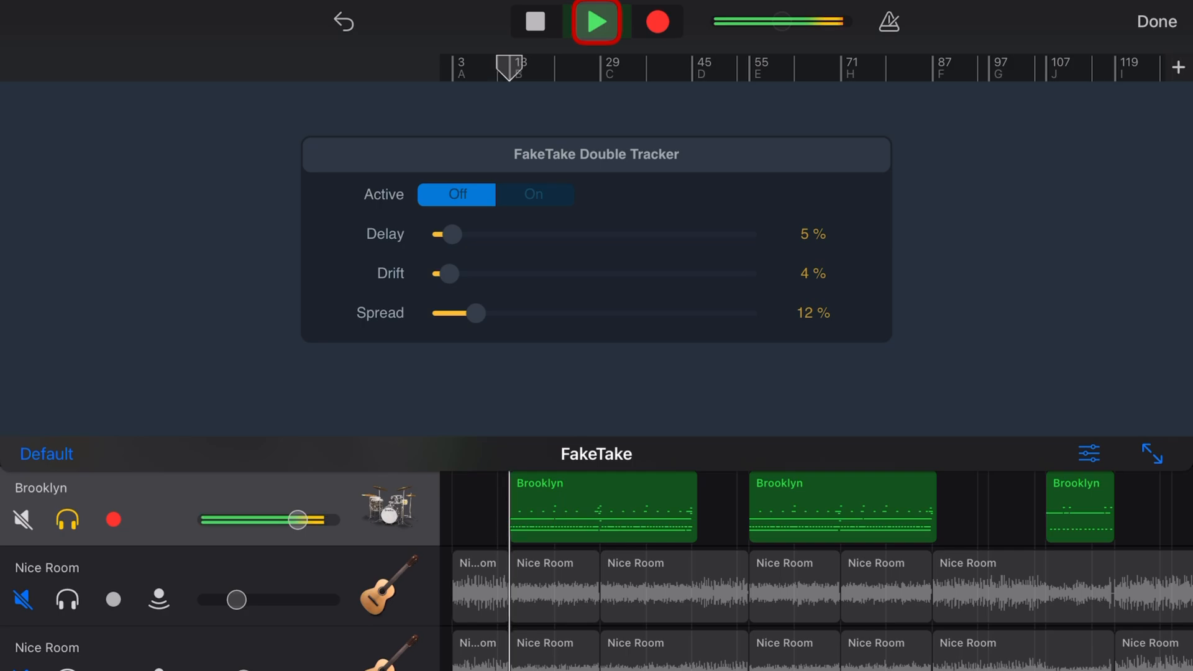
pyautogui.click(595, 21)
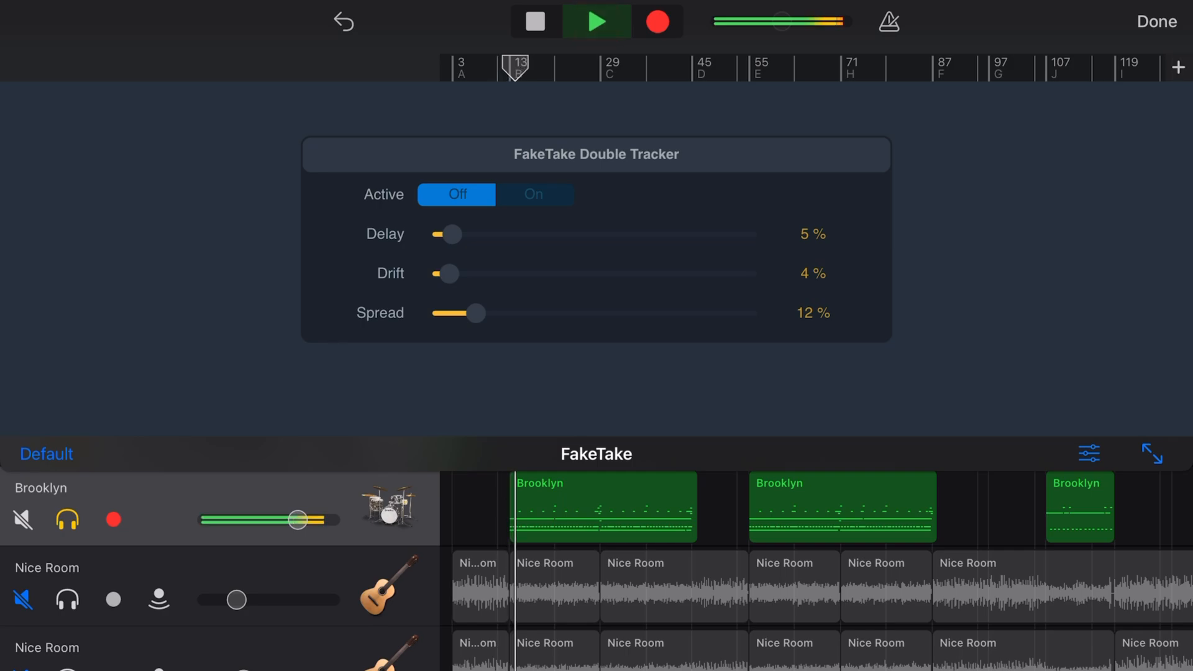
pyautogui.click(533, 194)
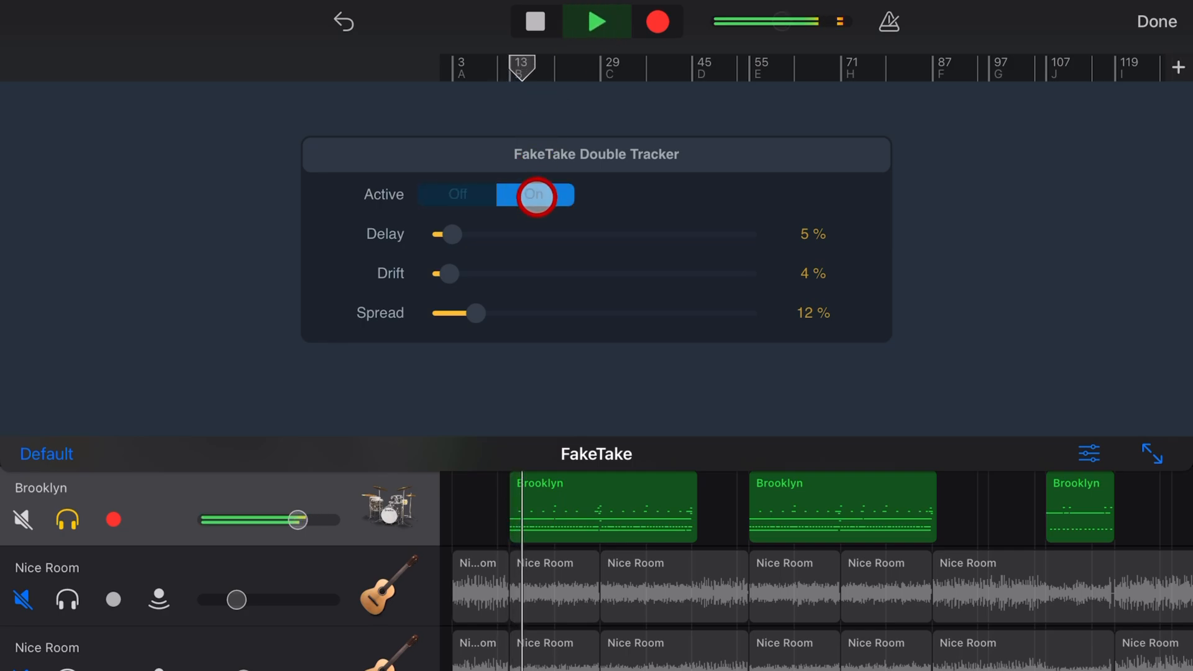
pyautogui.click(534, 21)
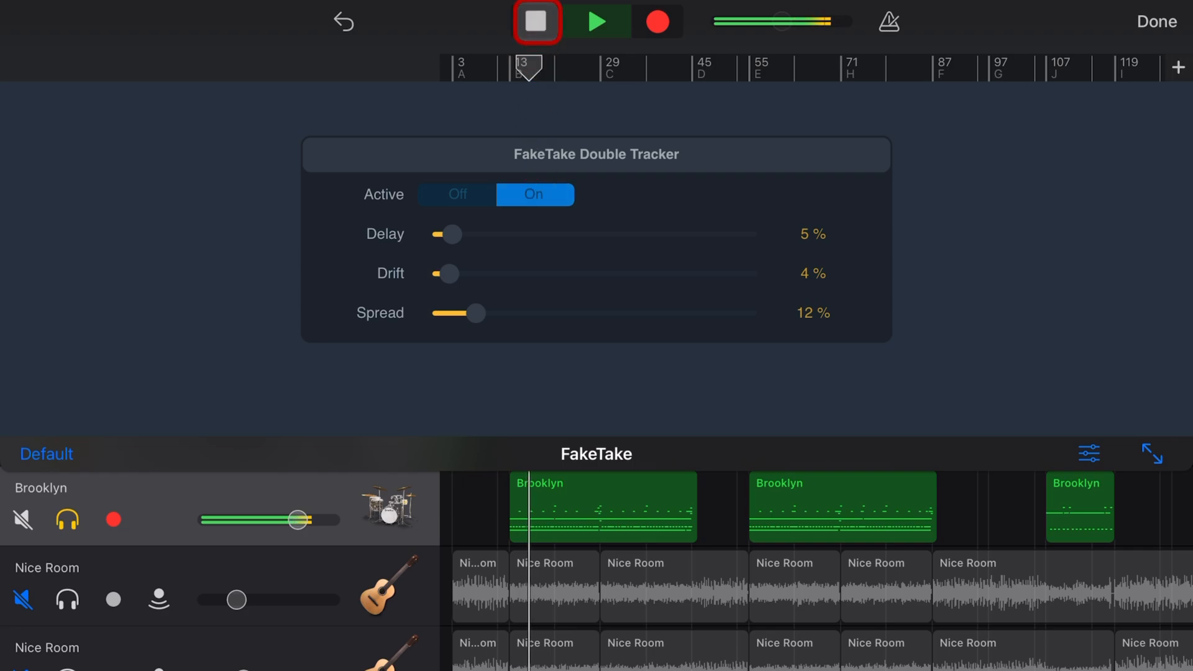
pyautogui.click(535, 21)
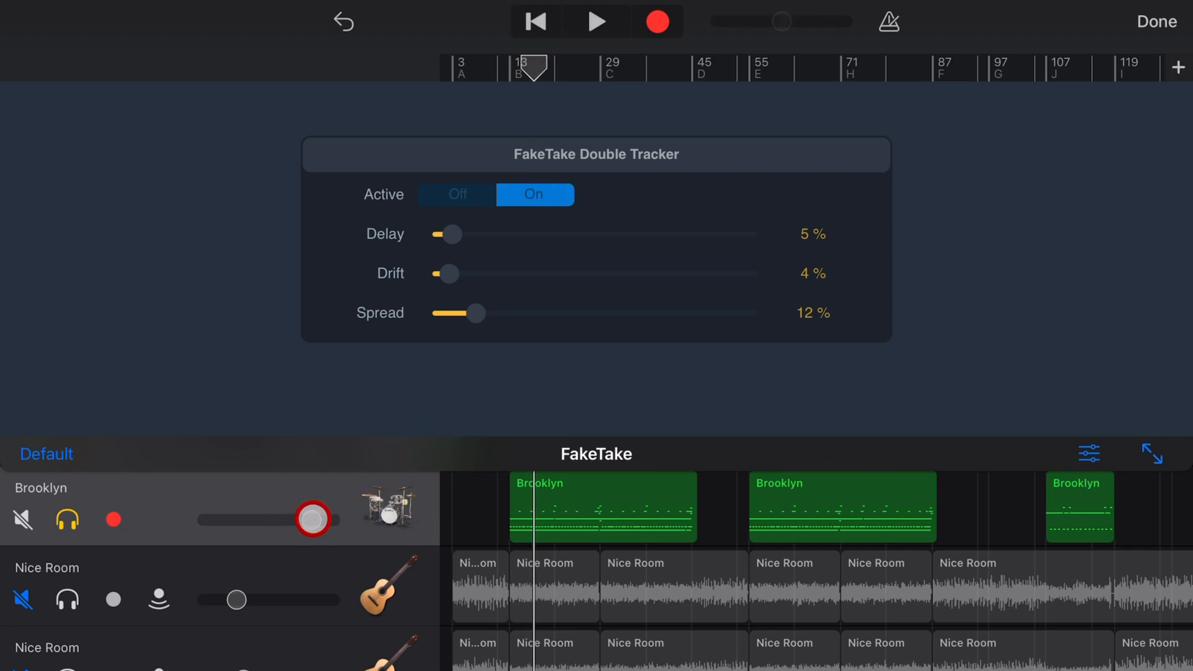
pyautogui.moveTo(312, 520); pyautogui.dragTo(273, 519)
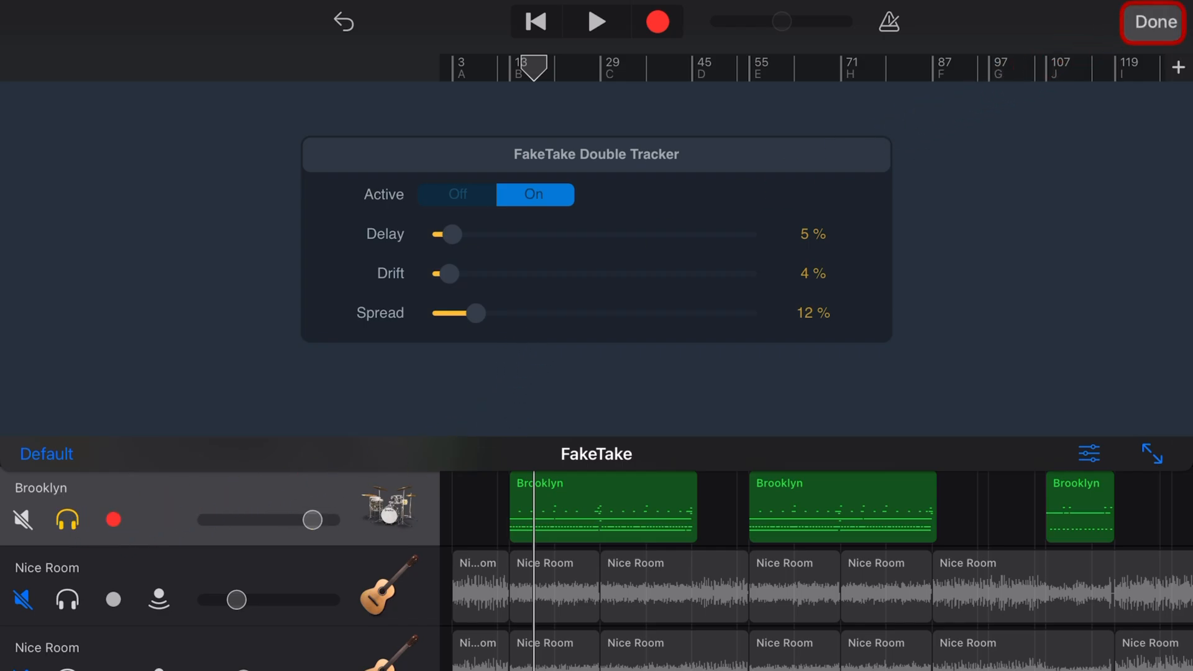
# Leave the FakeTake view, unsolo the Brooklyn drum track and stop playback
pyautogui.click(1152, 22)
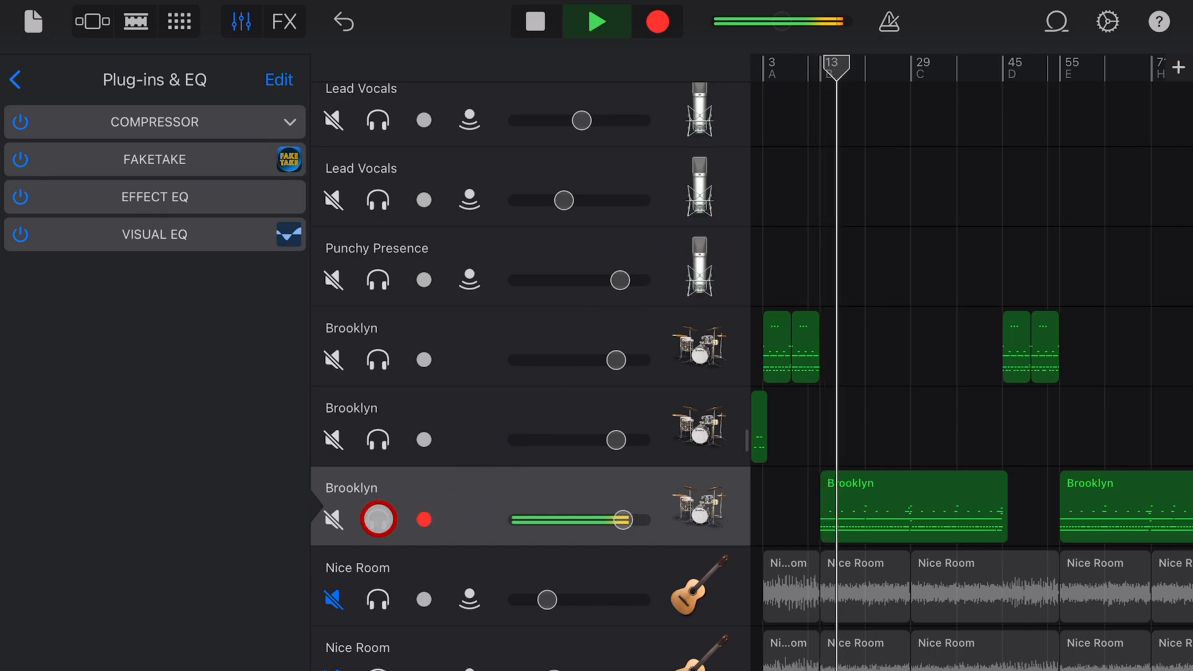
pyautogui.click(378, 519)
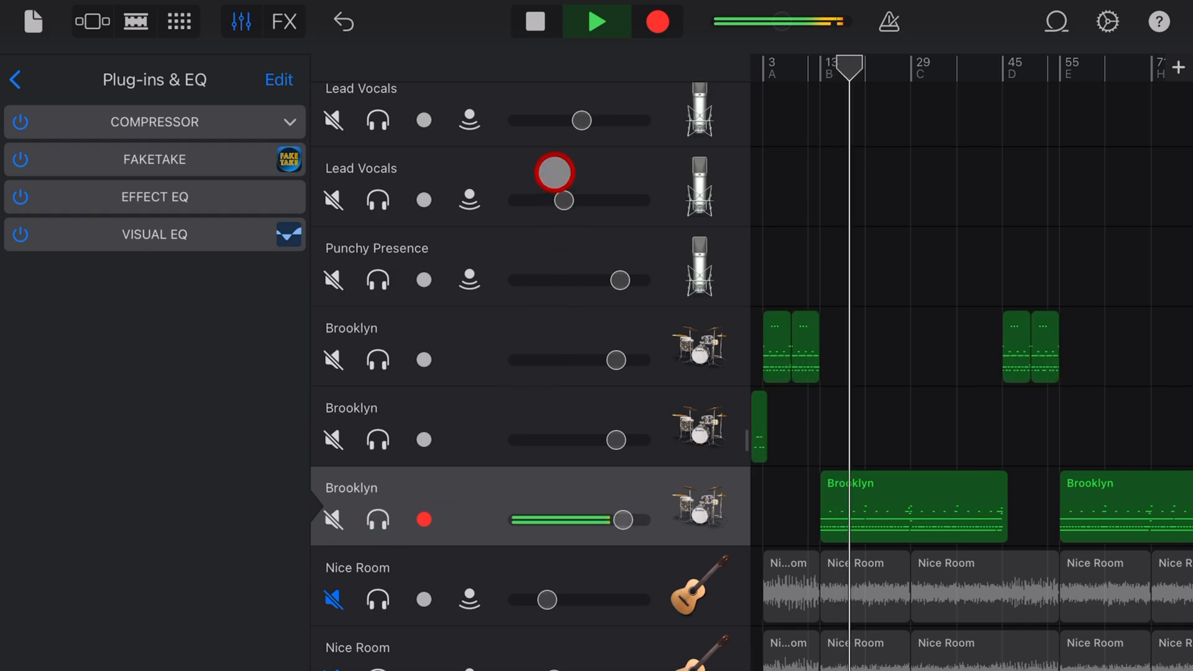
pyautogui.click(534, 21)
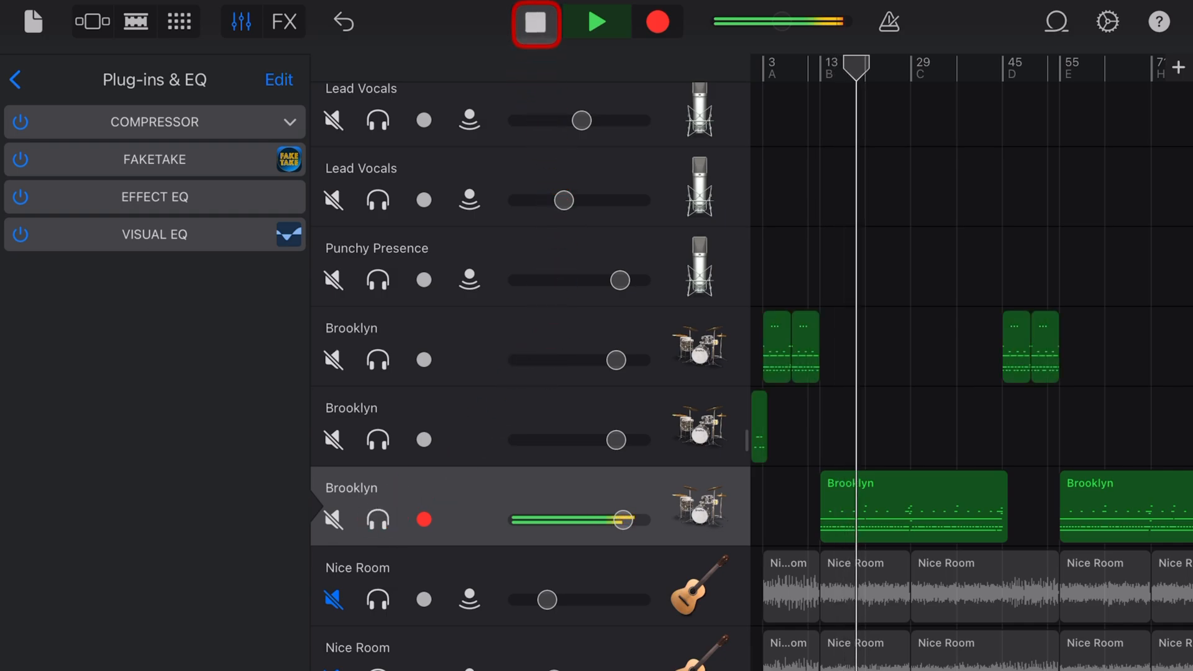
pyautogui.click(535, 21)
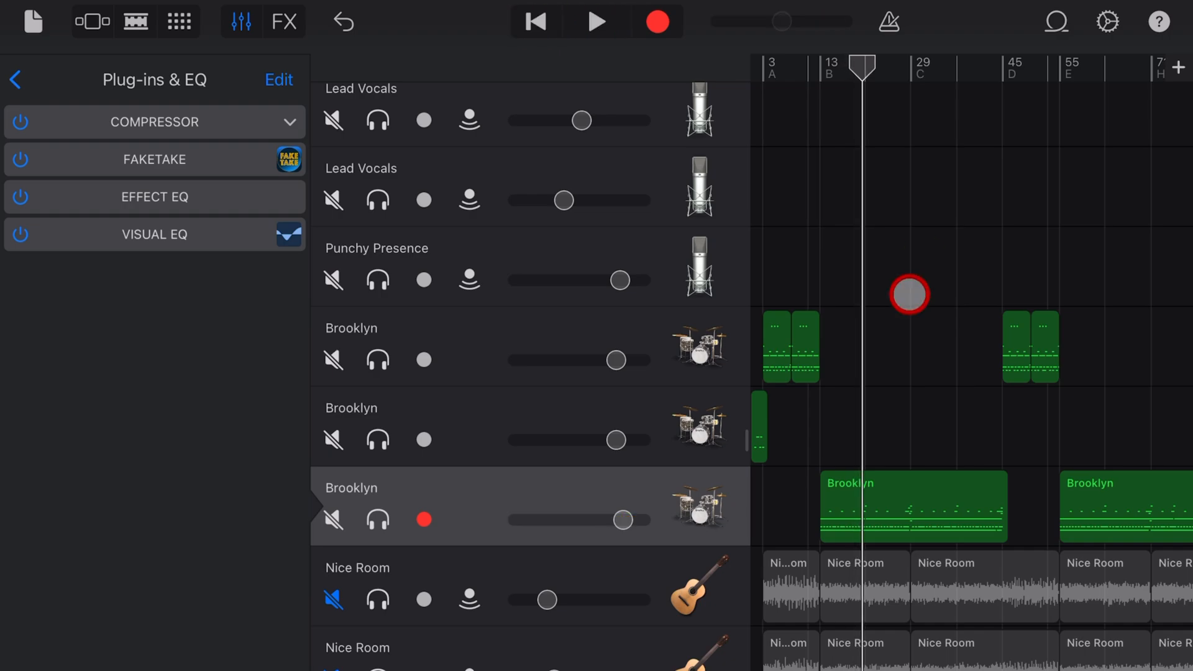
pyautogui.moveTo(312, 187)
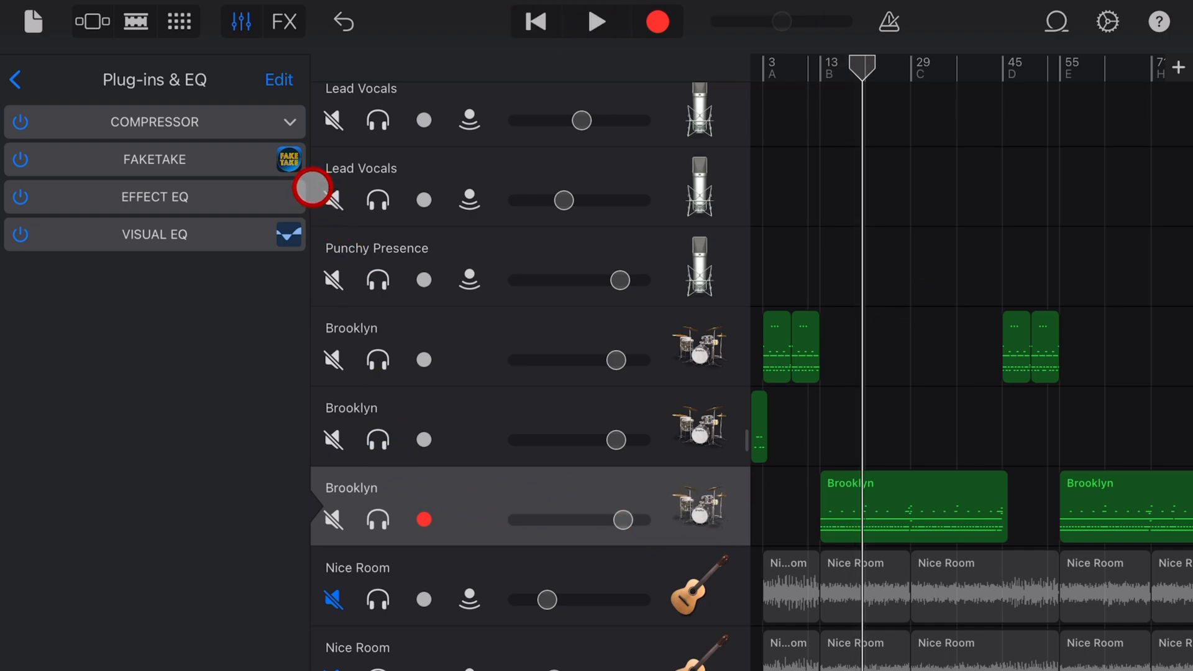
# Set the Brooklyn drums' FakeTake to 5% Delay, 4% Drift and 12% Spread, then scroll toward the piano tracks
pyautogui.click(154, 159)
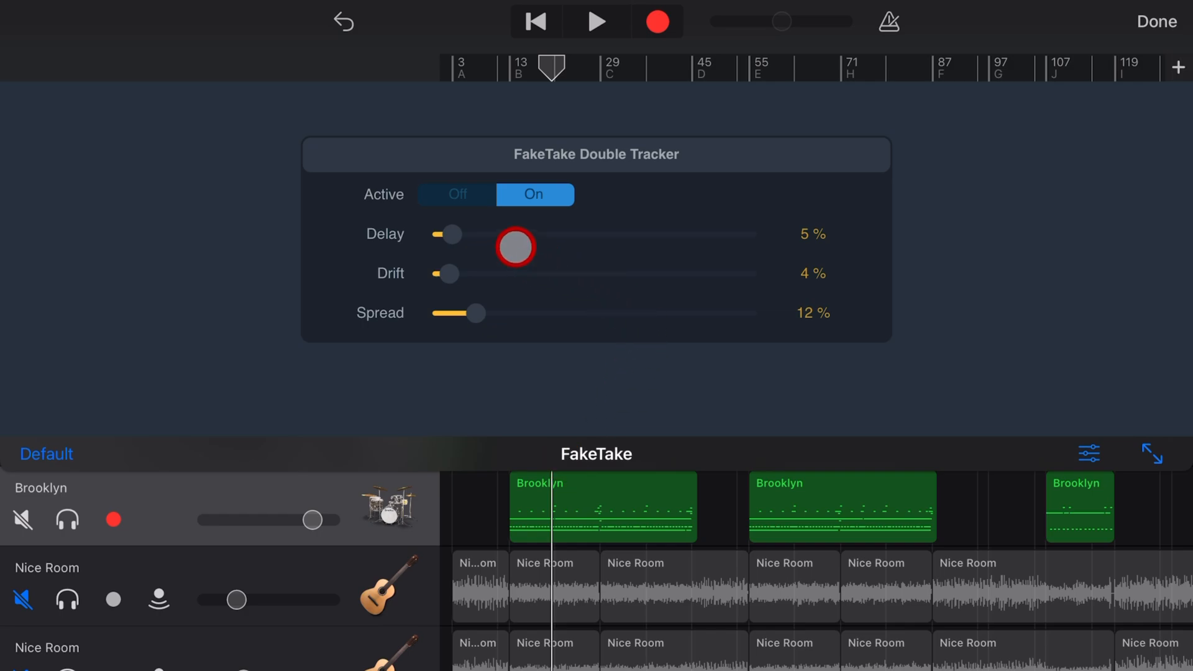
pyautogui.moveTo(514, 246); pyautogui.dragTo(914, 218)
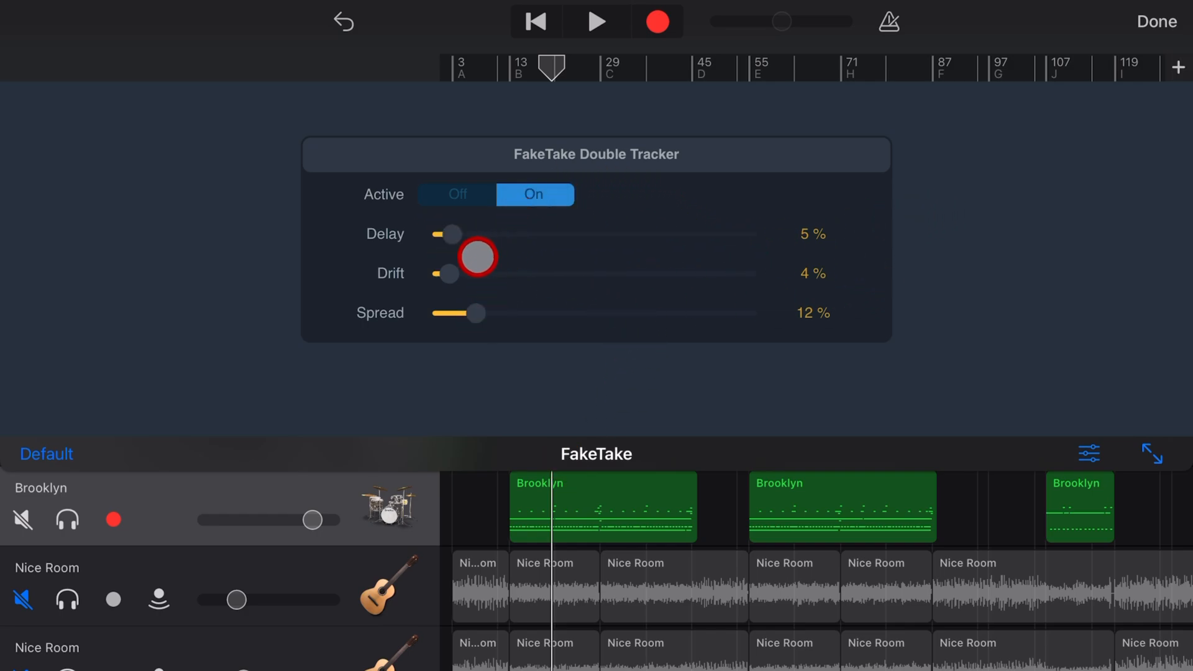
pyautogui.moveTo(477, 256); pyautogui.dragTo(771, 214)
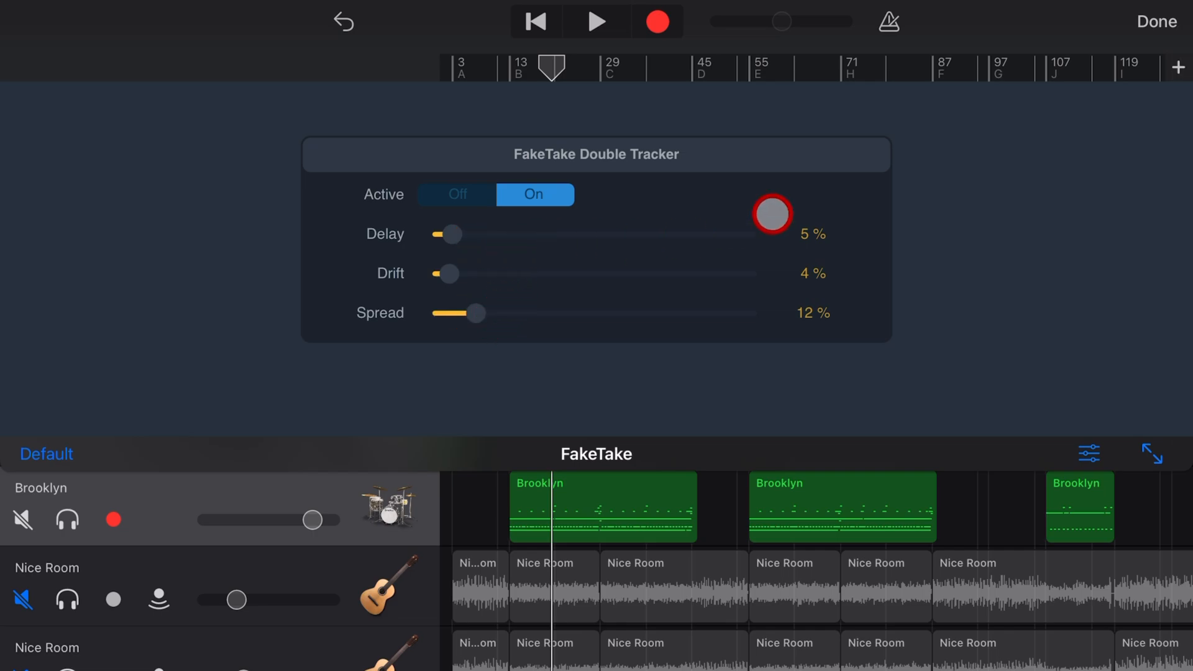
pyautogui.click(1155, 21)
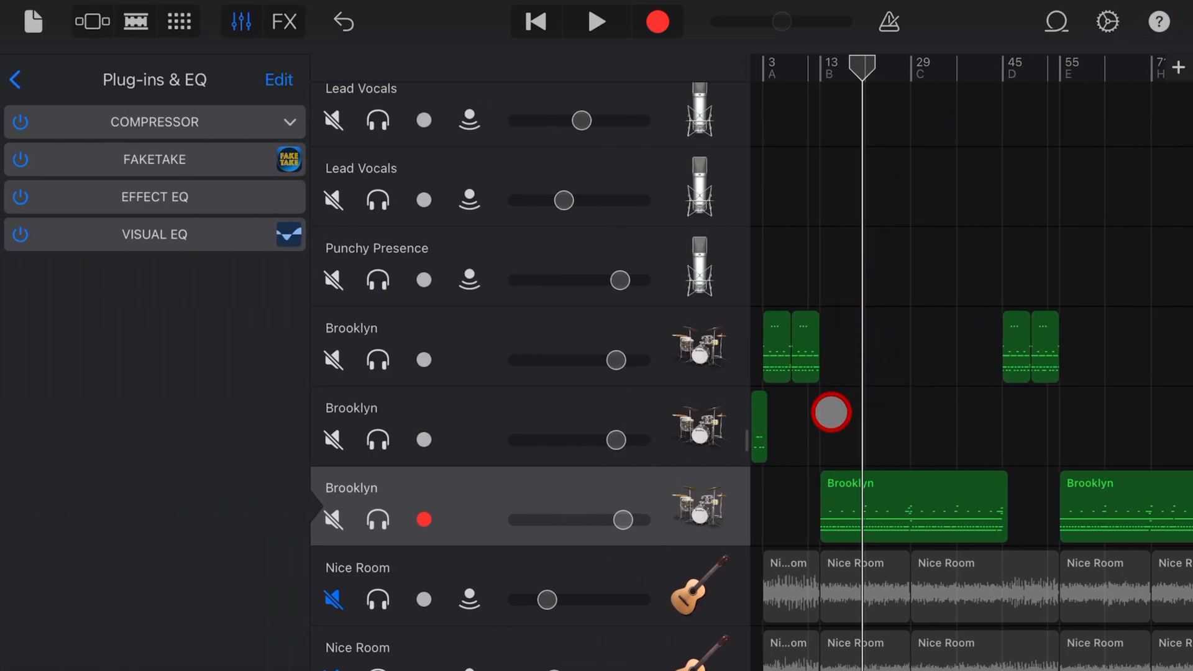
pyautogui.moveTo(622, 519); pyautogui.dragTo(595, 519)
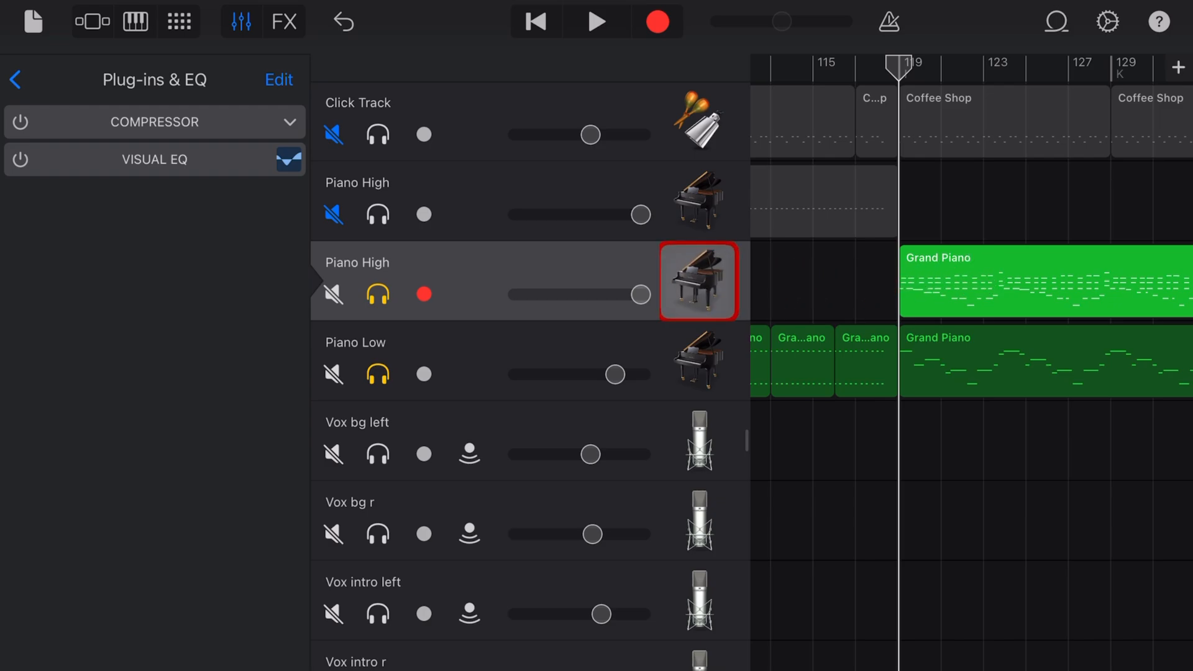
# Add FakeTake from Audio Unit Extensions to an empty effect slot on the Piano High track
pyautogui.click(279, 80)
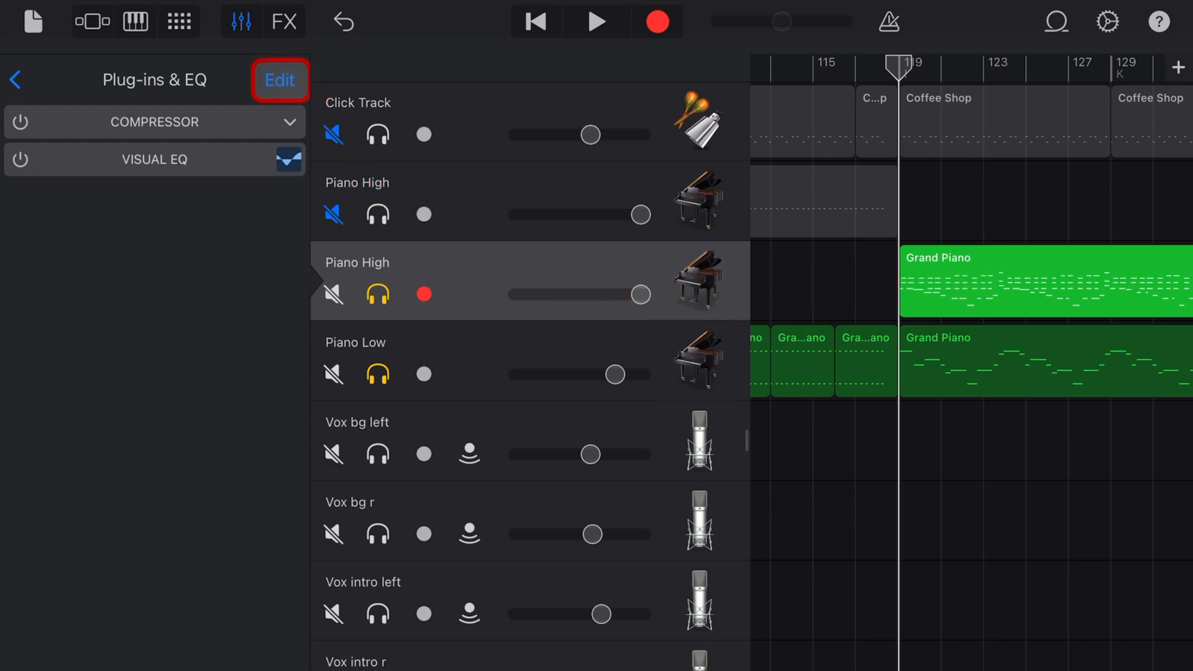
pyautogui.click(279, 80)
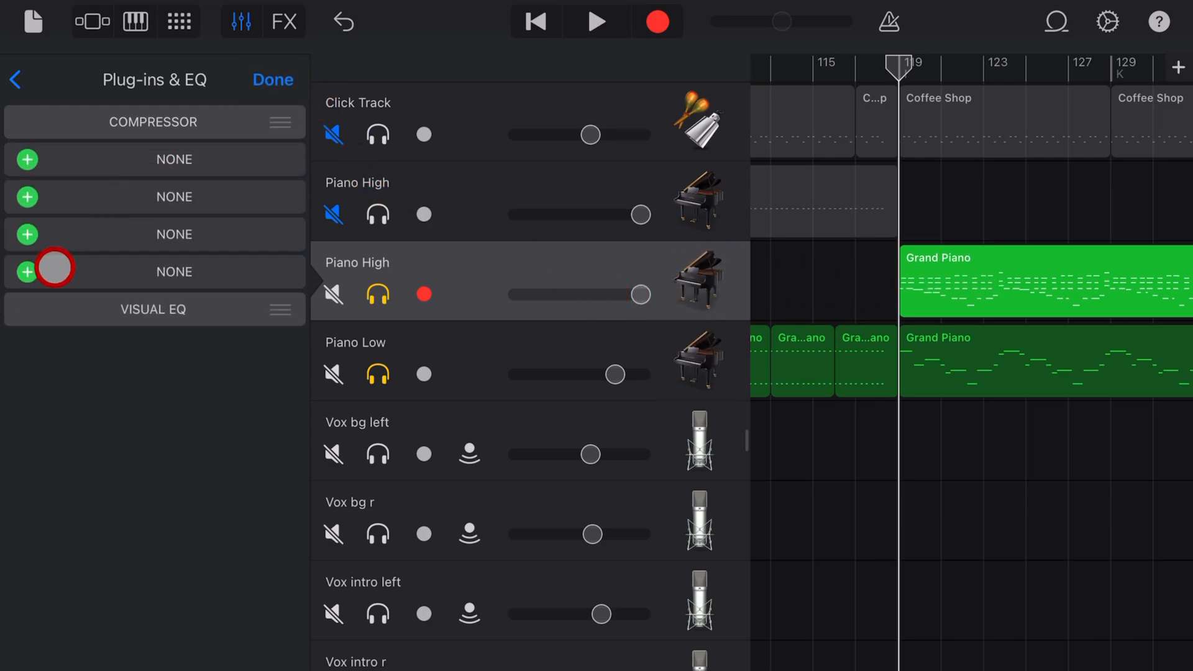
pyautogui.click(26, 272)
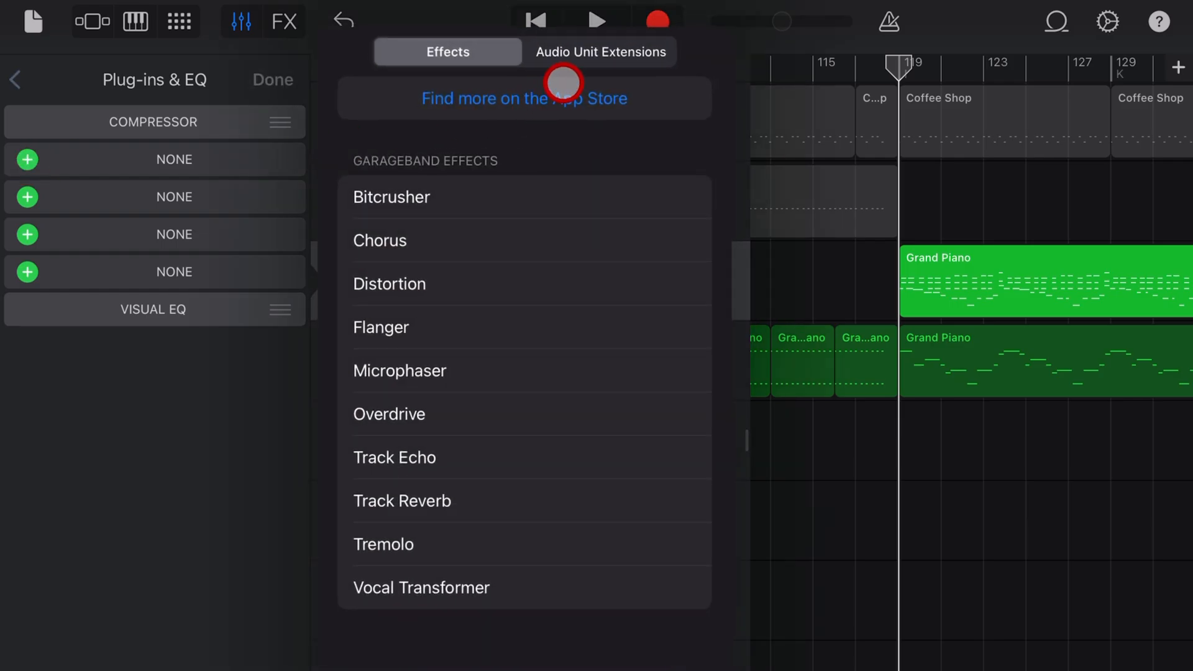
pyautogui.click(600, 52)
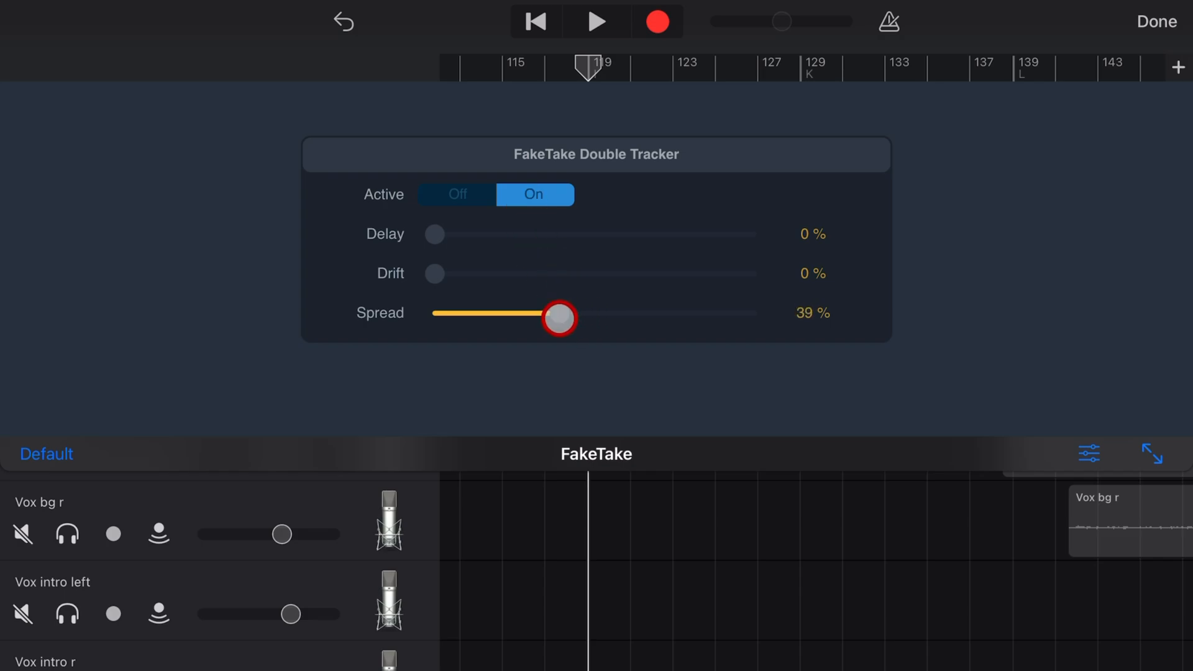
# Audition the piano's FakeTake Spread during playback and settle it at 83%
pyautogui.moveTo(559, 319); pyautogui.dragTo(427, 319)
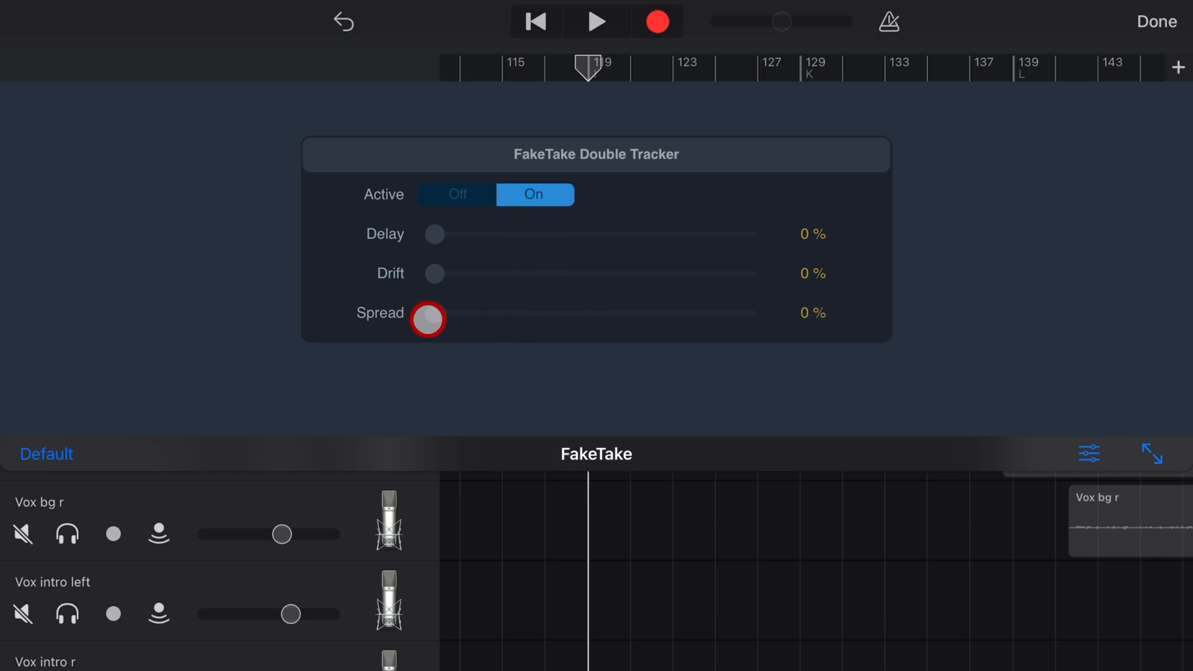
pyautogui.moveTo(427, 319); pyautogui.dragTo(562, 308)
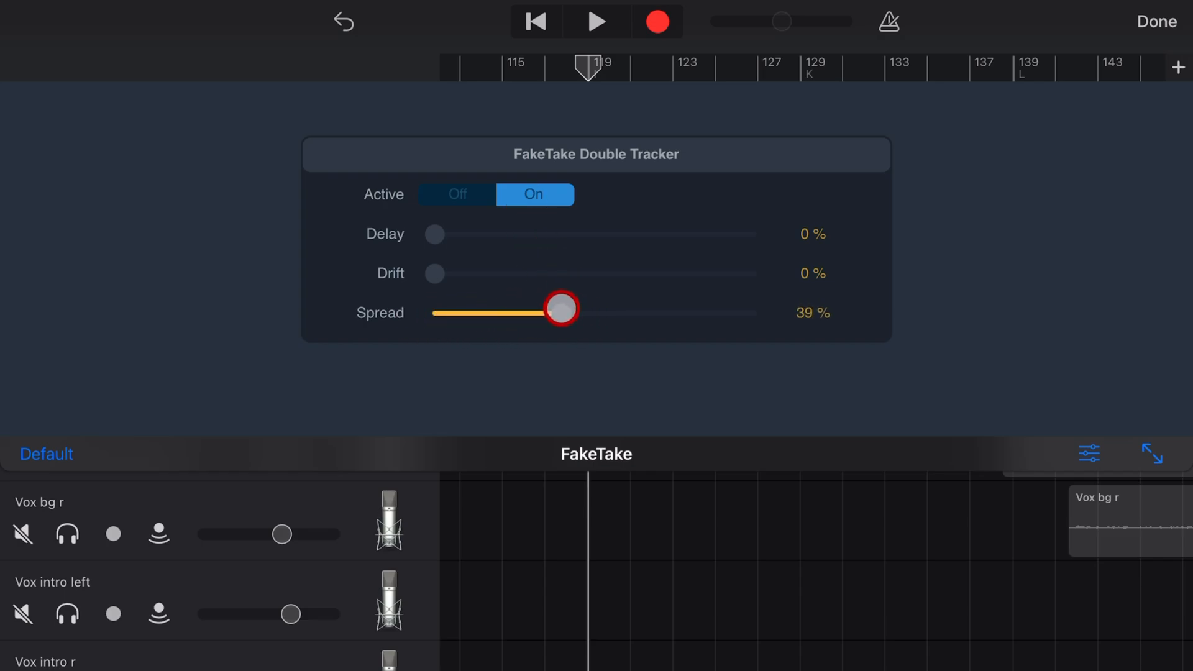
pyautogui.click(595, 21)
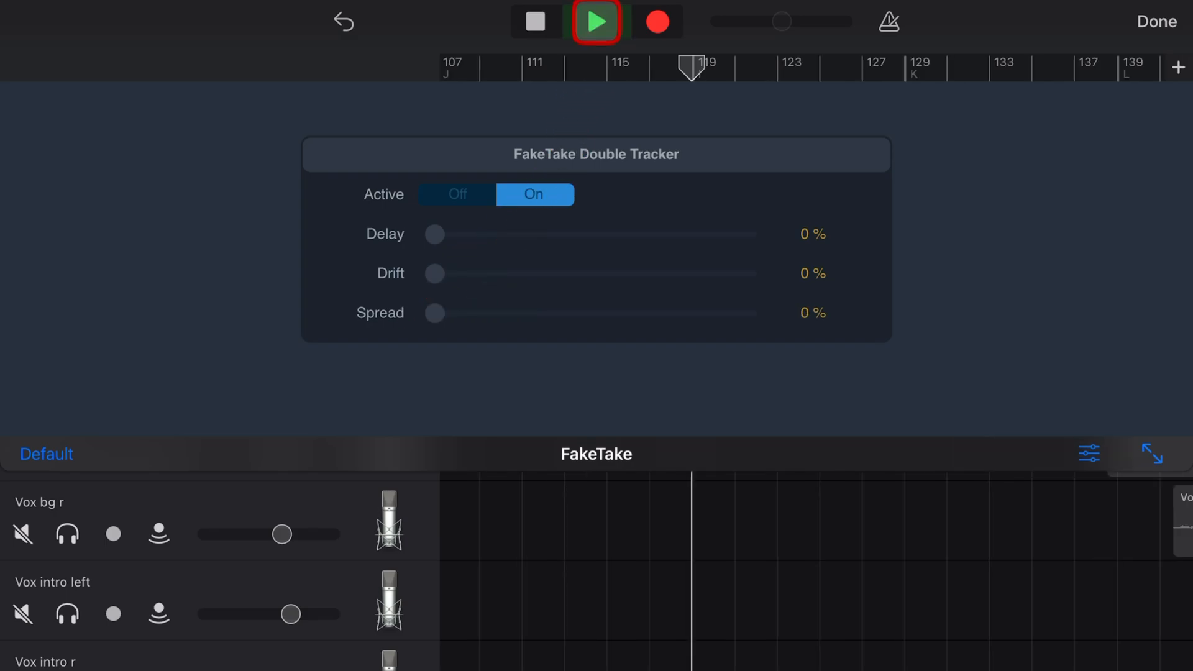
pyautogui.moveTo(434, 313); pyautogui.dragTo(464, 313)
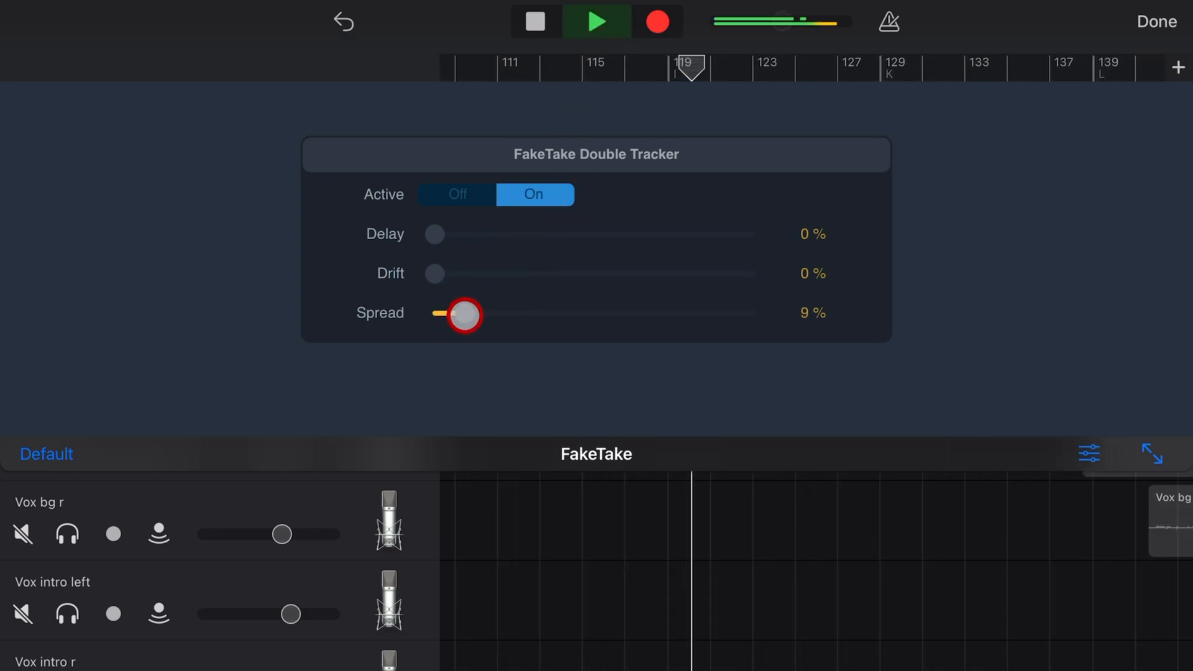
pyautogui.moveTo(462, 314); pyautogui.dragTo(554, 315)
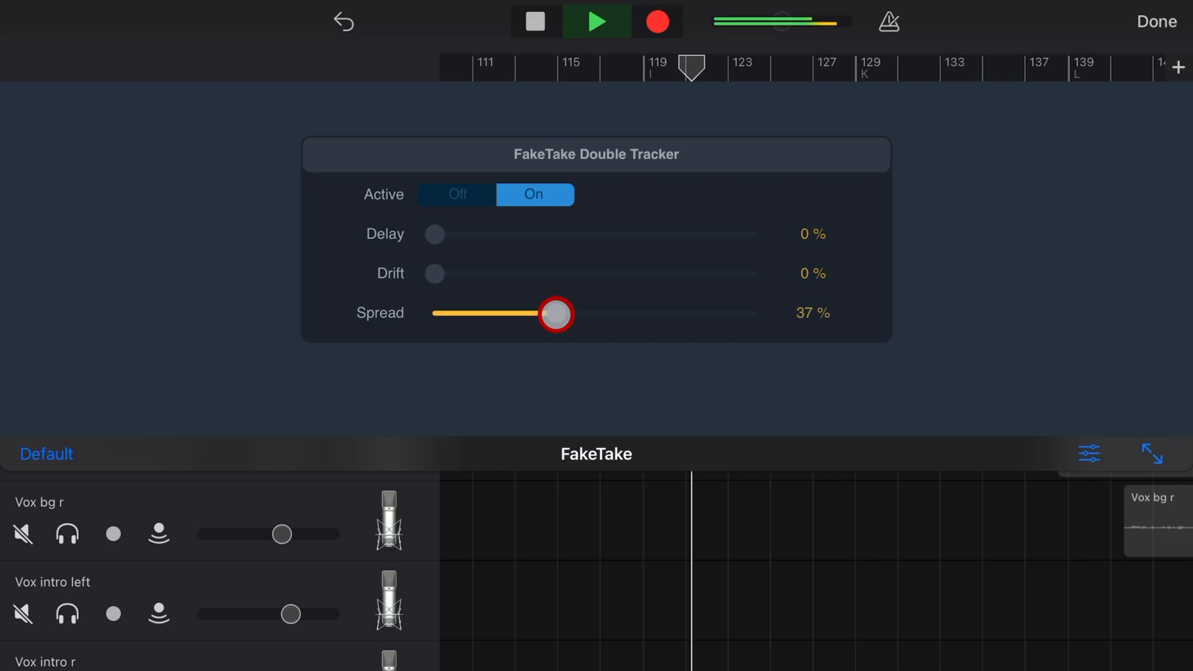
pyautogui.moveTo(554, 313); pyautogui.dragTo(604, 313)
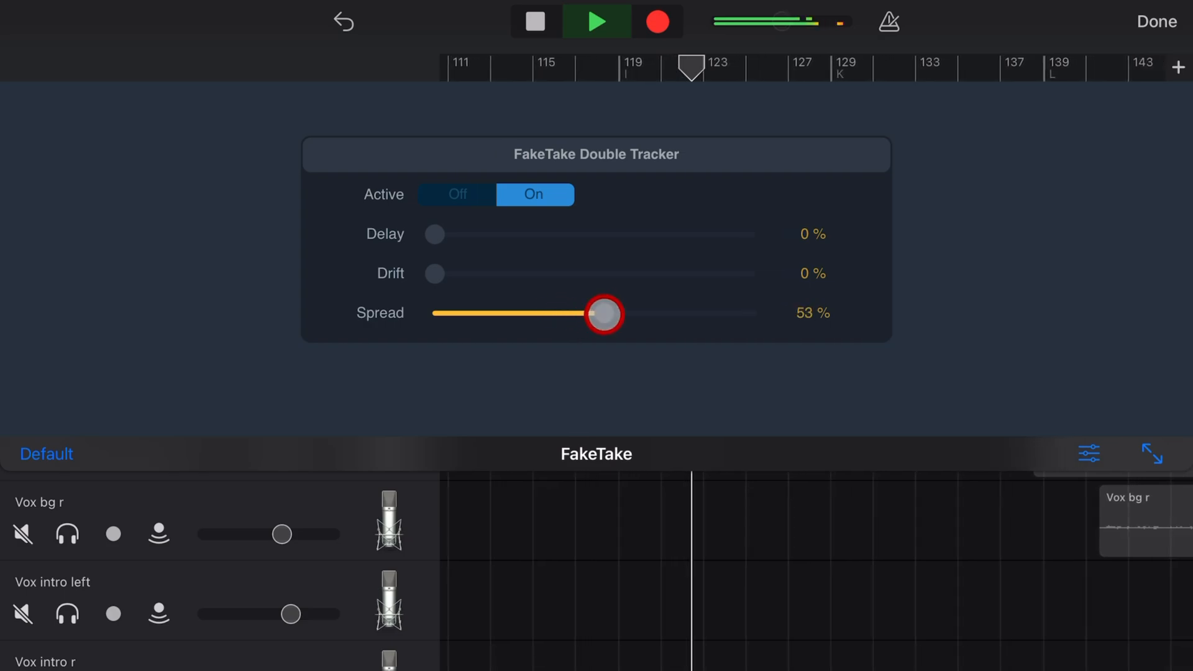
pyautogui.moveTo(602, 313); pyautogui.dragTo(683, 313)
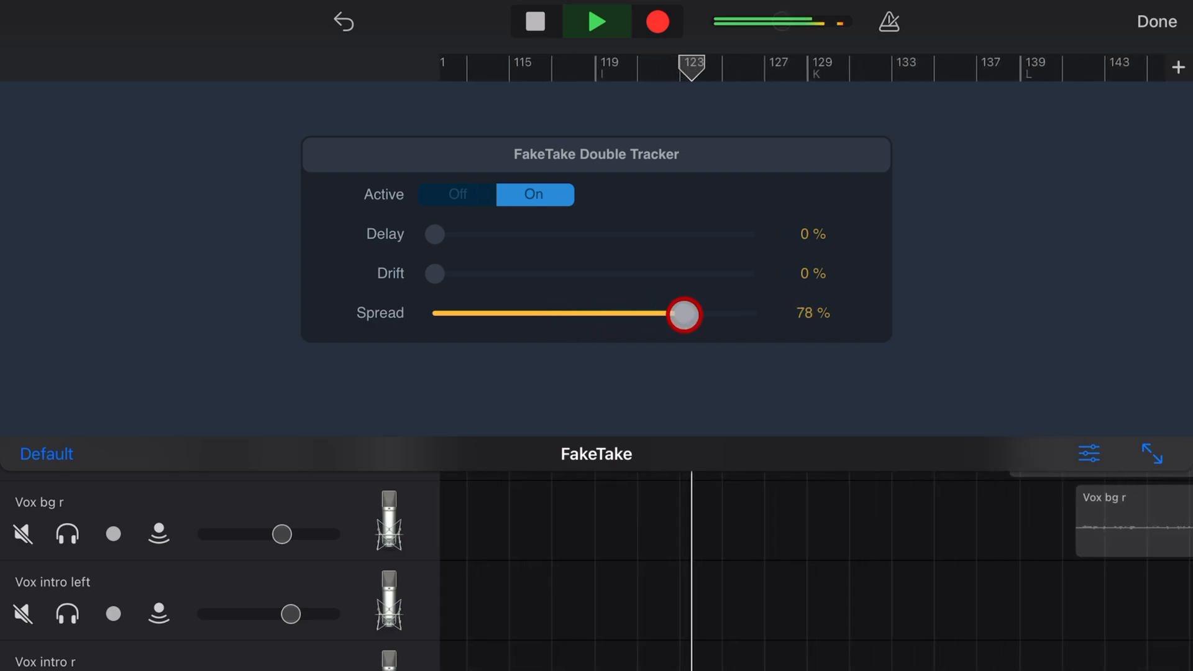
pyautogui.moveTo(684, 314); pyautogui.dragTo(701, 314)
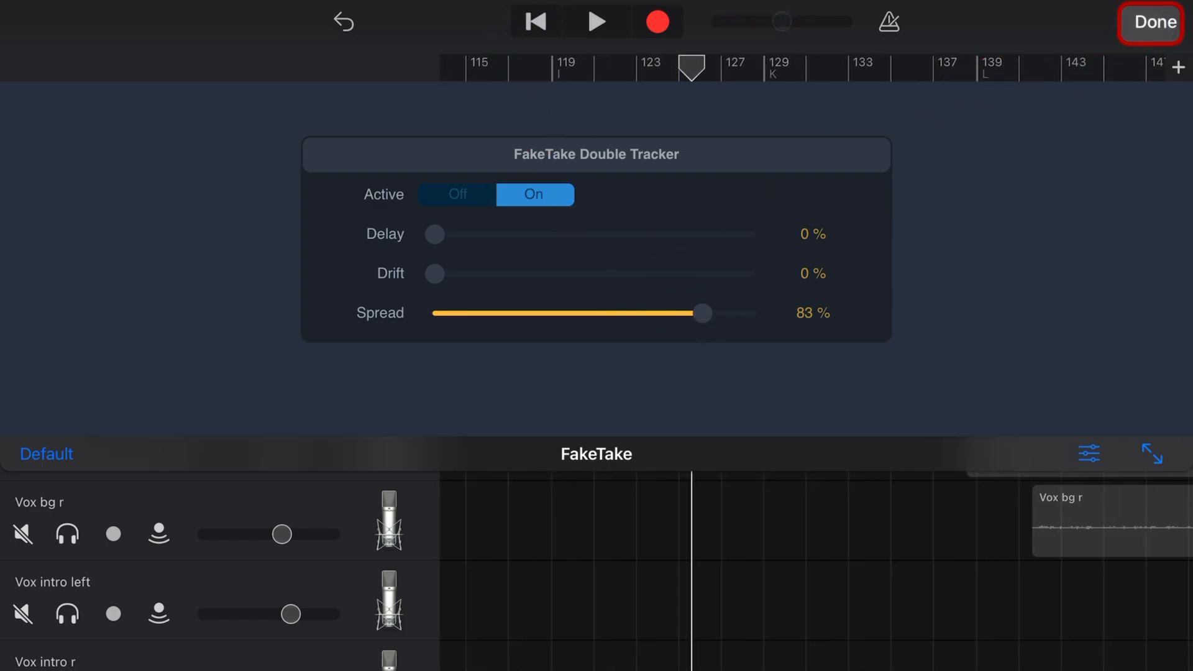
# Reopen the piano track's FakeTake and raise its Delay to 23%
pyautogui.click(1150, 22)
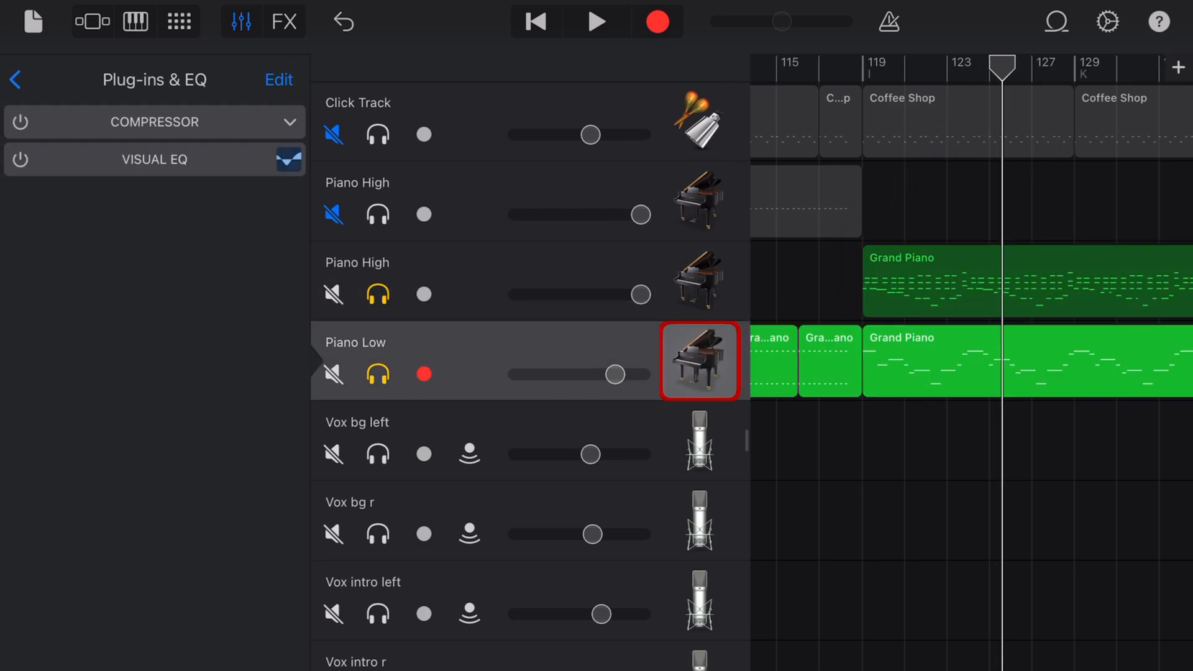
pyautogui.click(698, 279)
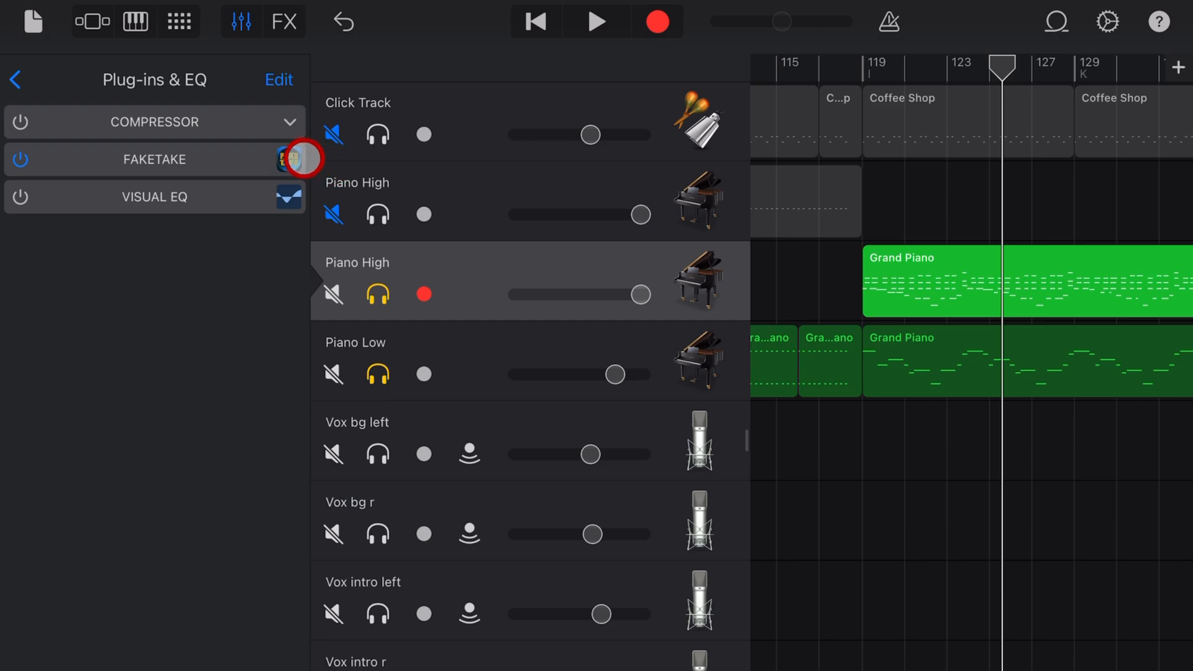
pyautogui.click(302, 159)
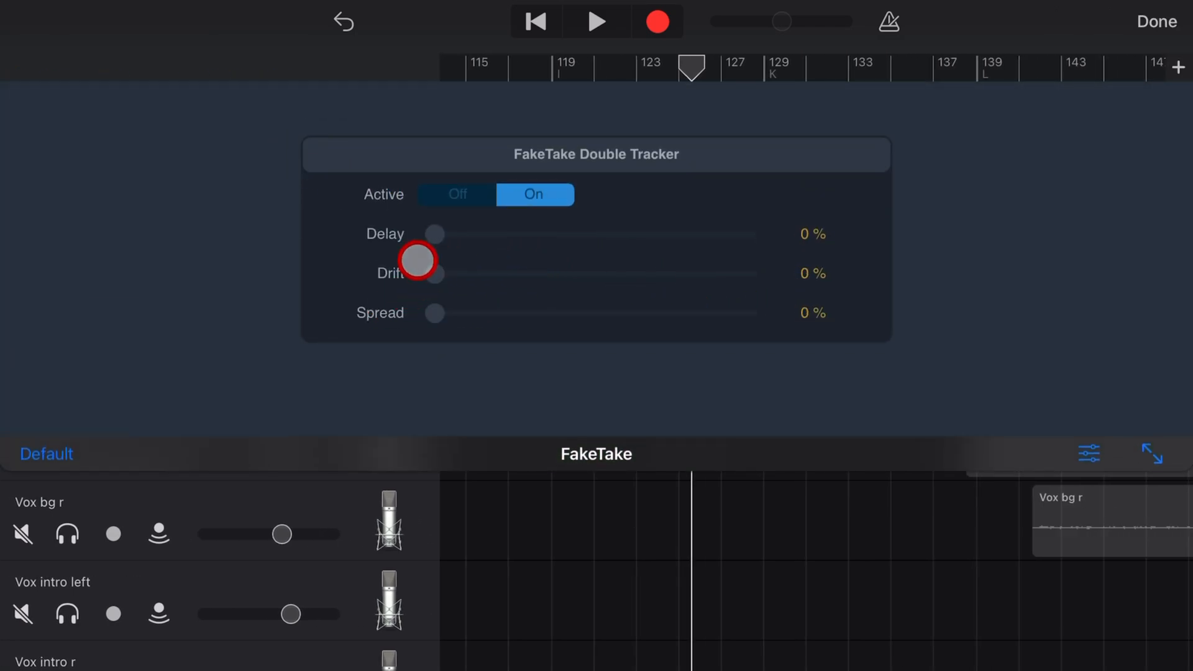
pyautogui.moveTo(434, 252); pyautogui.dragTo(508, 250)
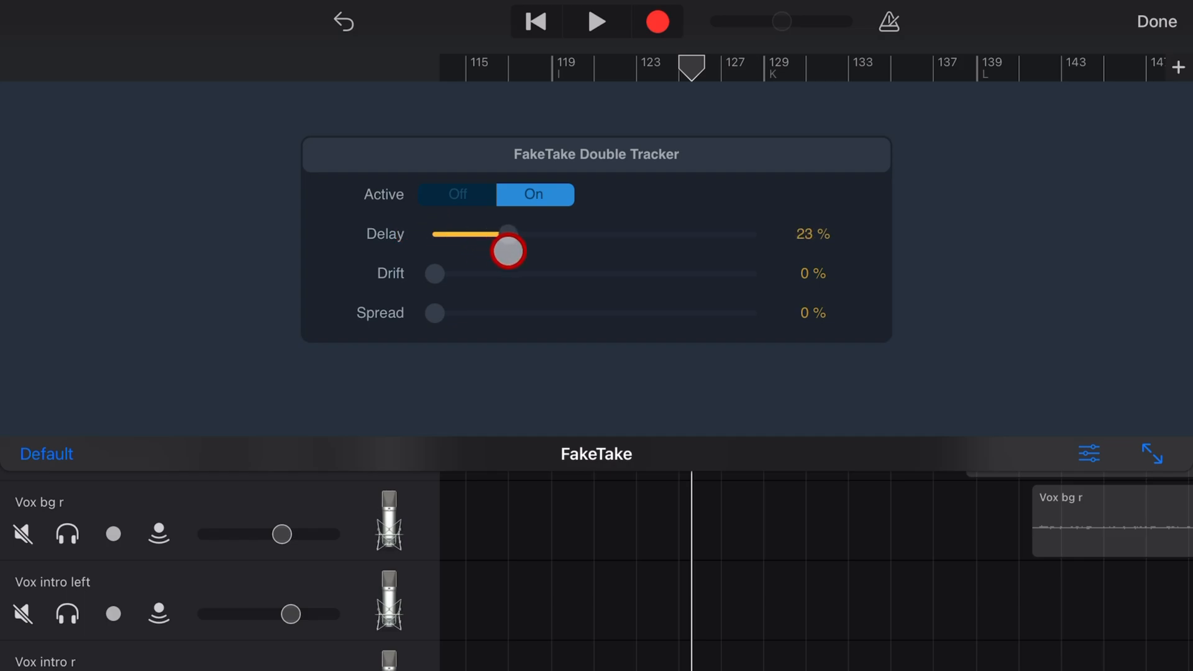
pyautogui.moveTo(507, 249); pyautogui.dragTo(720, 228)
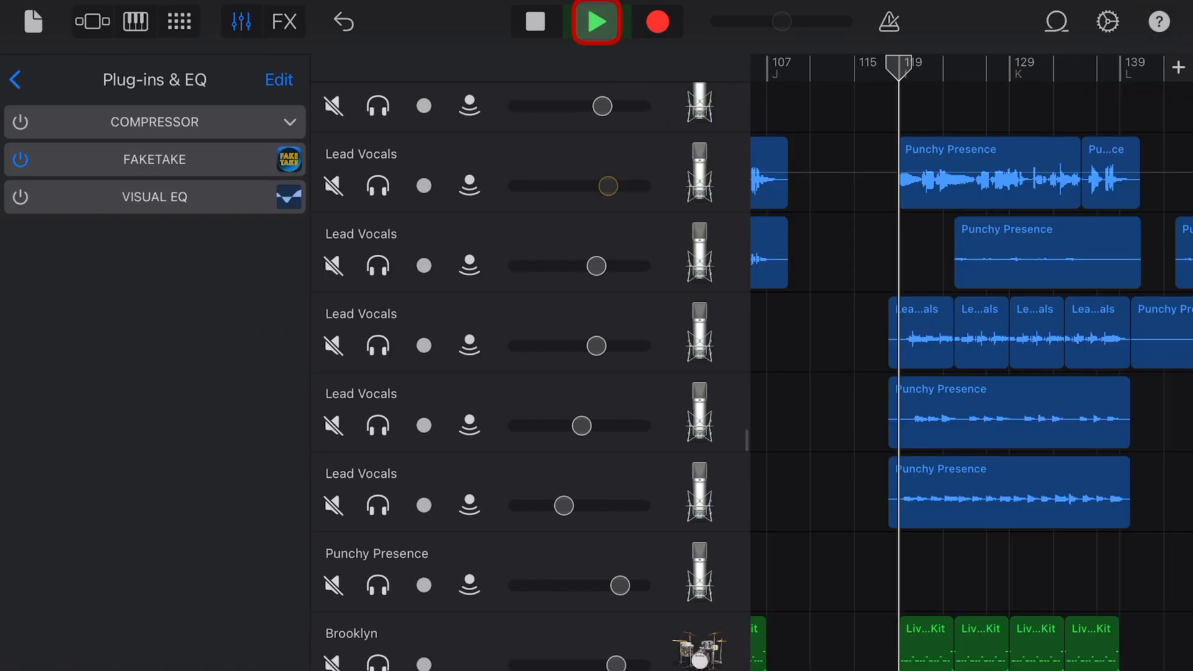
# With playback running, set the Lead Vocals FakeTake Spread to 26% alongside 17% Delay and 33% Drift
pyautogui.click(595, 22)
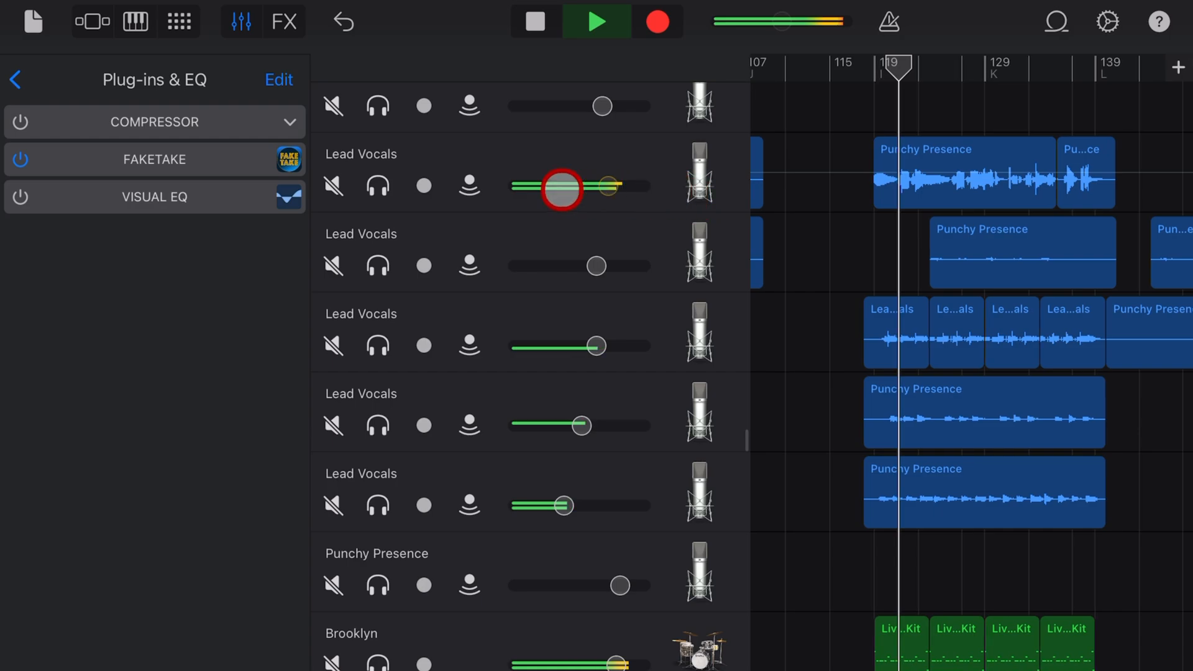
pyautogui.click(154, 161)
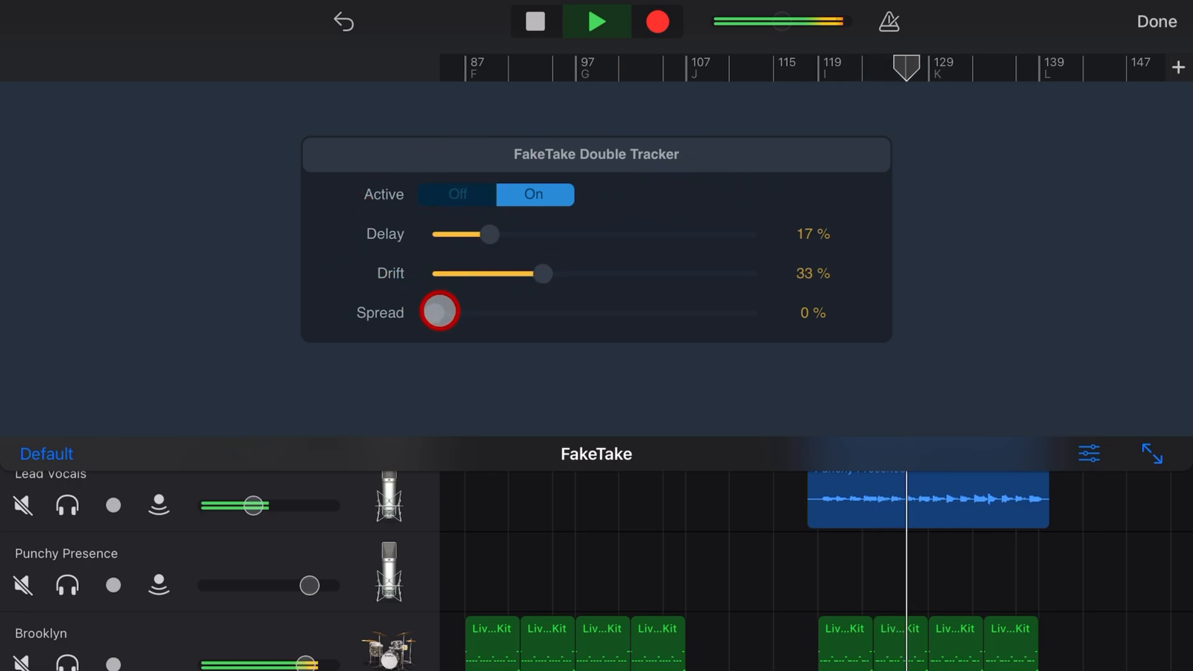
pyautogui.moveTo(439, 312); pyautogui.dragTo(519, 311)
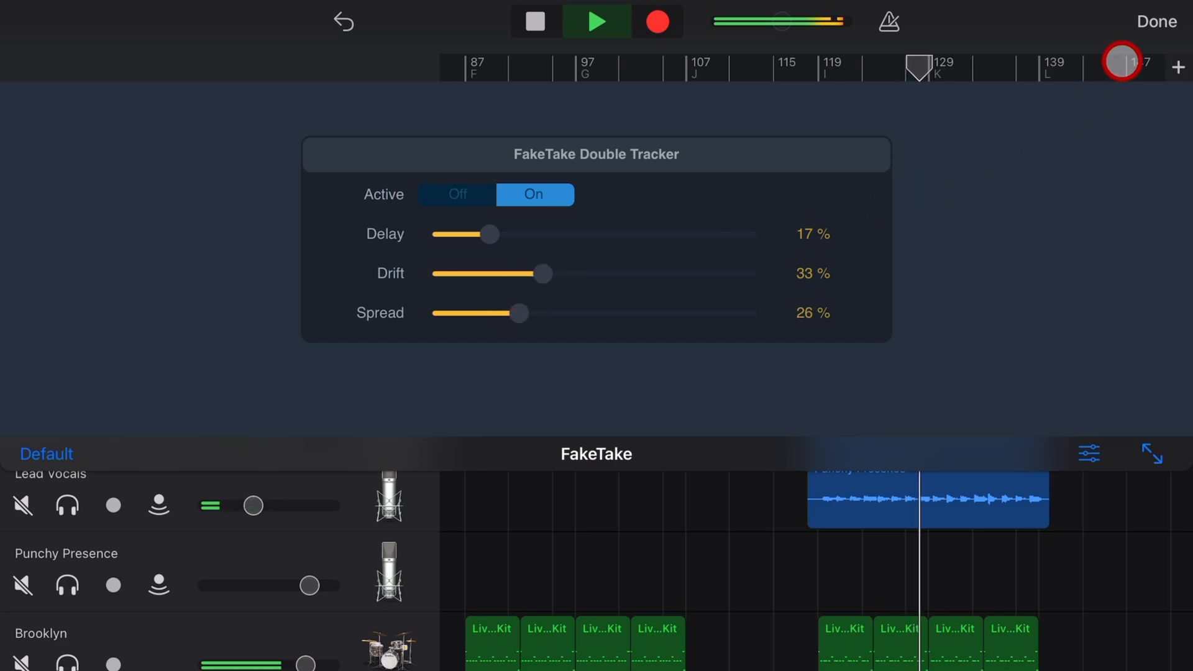
pyautogui.click(1156, 21)
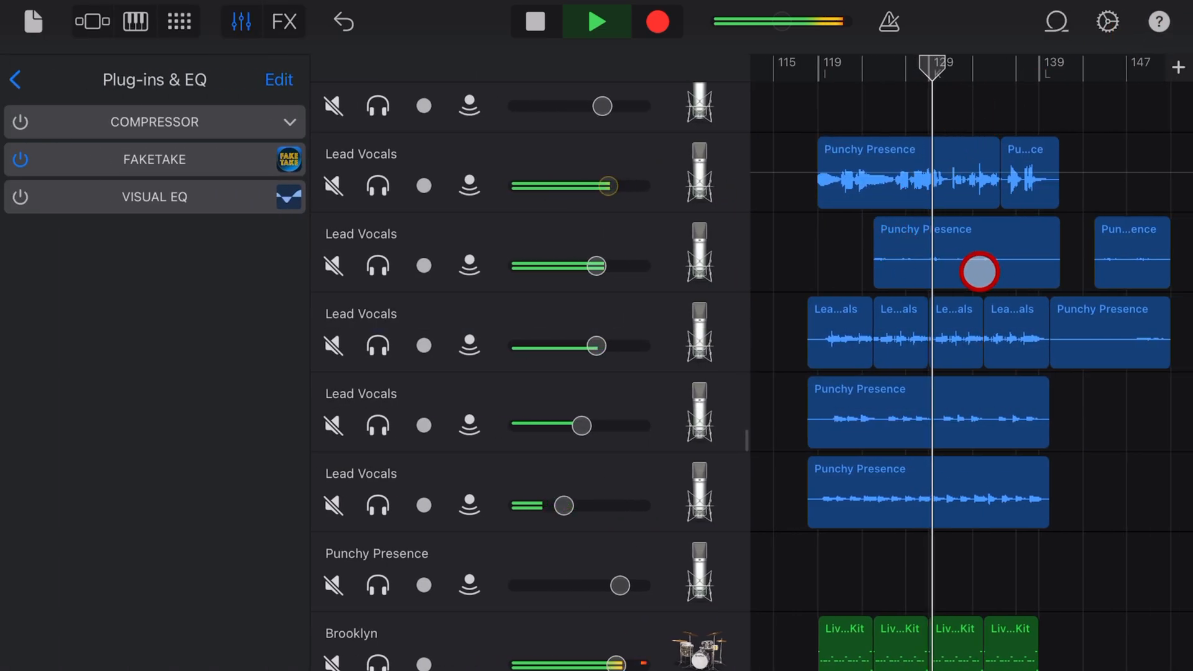